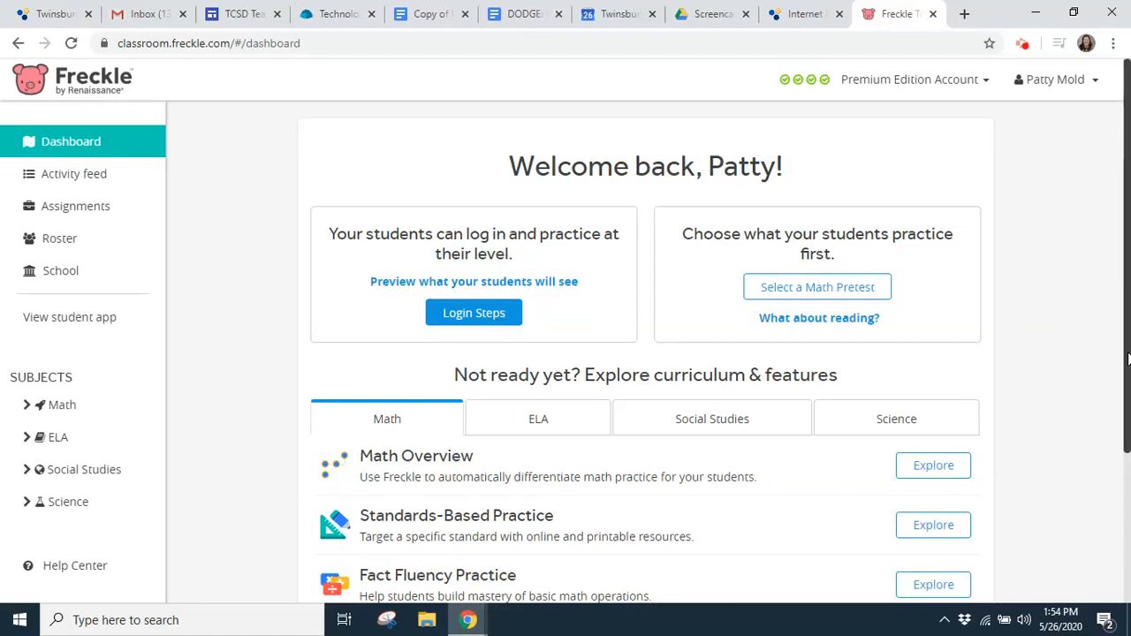
pyautogui.moveTo(1089, 387)
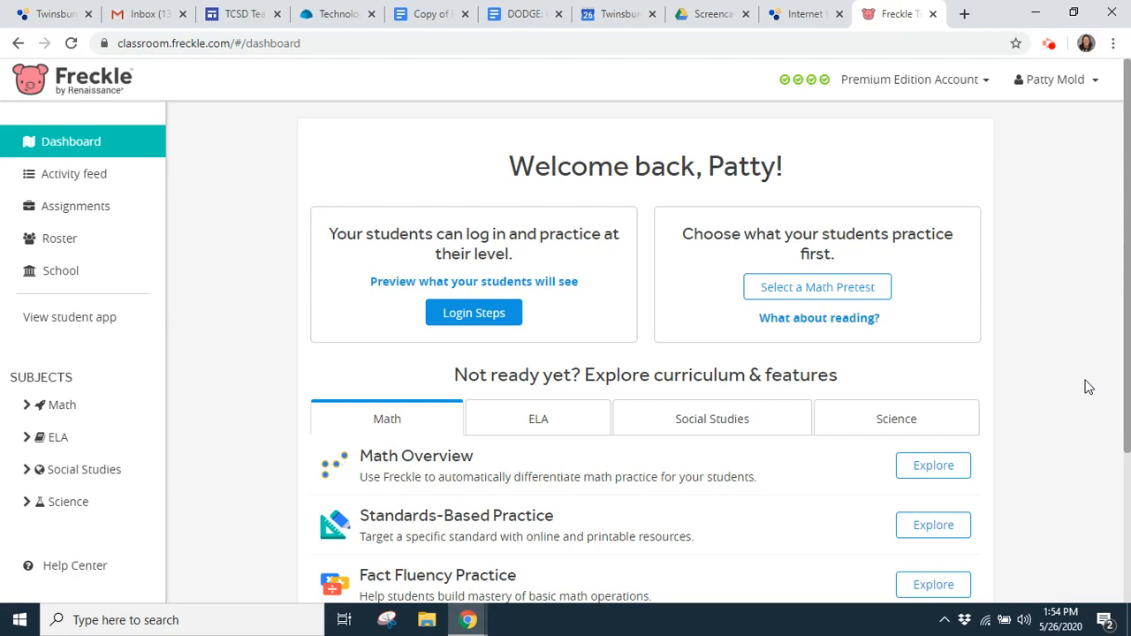
pyautogui.moveTo(615, 283)
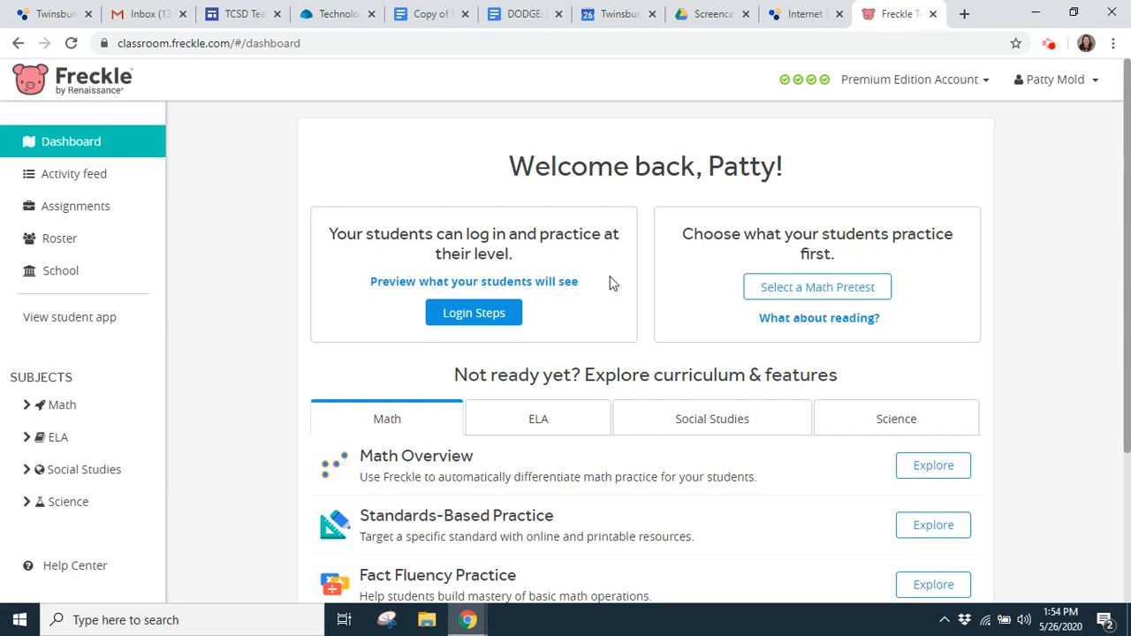
pyautogui.moveTo(248, 193)
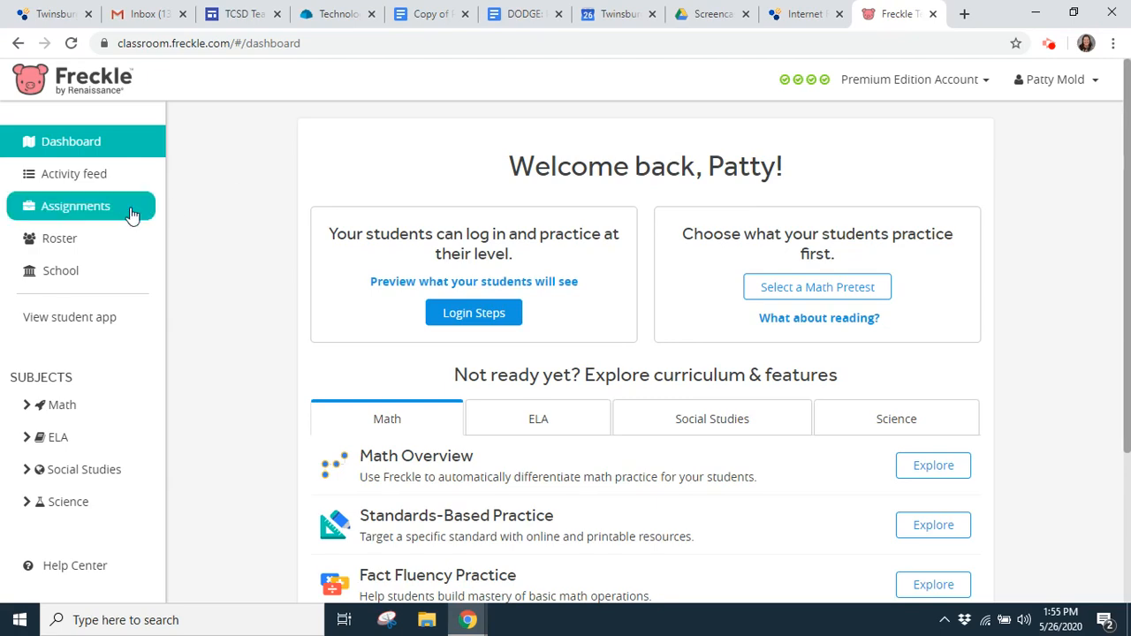
# Show the Assignments page listing the Bensie Class 2019-2020 geometry shapes practice
pyautogui.click(74, 205)
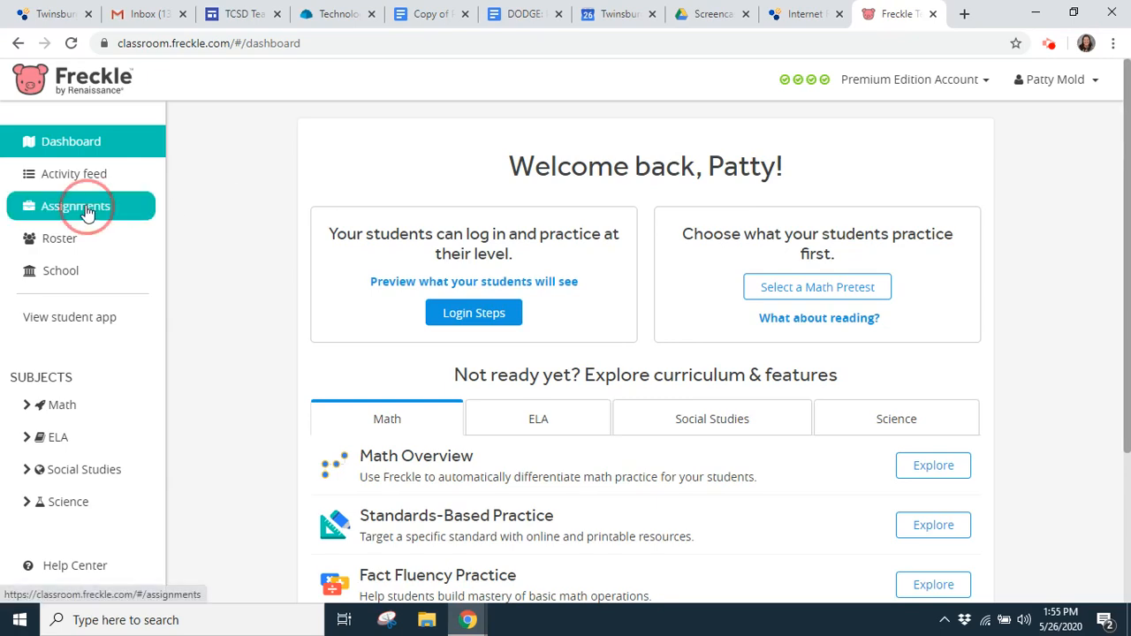
pyautogui.click(74, 205)
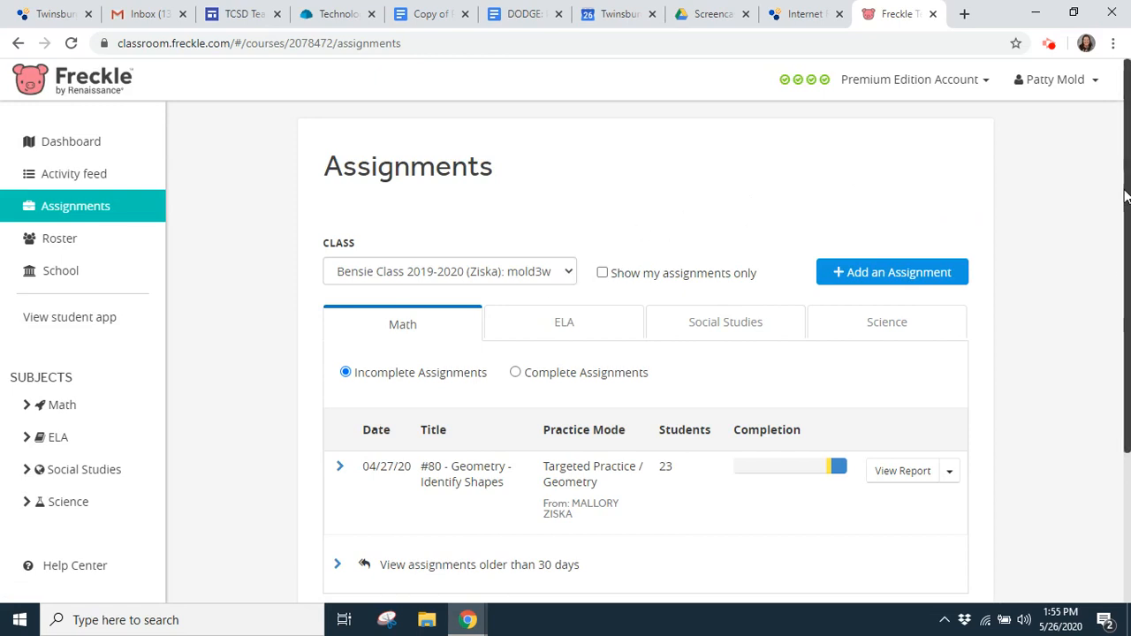
pyautogui.scroll(-3)
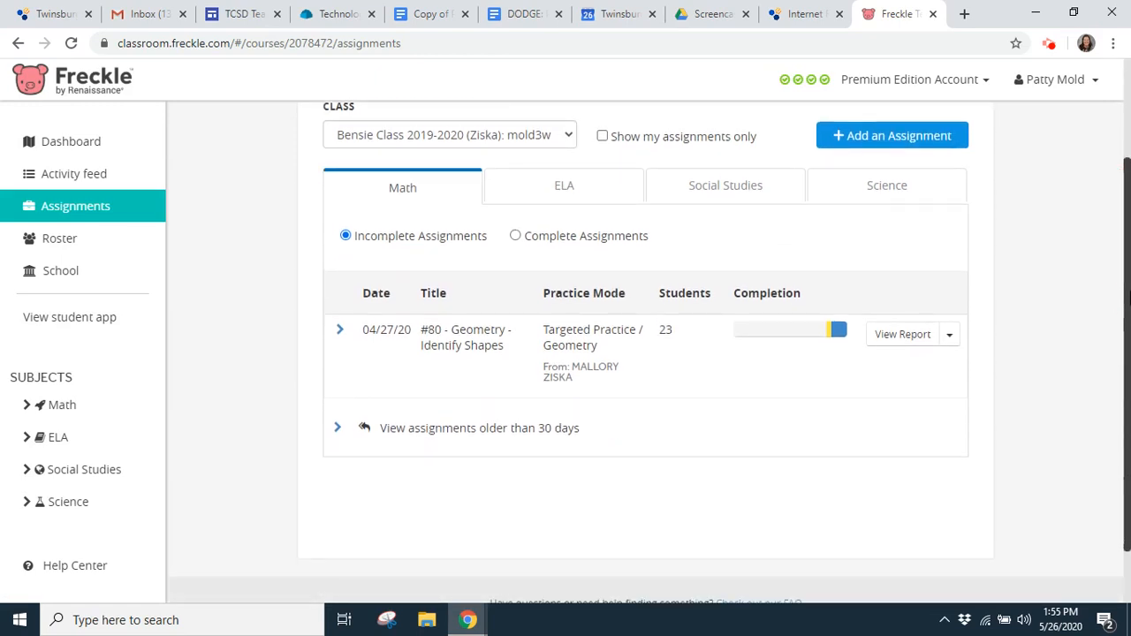
pyautogui.moveTo(663, 422)
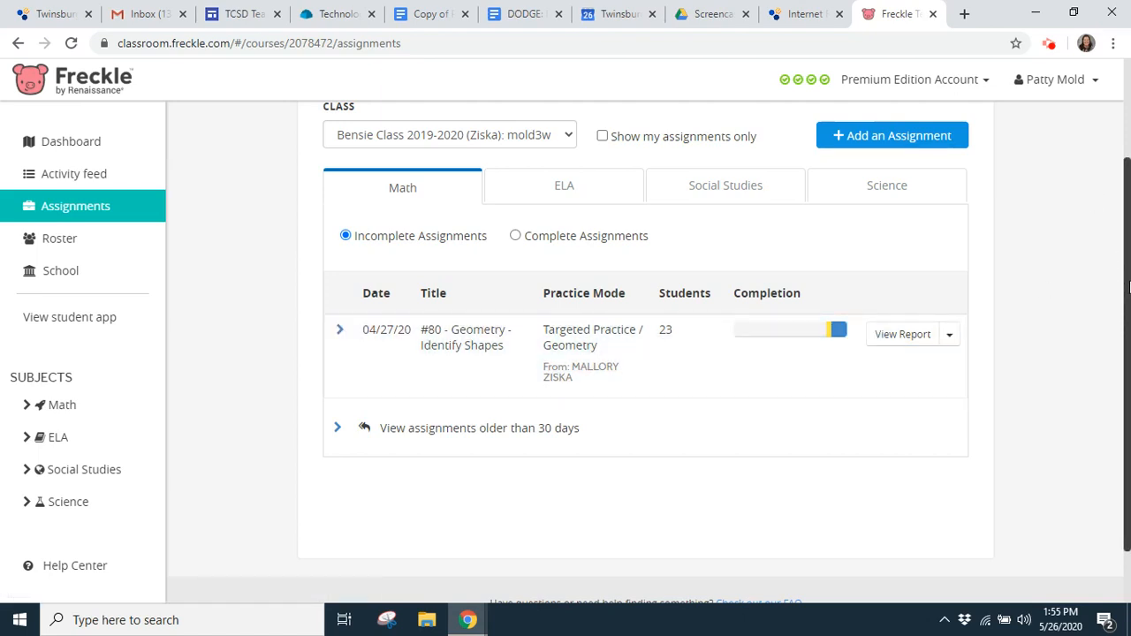
pyautogui.scroll(3)
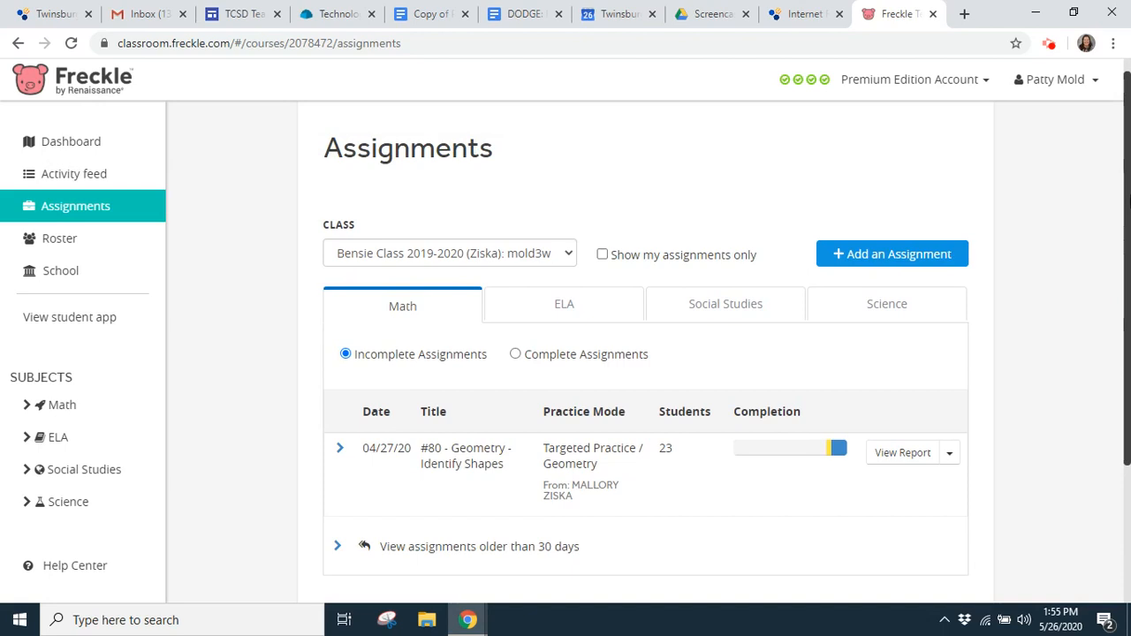
# Switch to Bissell Test Google Classroom and show the actions for its #17 assignment
pyautogui.click(449, 254)
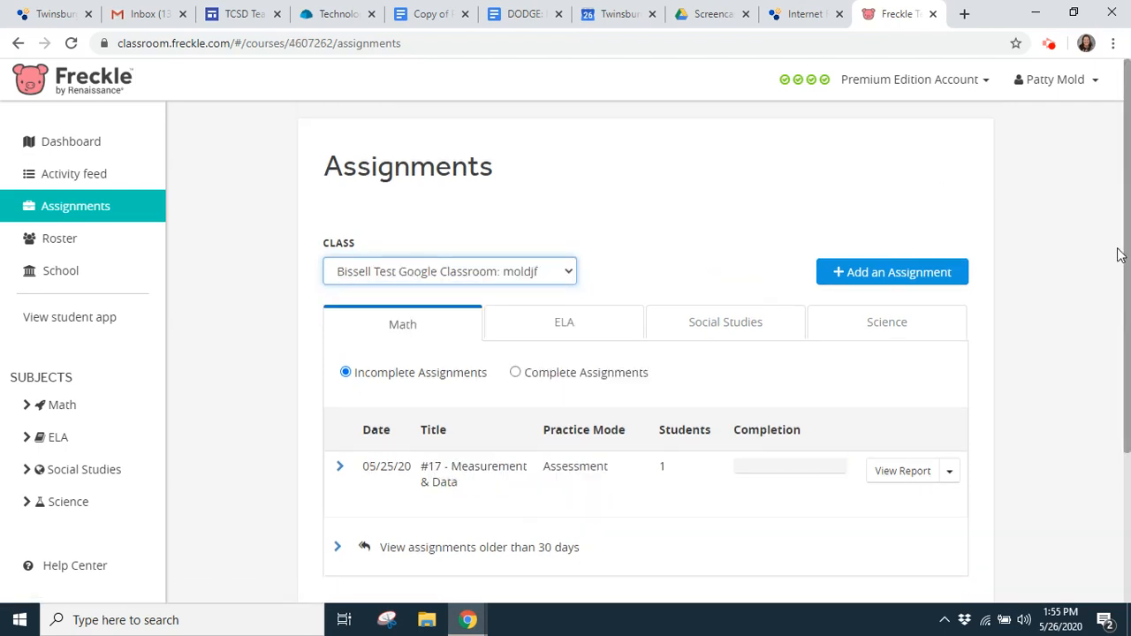
pyautogui.scroll(-3)
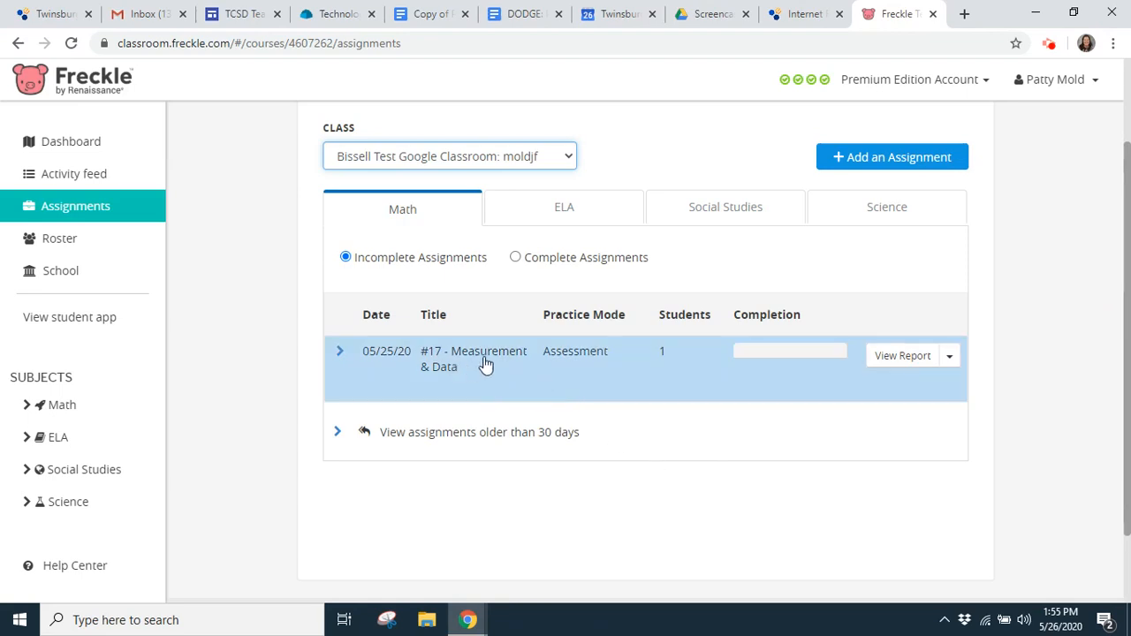
pyautogui.moveTo(678, 384)
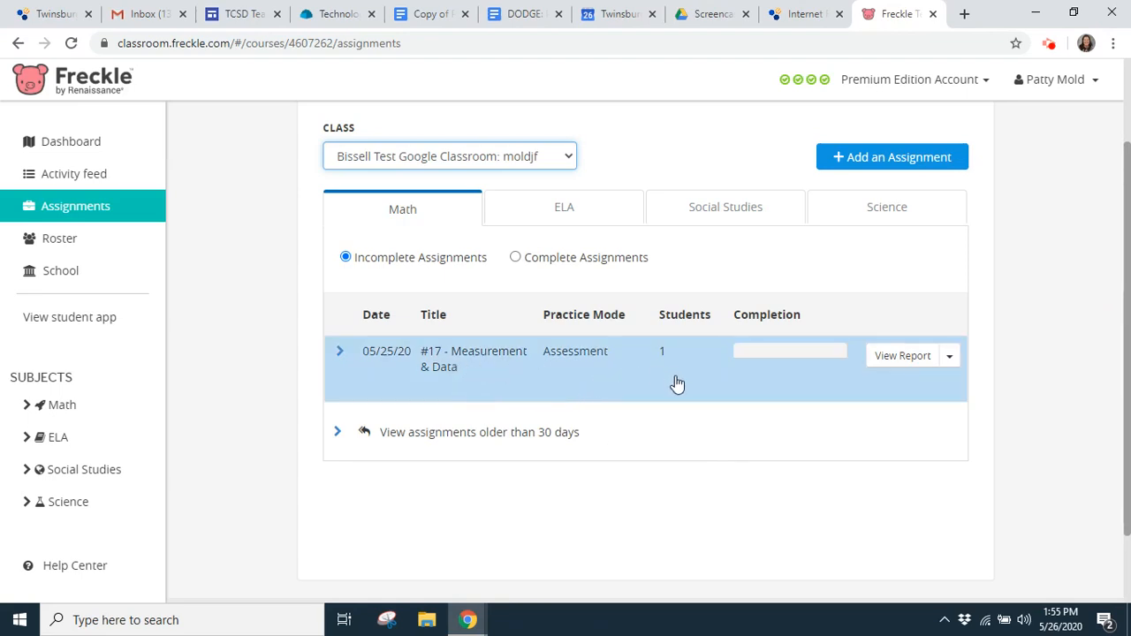
pyautogui.moveTo(739, 368)
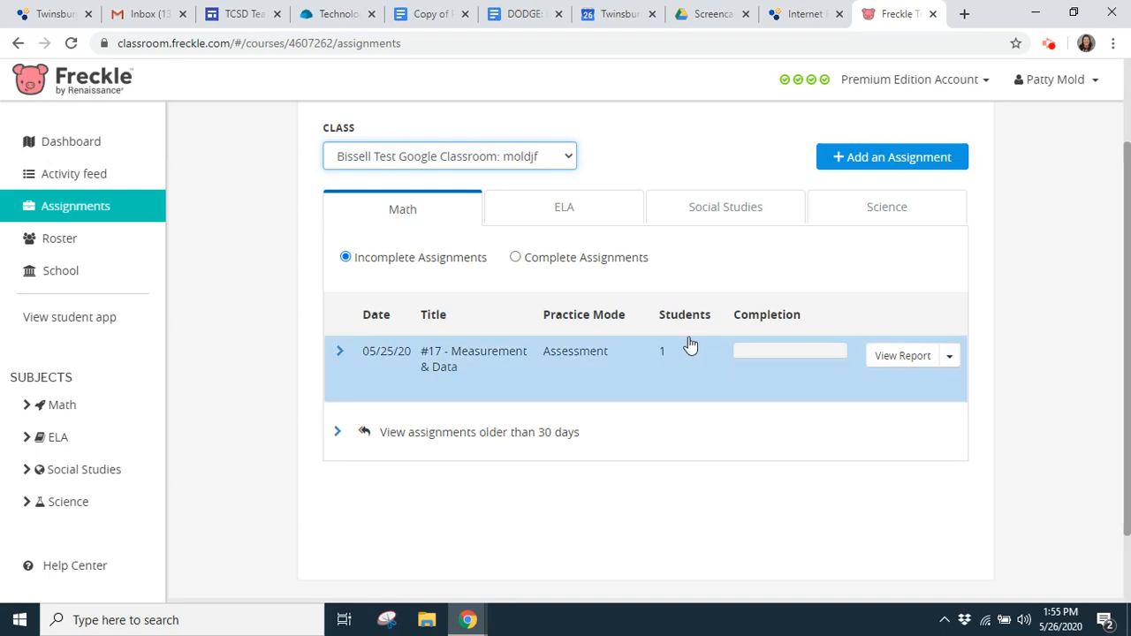
pyautogui.moveTo(757, 360)
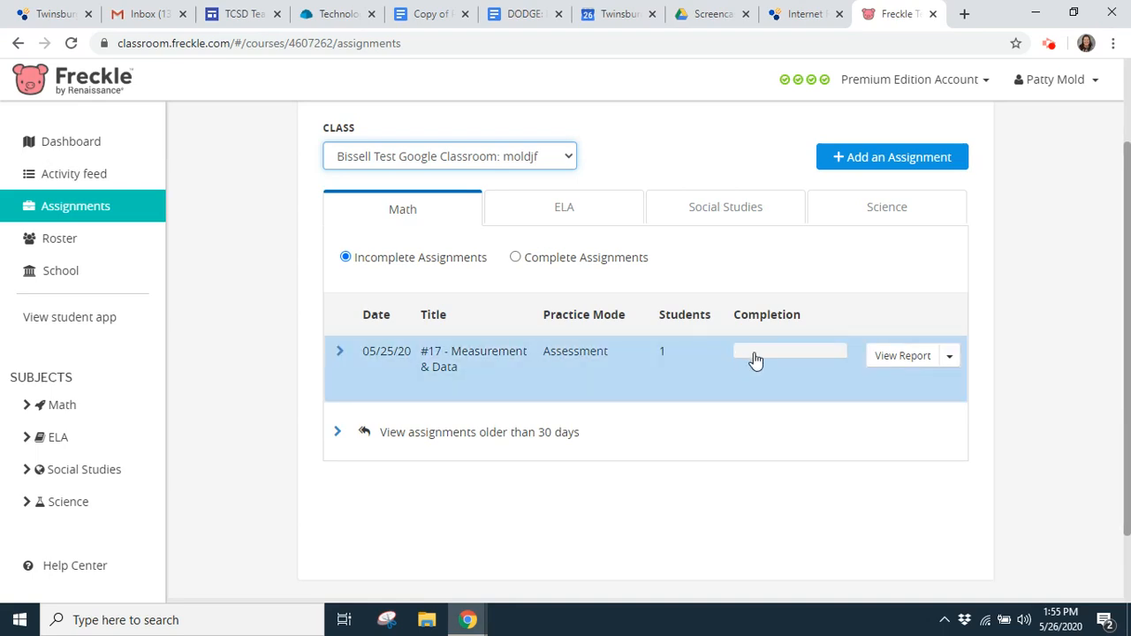
pyautogui.moveTo(838, 360)
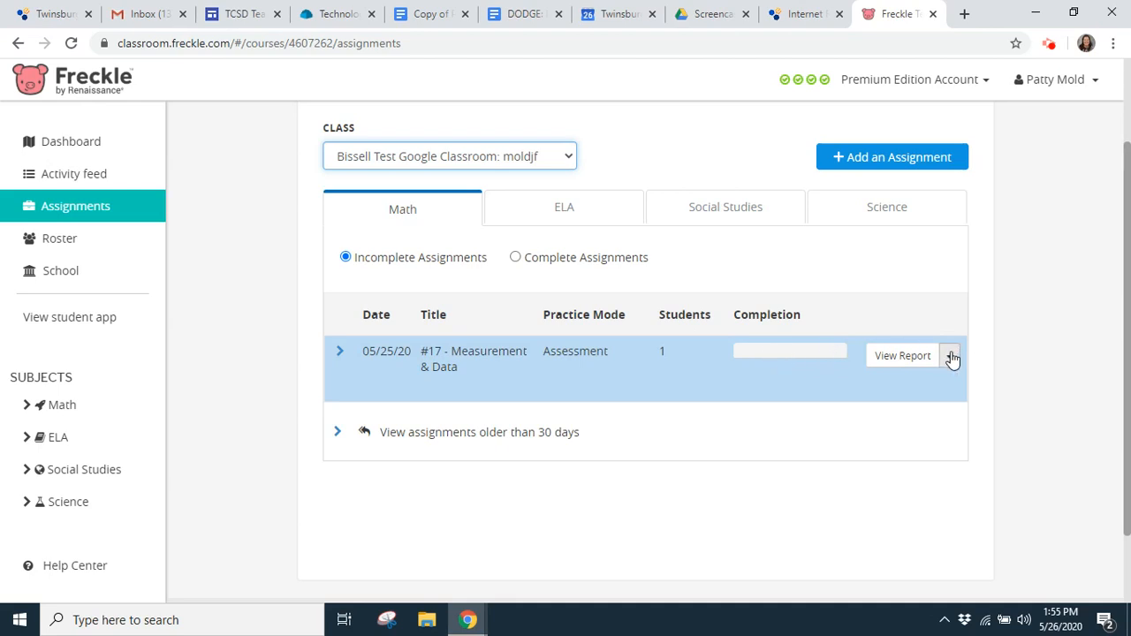
pyautogui.click(952, 356)
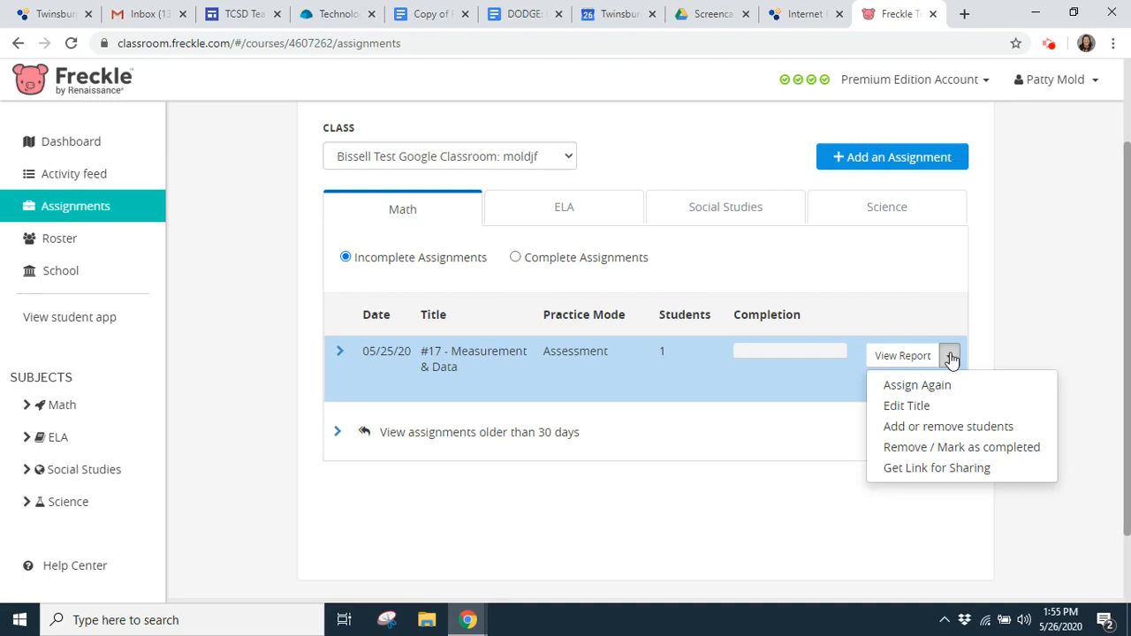
pyautogui.moveTo(948, 382)
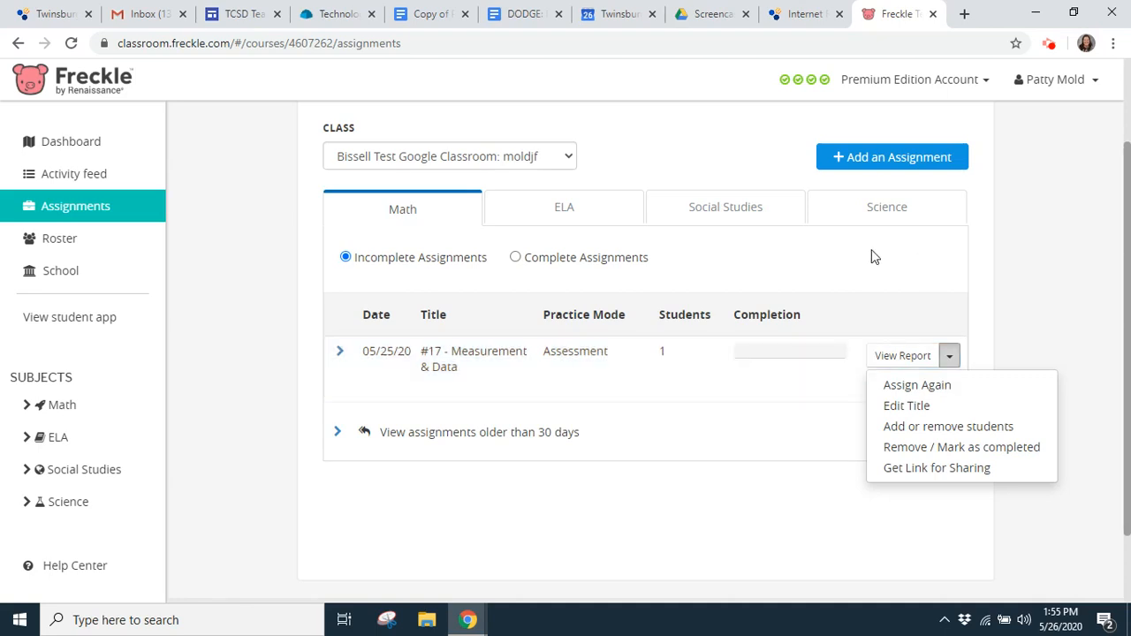
# Check the ELA, Social Studies and Science assignments, then return to Math
pyautogui.click(564, 206)
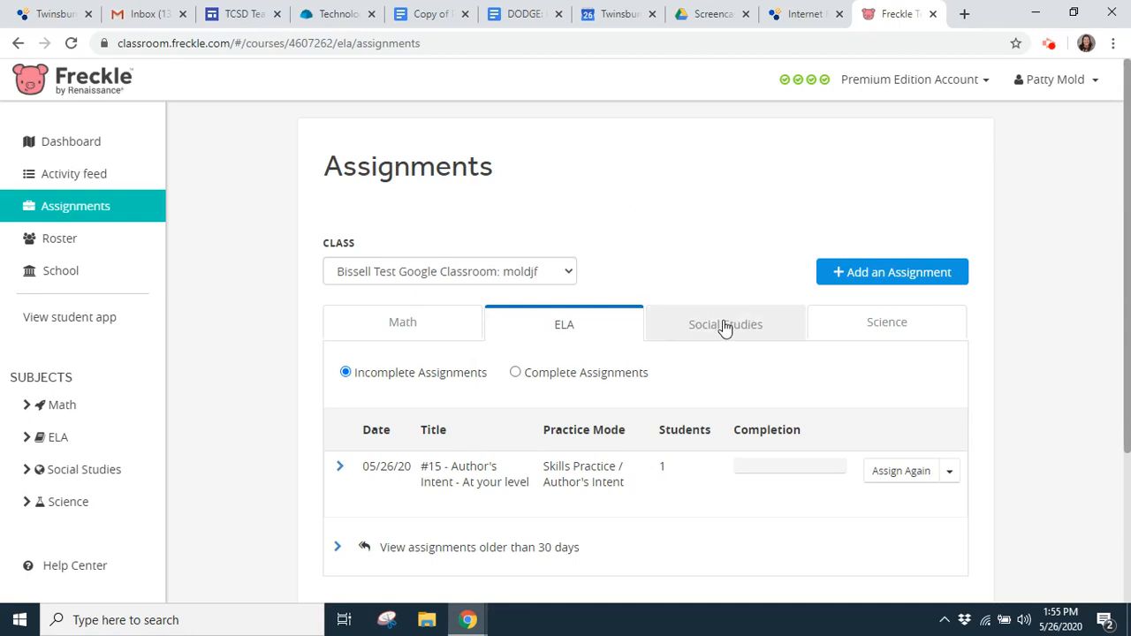
pyautogui.click(725, 322)
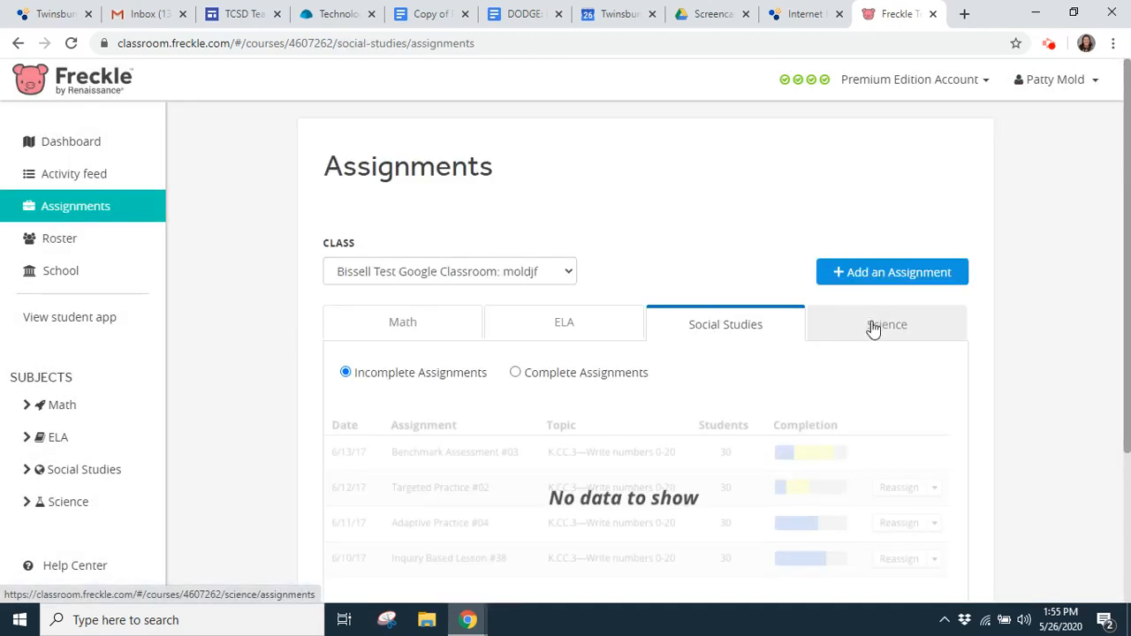
pyautogui.click(887, 325)
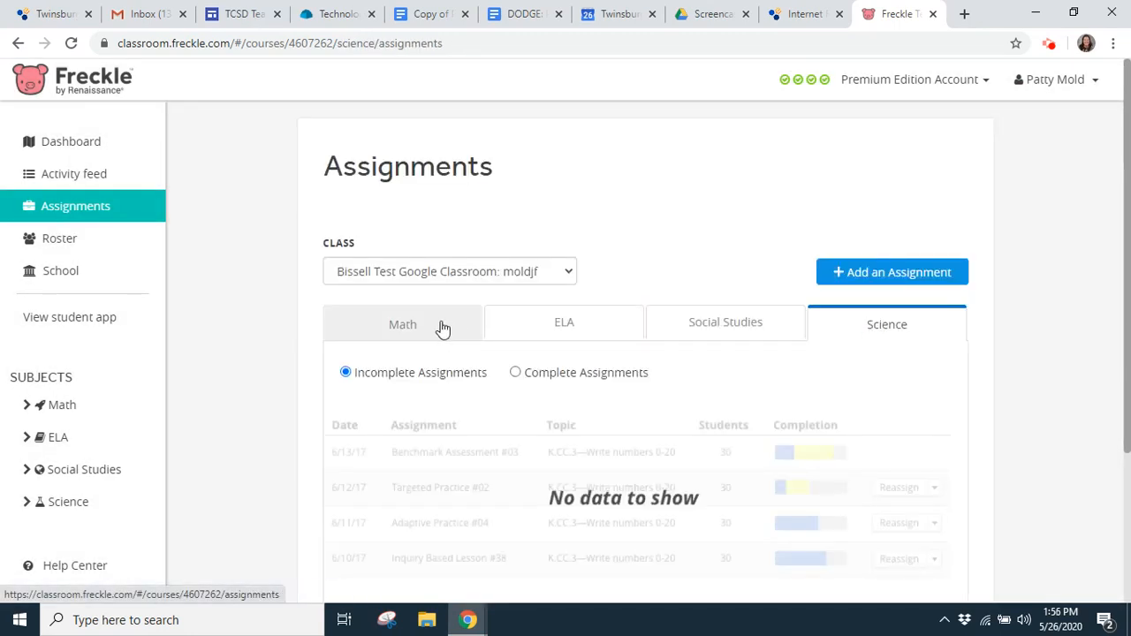
pyautogui.click(403, 324)
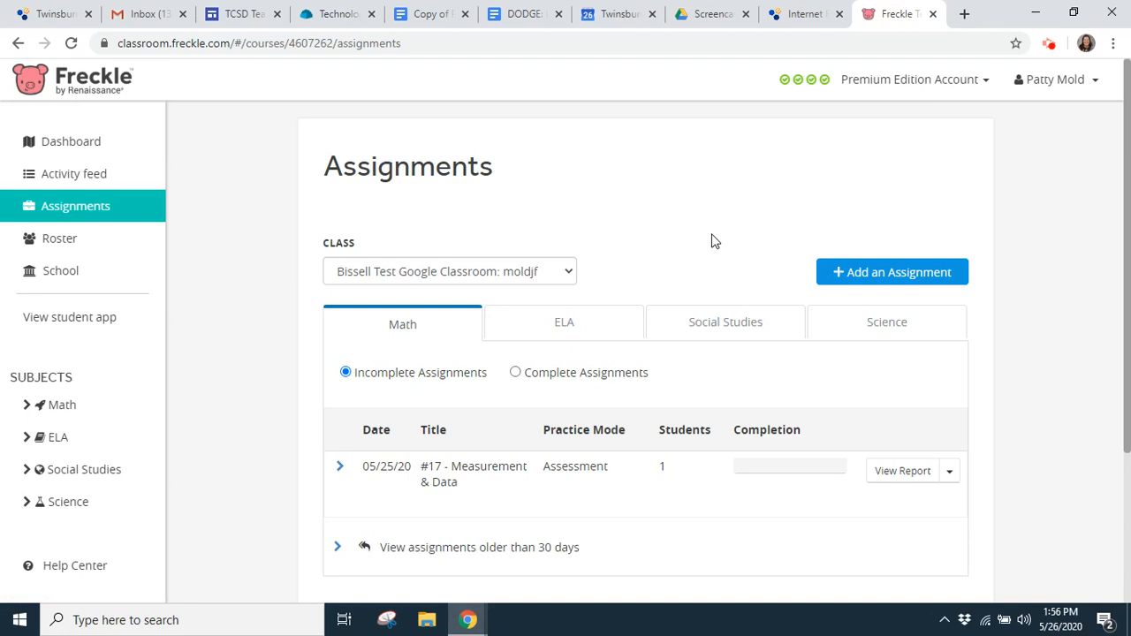
pyautogui.moveTo(799, 216)
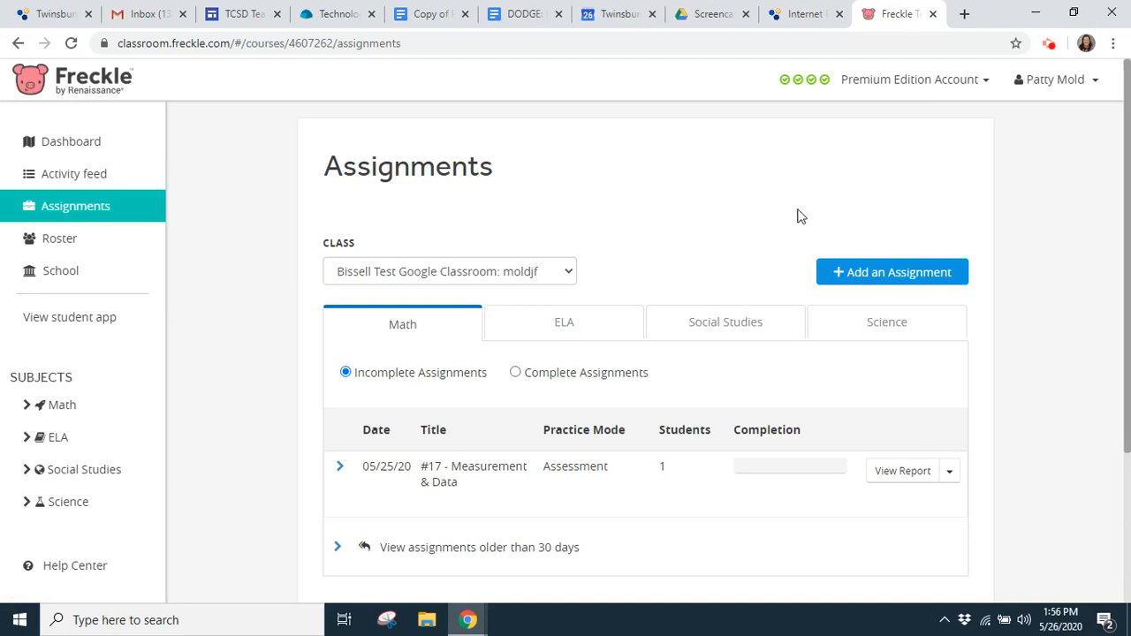
# Expand the assignments older than 30 days in the Math list
pyautogui.scroll(-3)
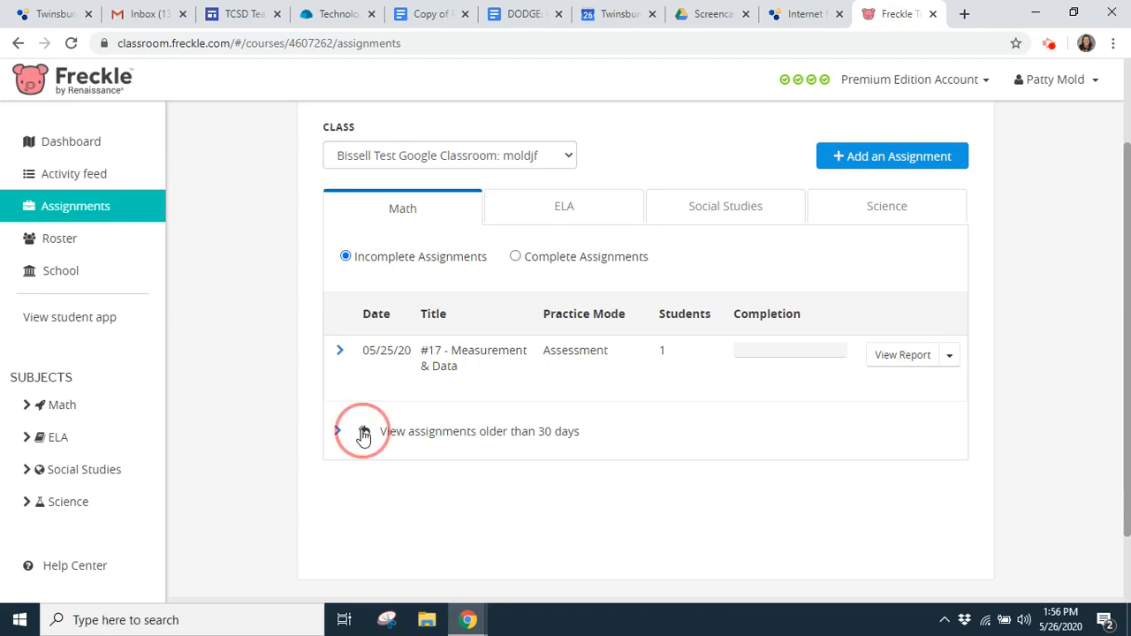
pyautogui.click(340, 431)
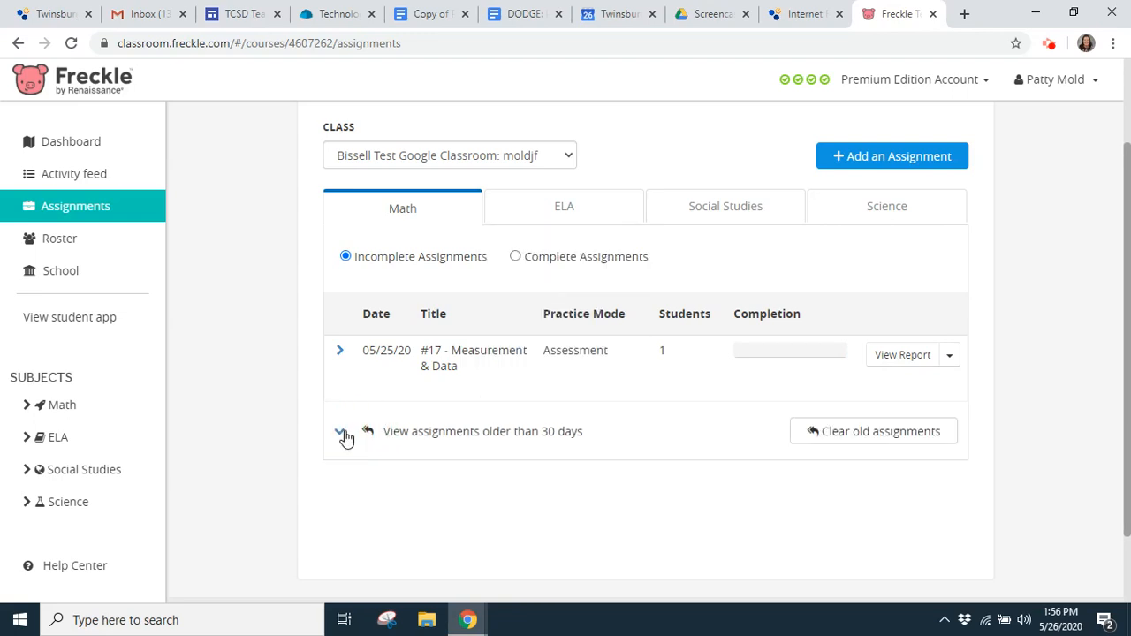
pyautogui.moveTo(870, 445)
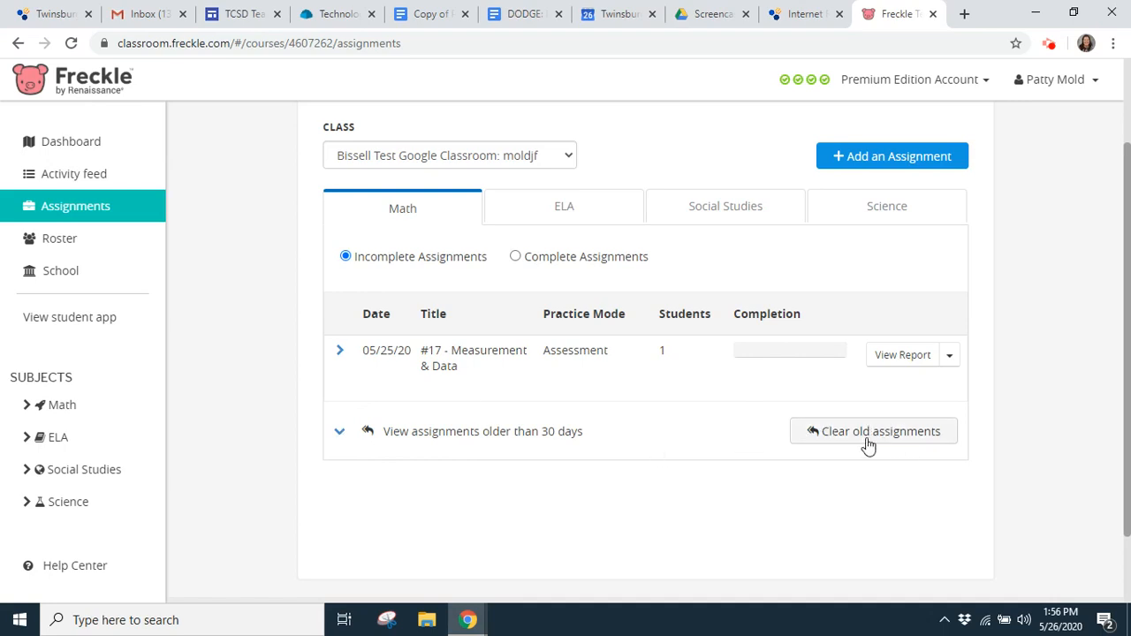
pyautogui.moveTo(521, 545)
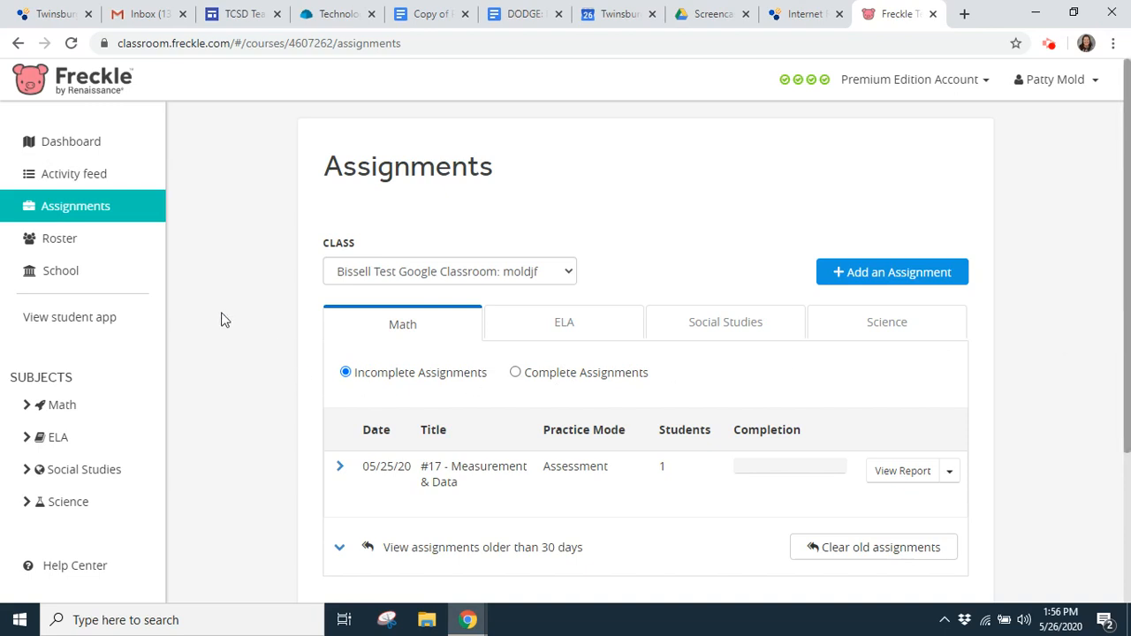
pyautogui.moveTo(62, 405)
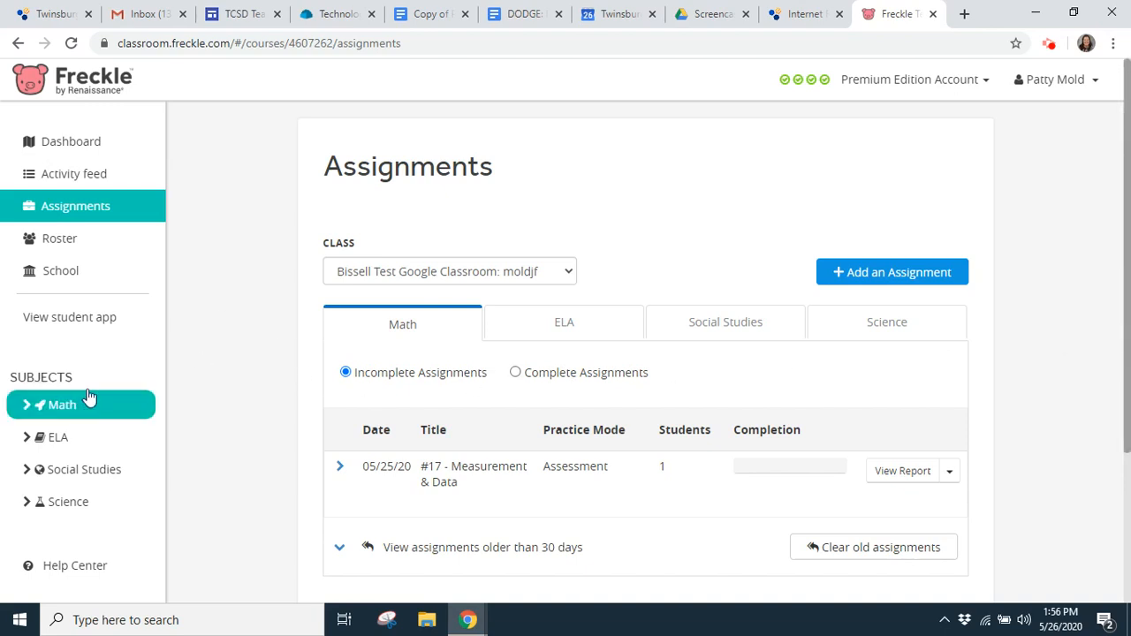
pyautogui.moveTo(79, 502)
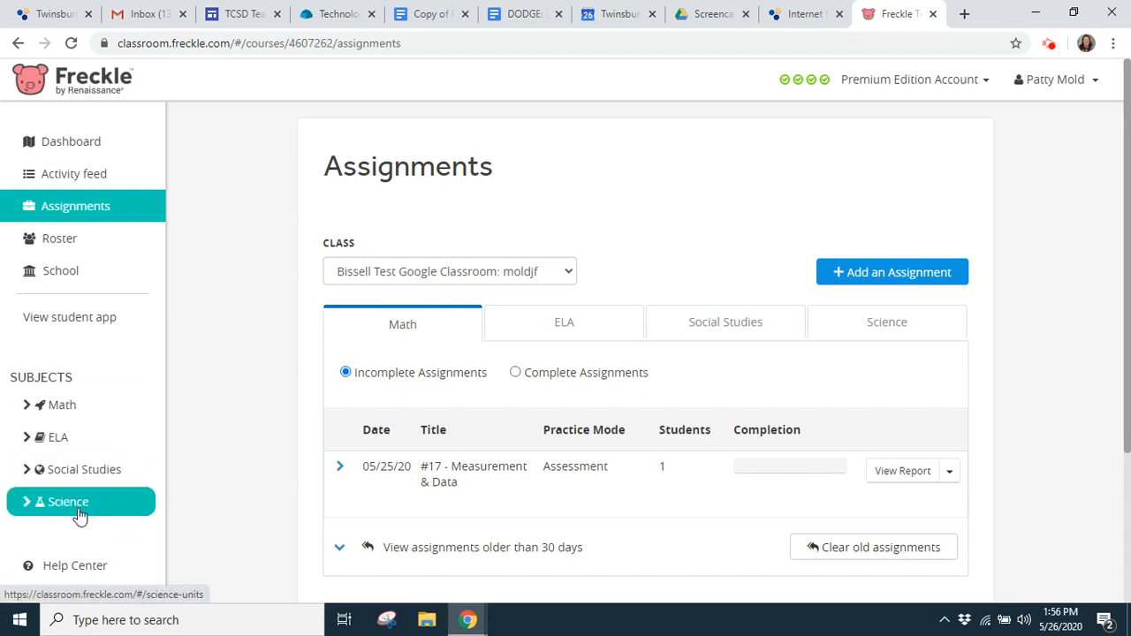
pyautogui.click(64, 404)
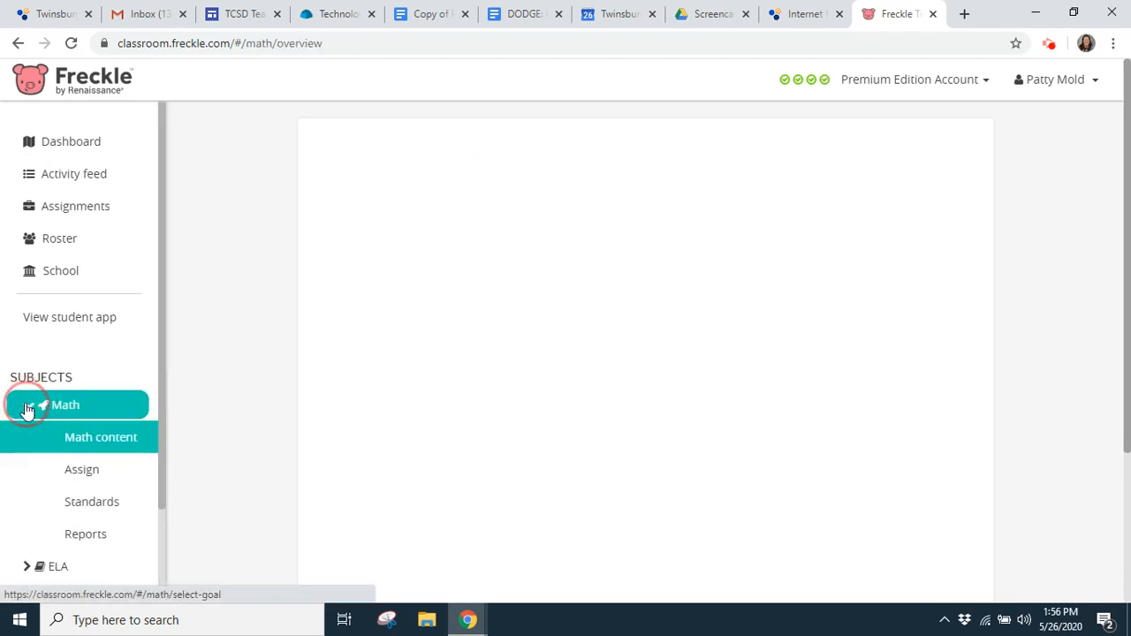
pyautogui.click(101, 437)
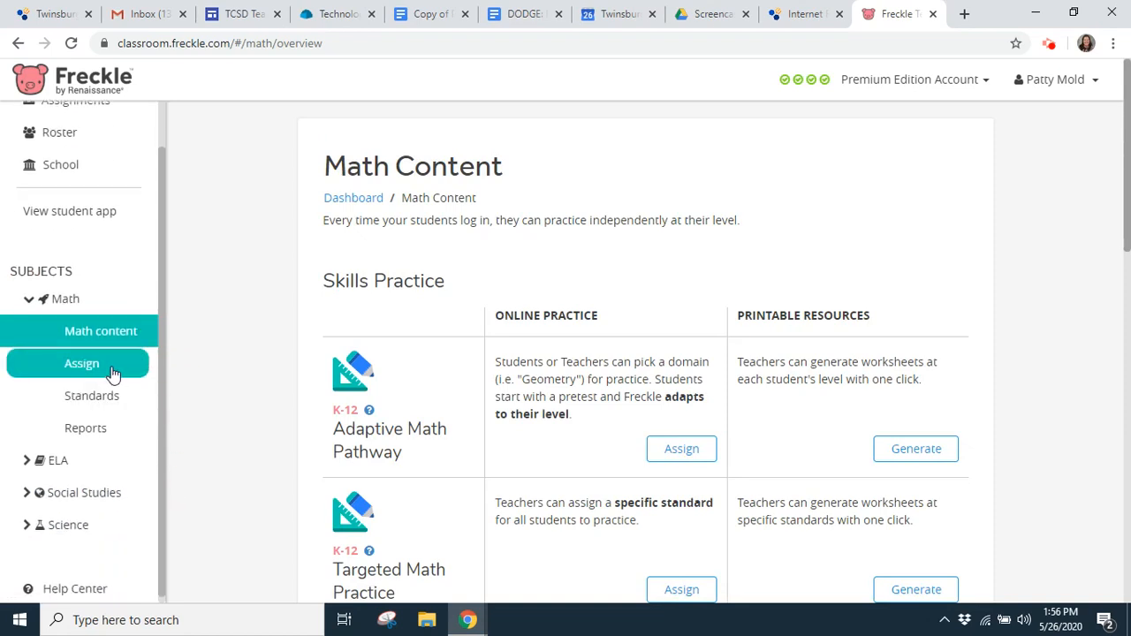
pyautogui.moveTo(410, 261)
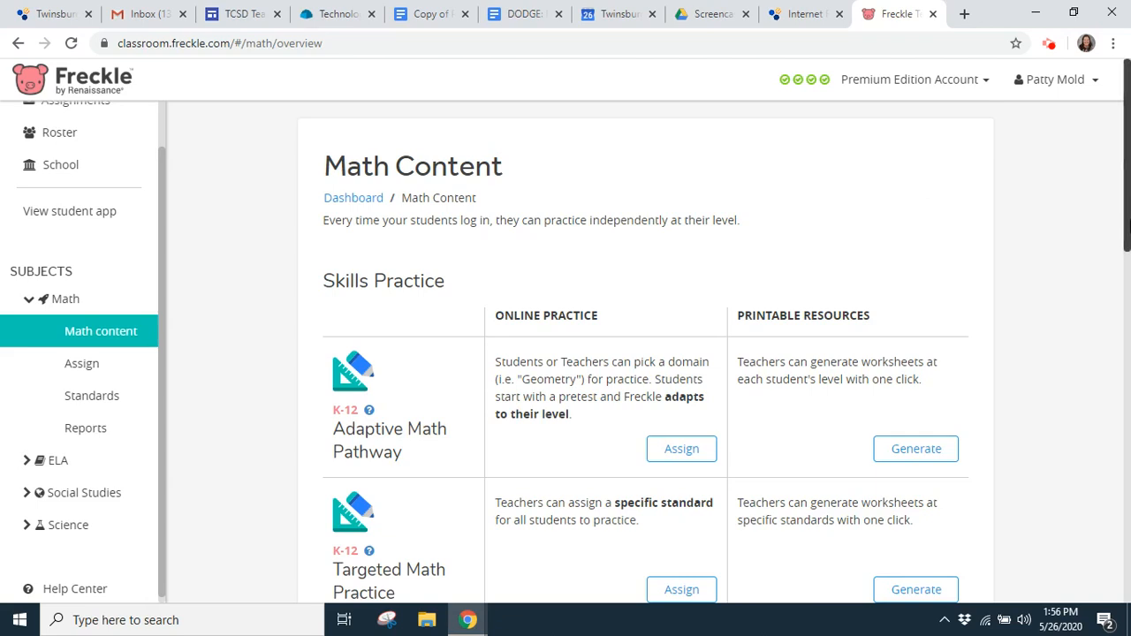
pyautogui.moveTo(360, 226)
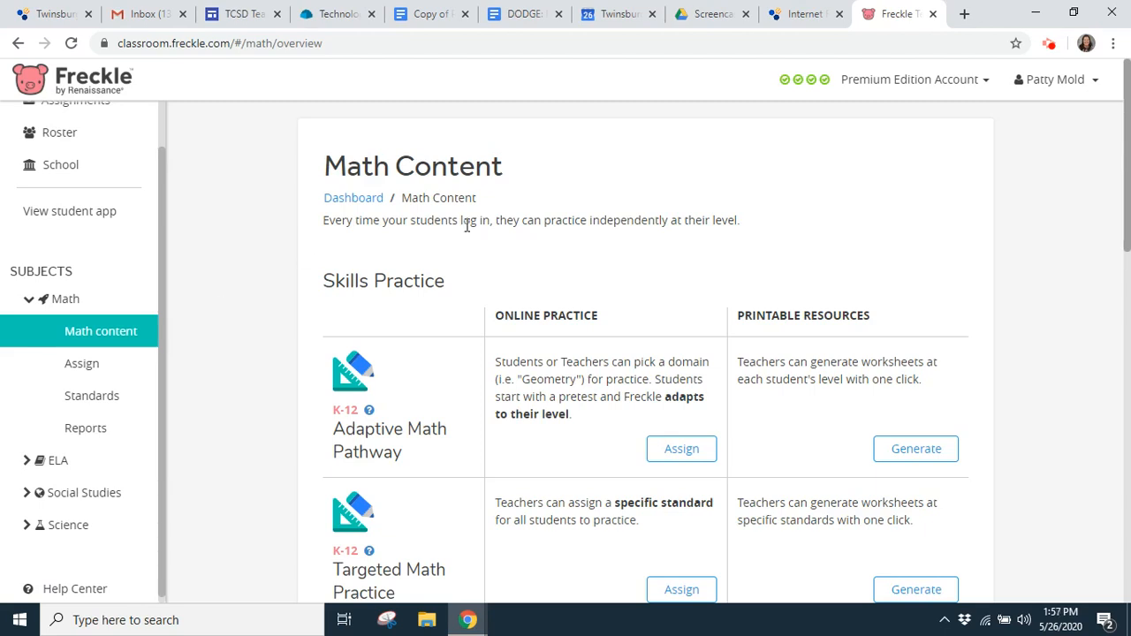
pyautogui.moveTo(800, 283)
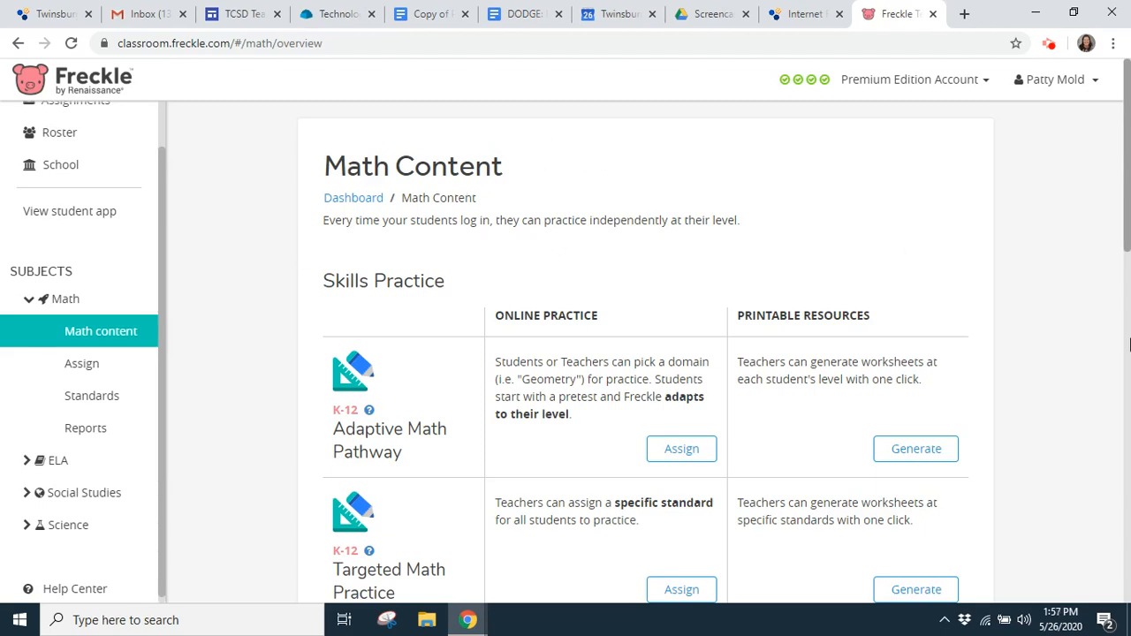
pyautogui.scroll(-3)
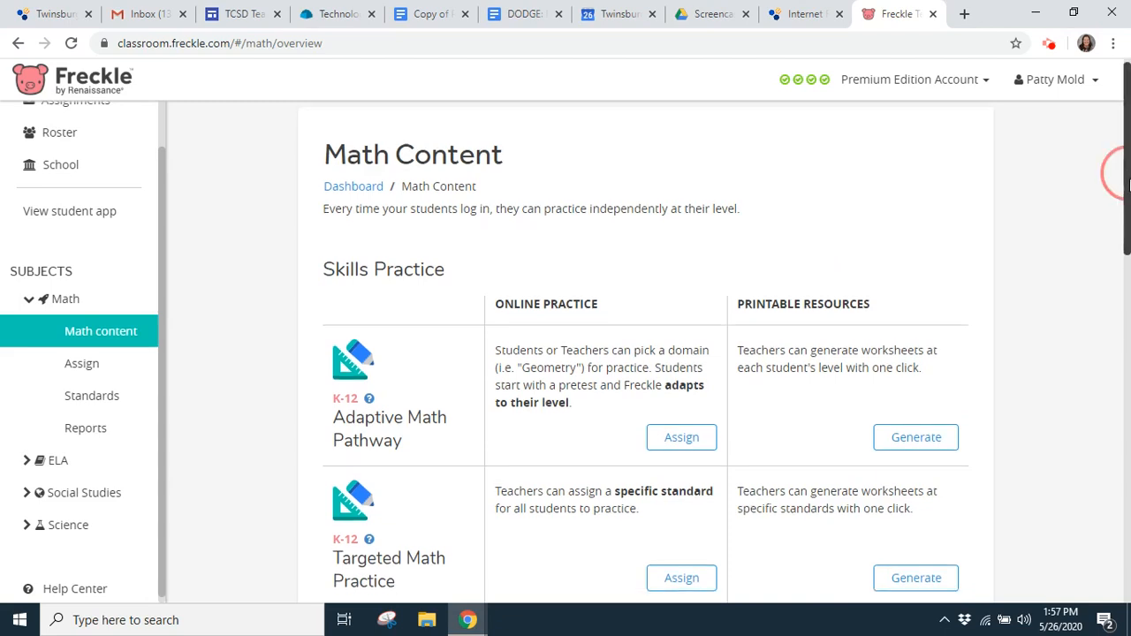
pyautogui.scroll(-3)
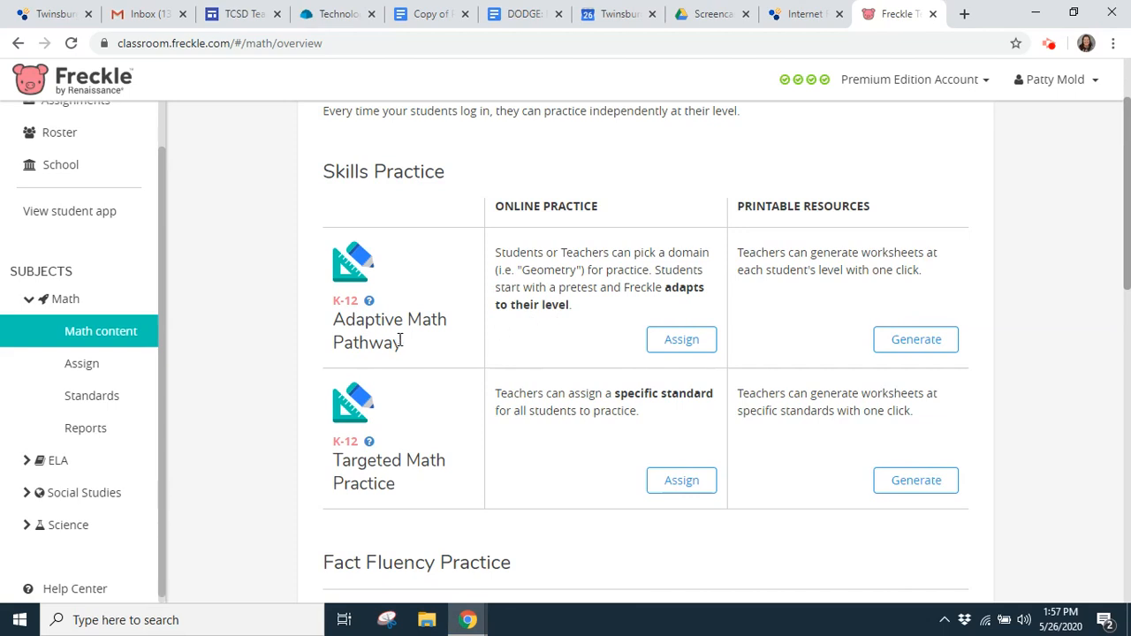
pyautogui.moveTo(484, 364)
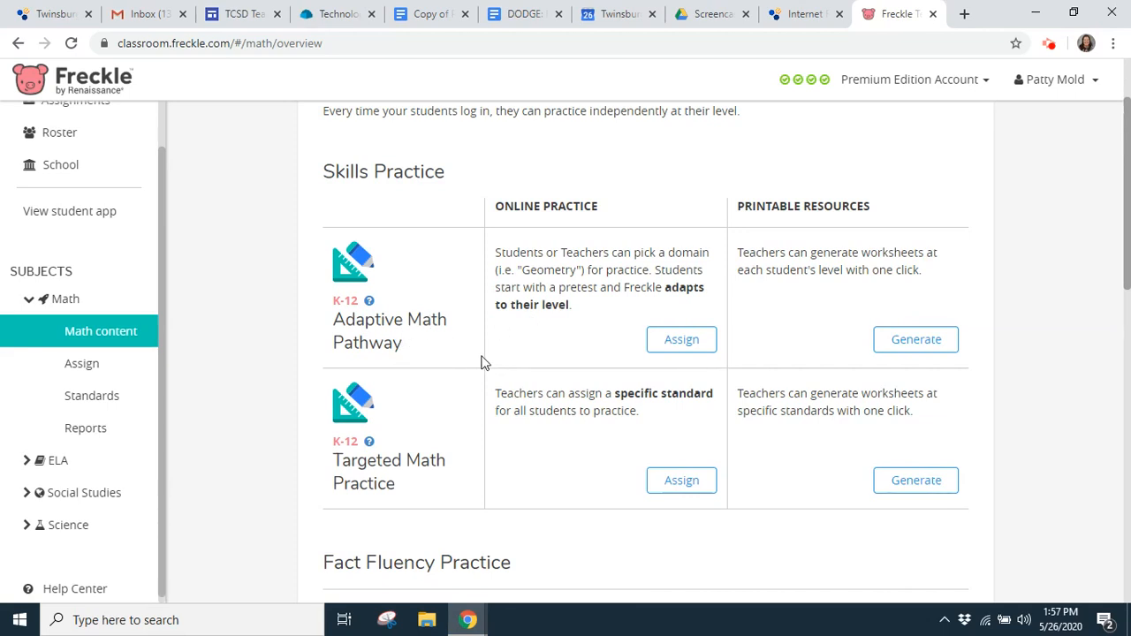
pyautogui.moveTo(434, 429)
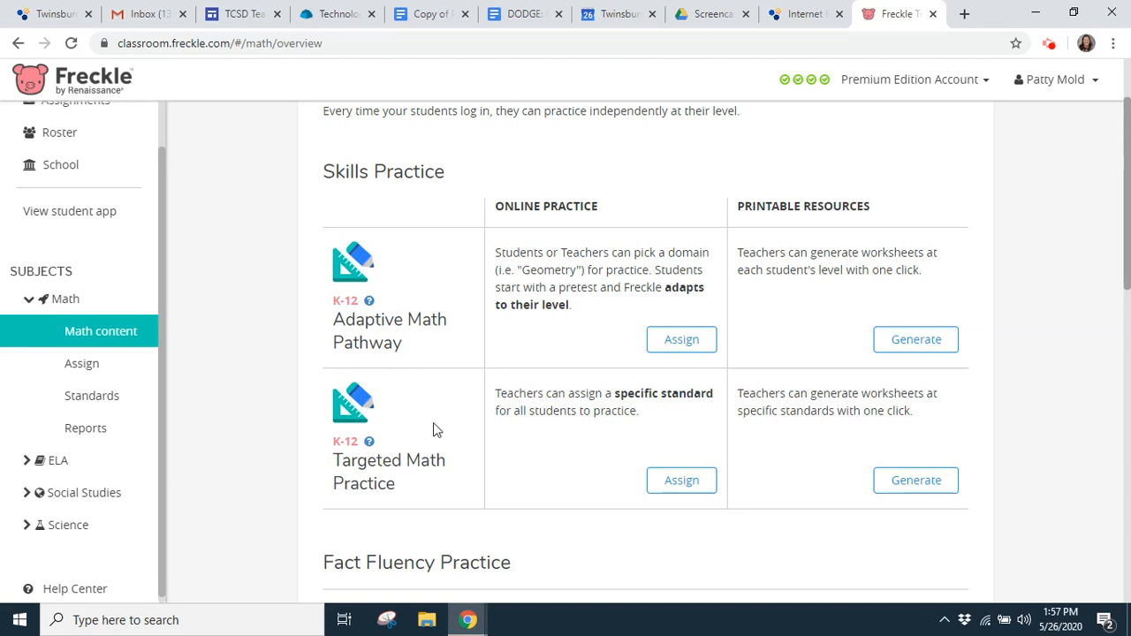
pyautogui.moveTo(495, 511)
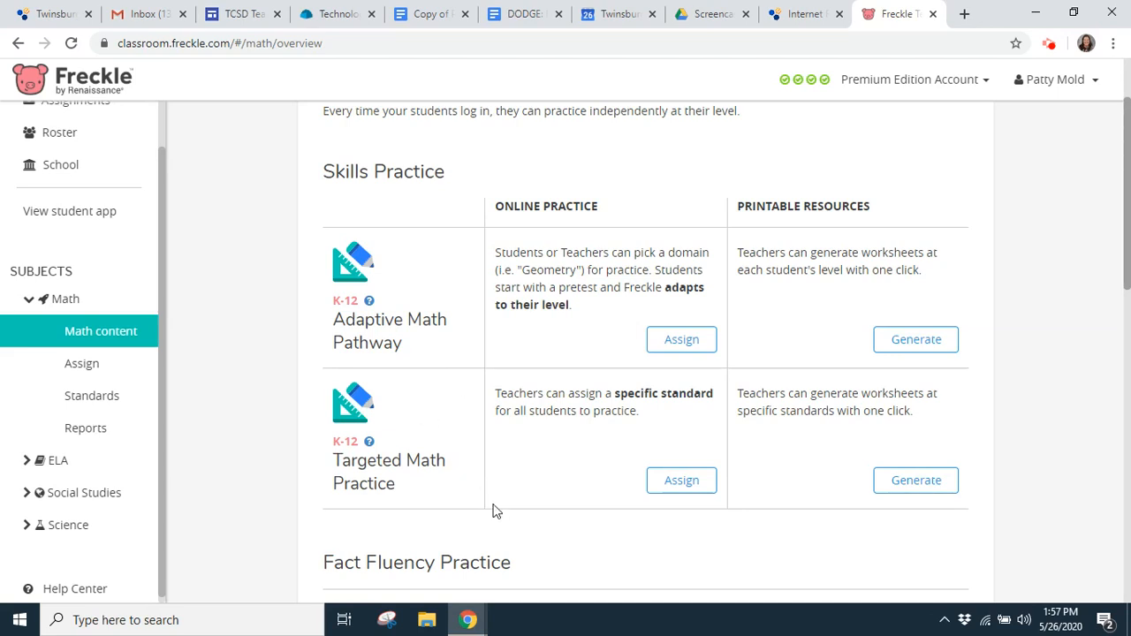
pyautogui.moveTo(566, 327)
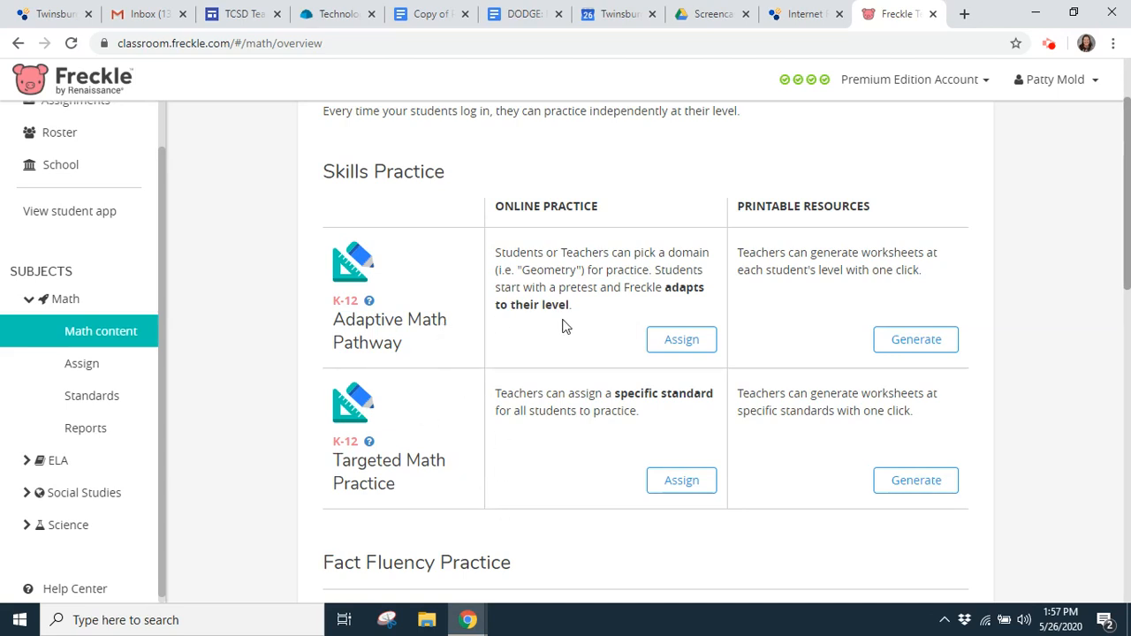
pyautogui.moveTo(593, 316)
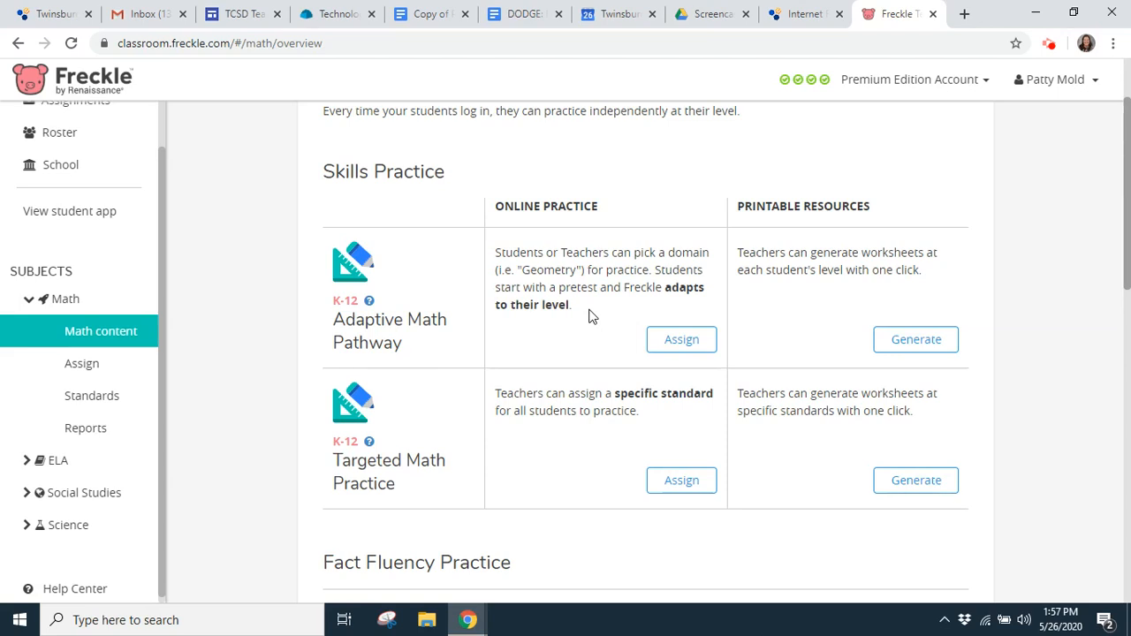
pyautogui.moveTo(445, 470)
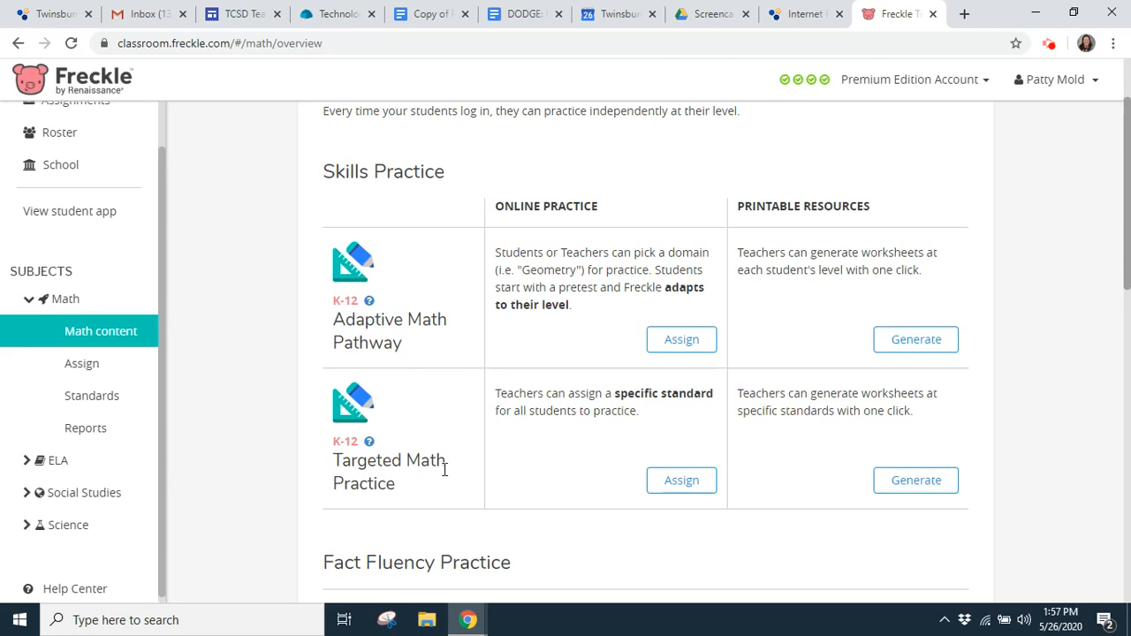
pyautogui.moveTo(658, 391)
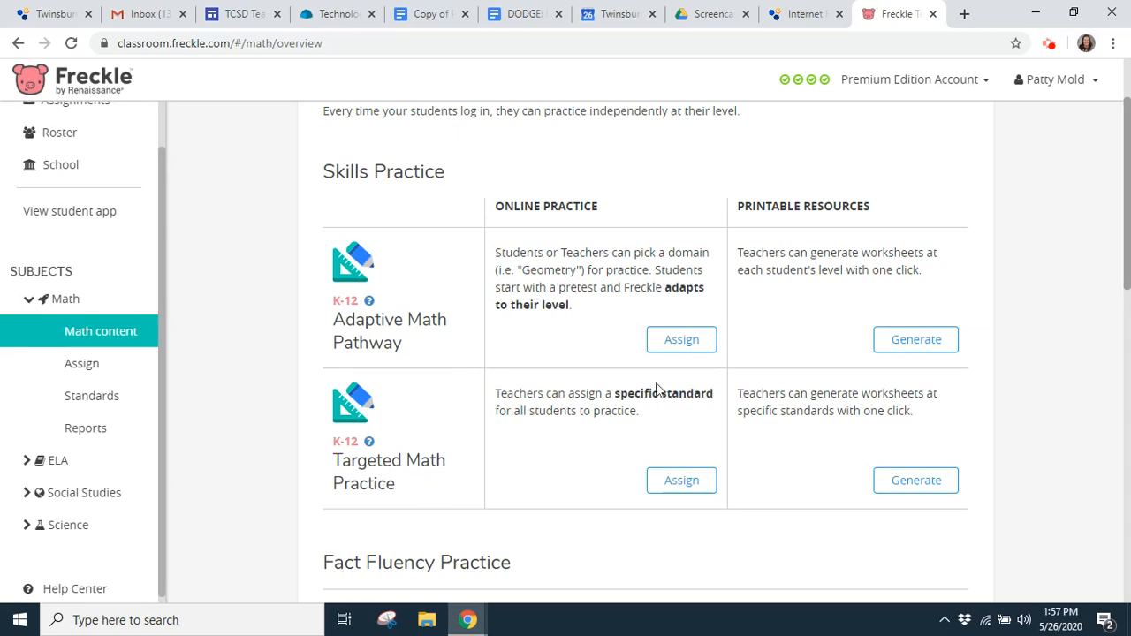
pyautogui.moveTo(666, 410)
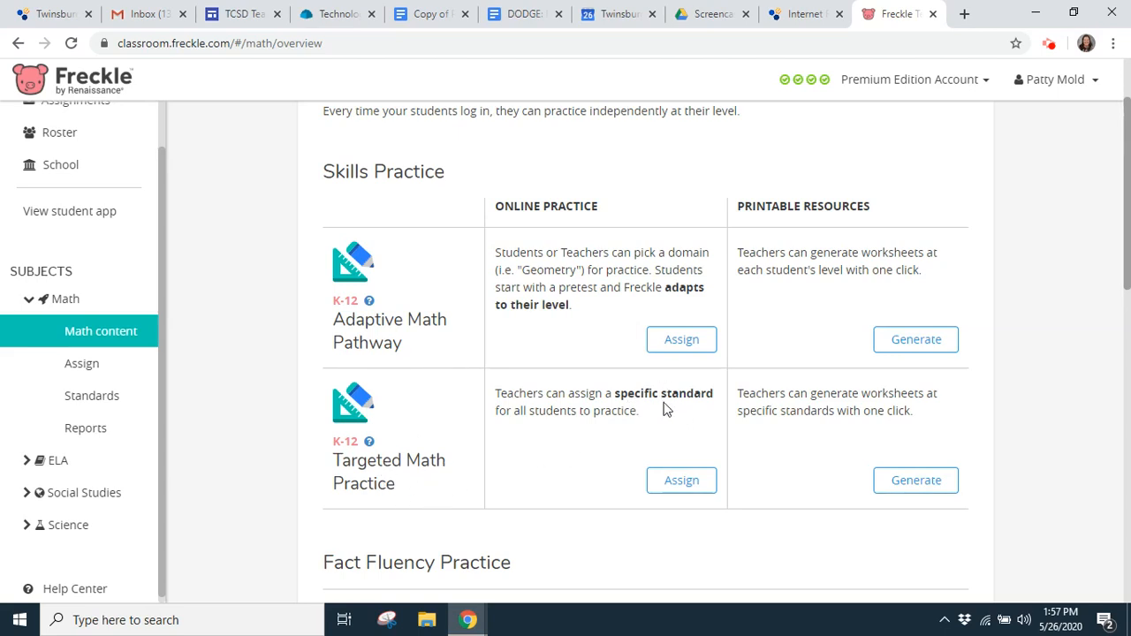
pyautogui.moveTo(693, 404)
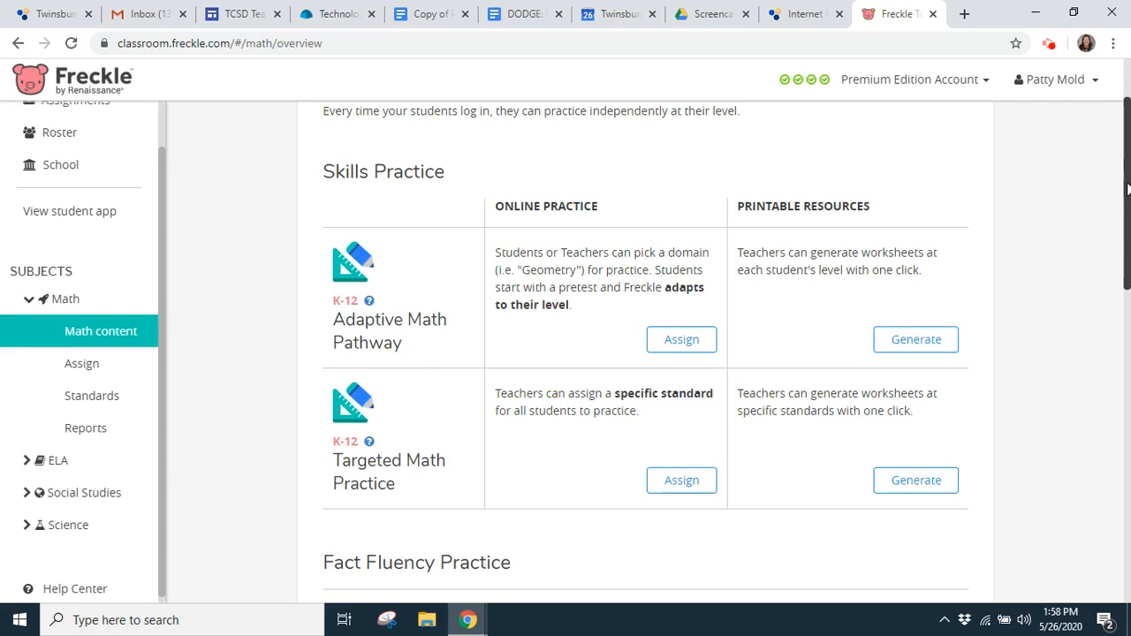
pyautogui.scroll(-3)
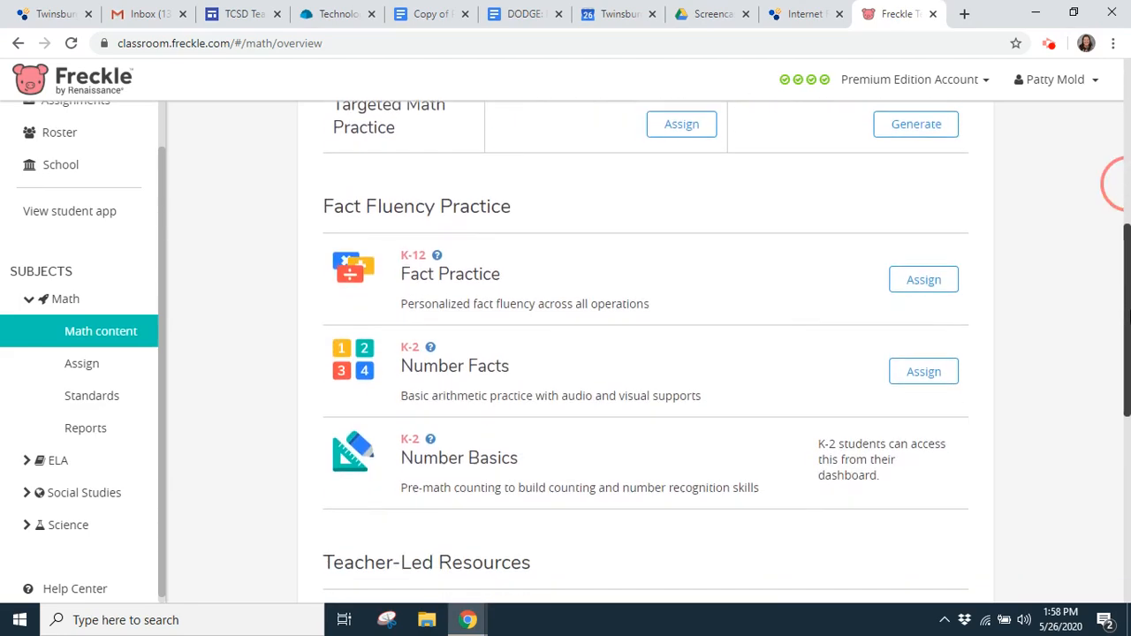
pyautogui.moveTo(656, 340)
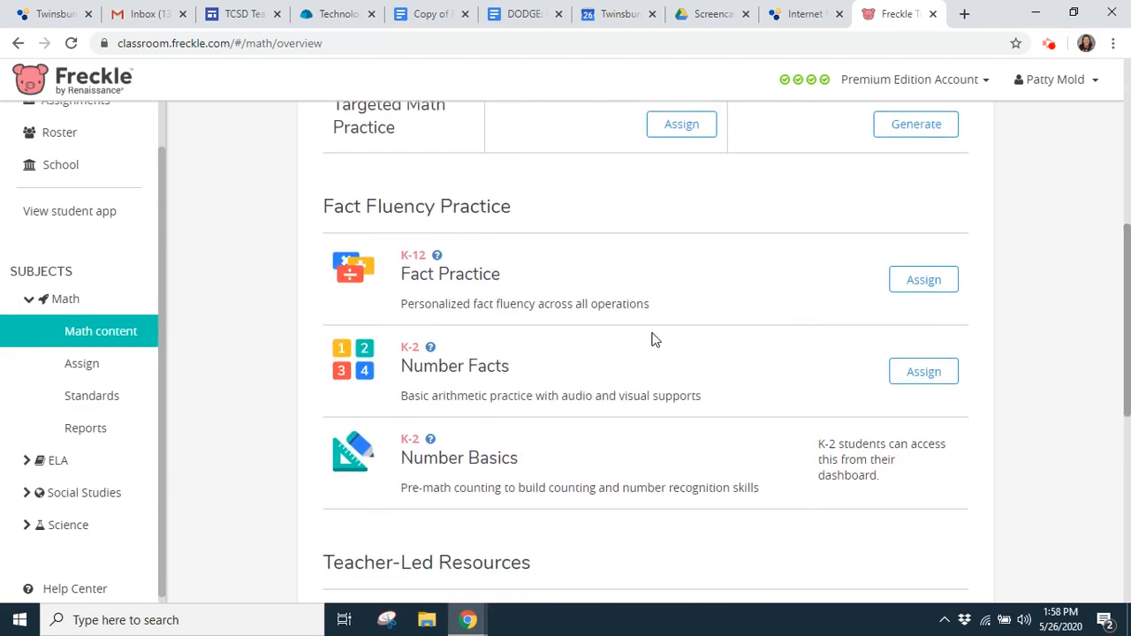
pyautogui.moveTo(542, 410)
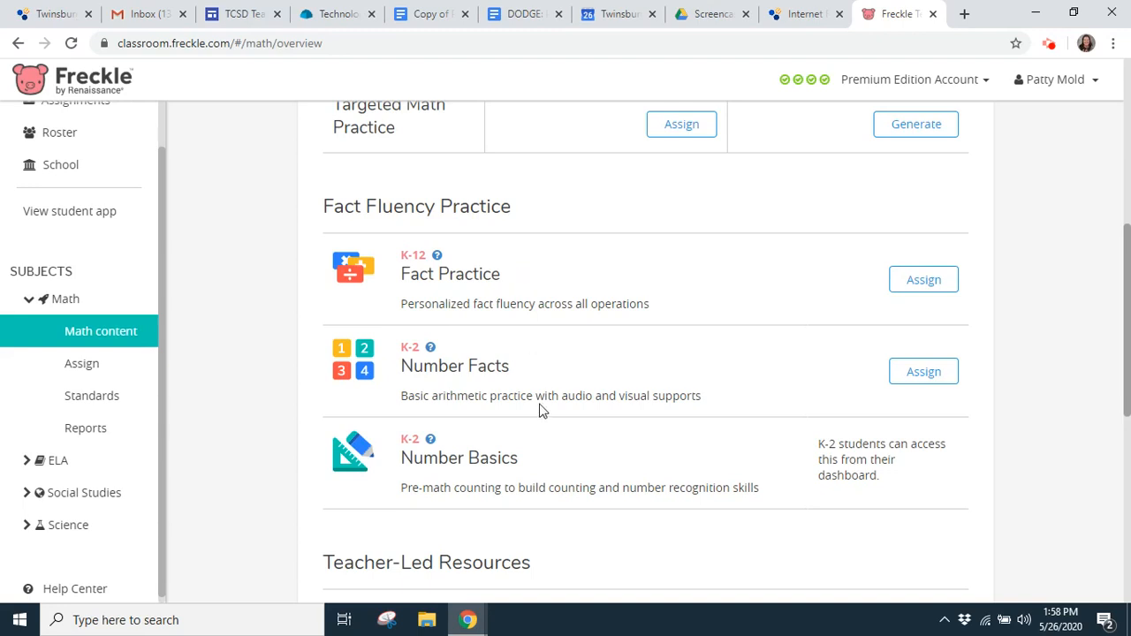
pyautogui.moveTo(549, 366)
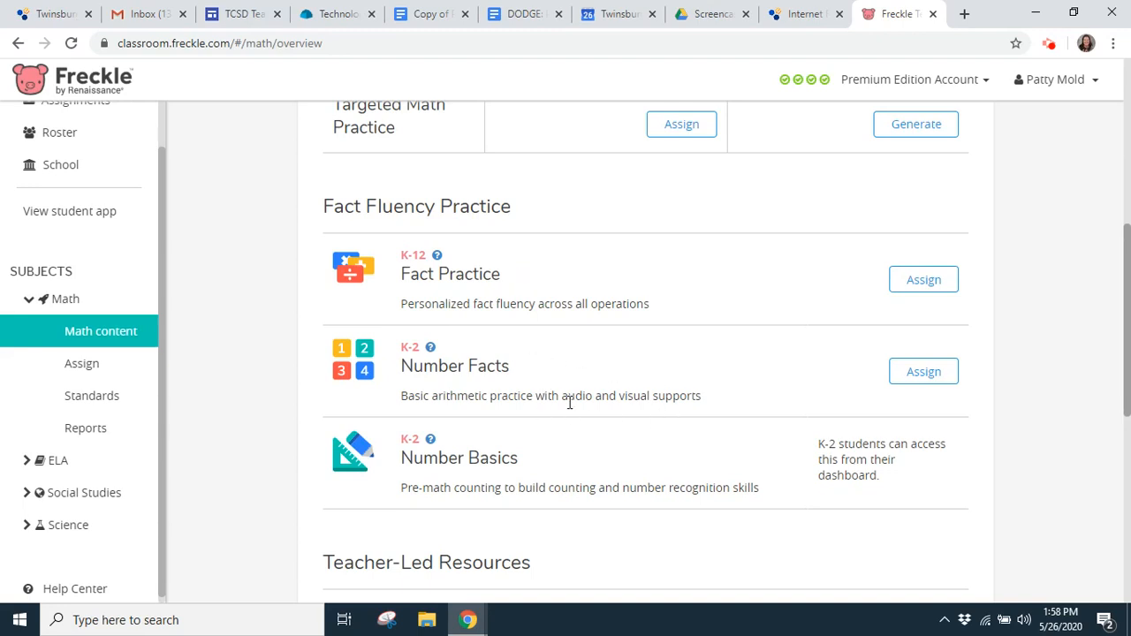
pyautogui.moveTo(657, 415)
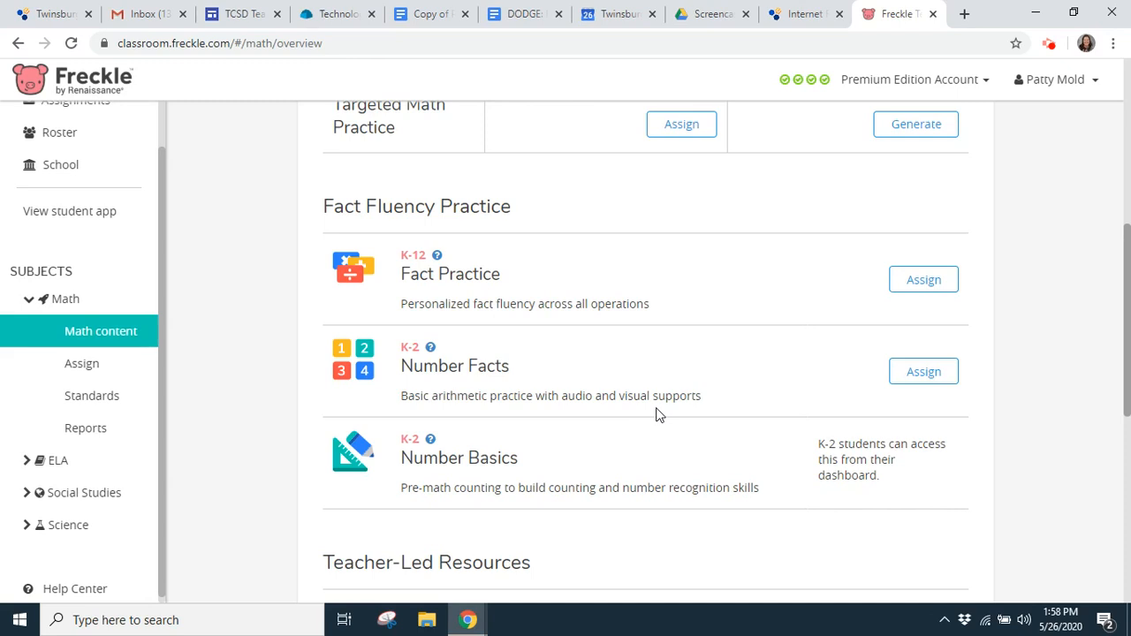
pyautogui.moveTo(573, 463)
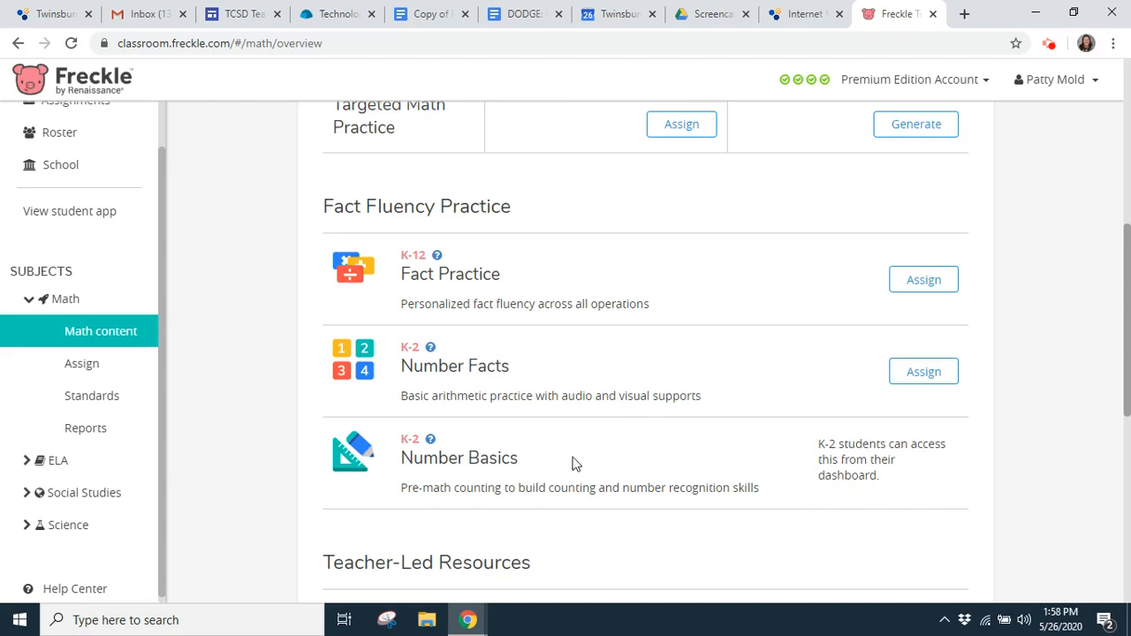
pyautogui.moveTo(640, 453)
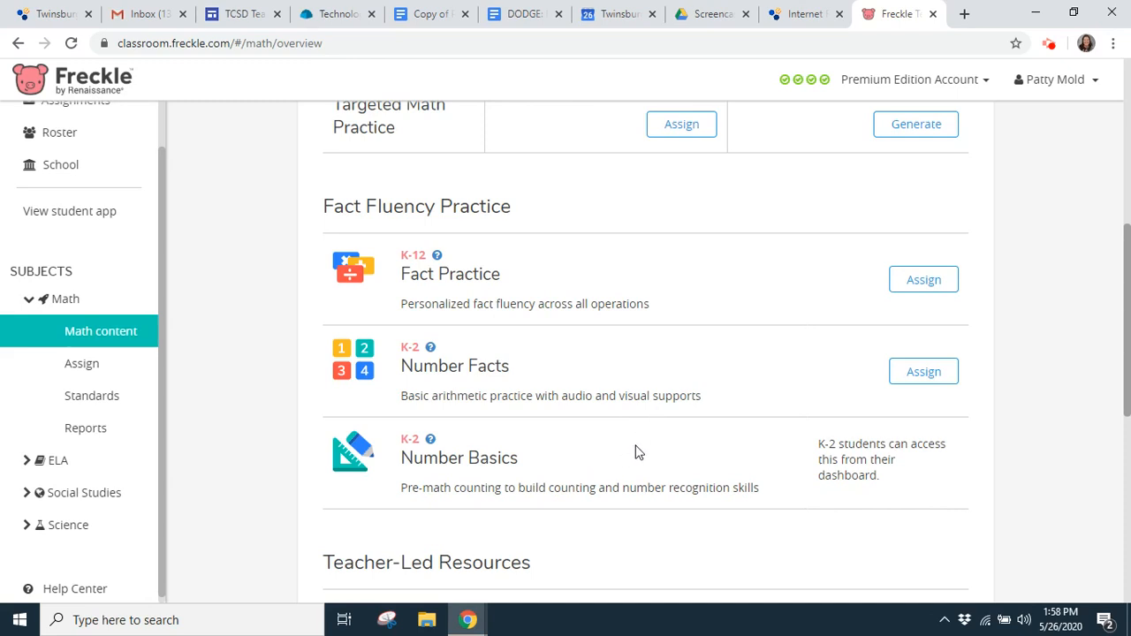
pyautogui.moveTo(803, 449)
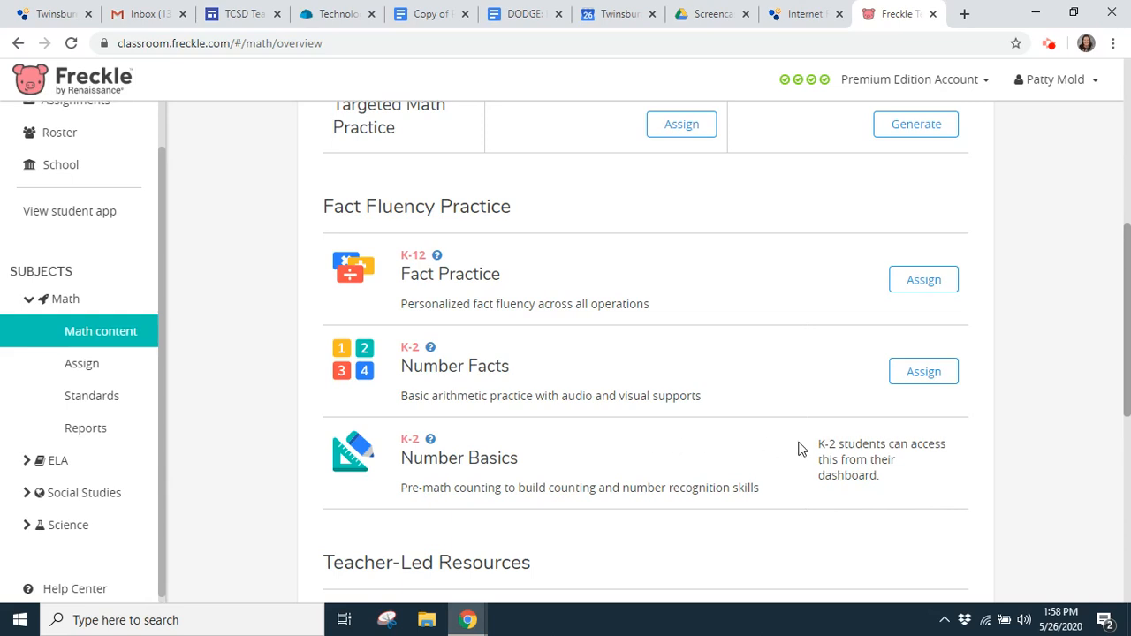
pyautogui.moveTo(1086, 502)
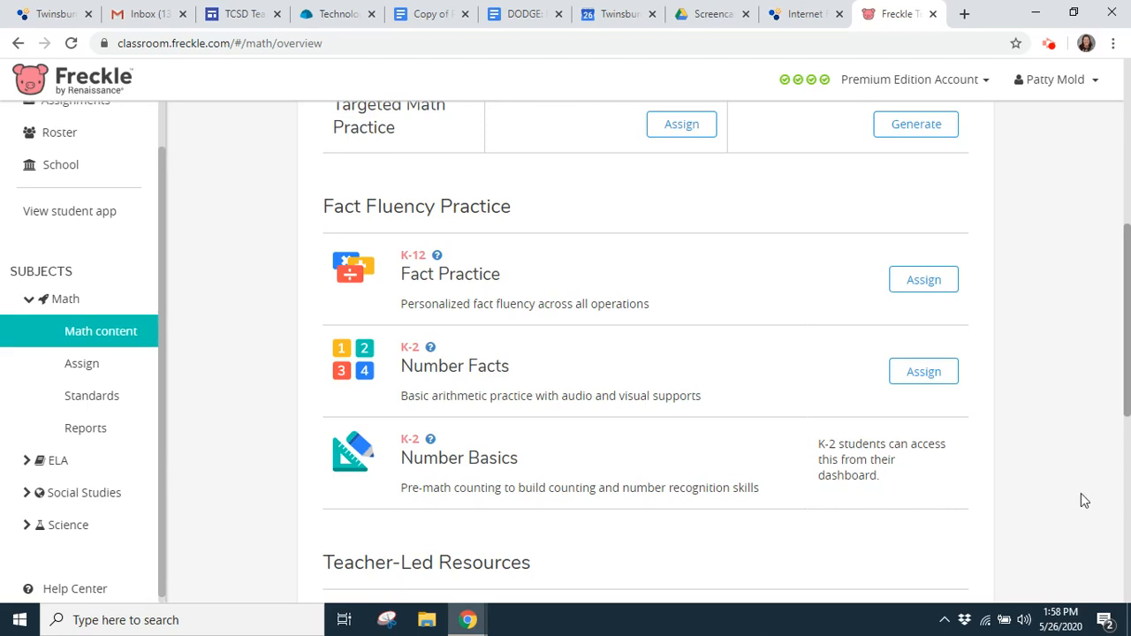
pyautogui.scroll(-3)
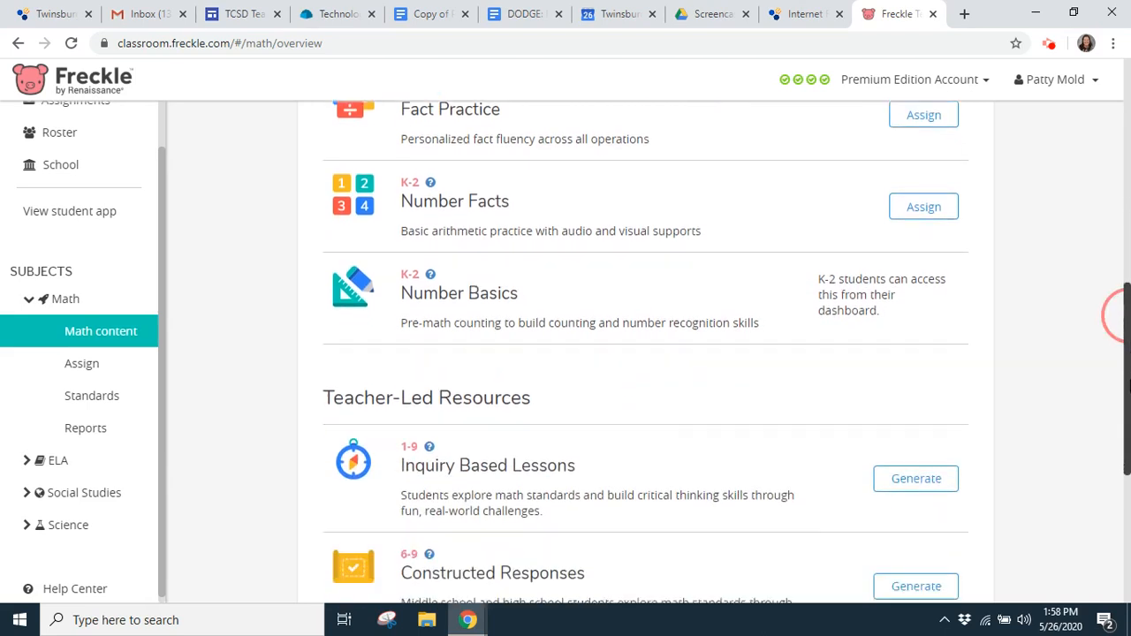
pyautogui.scroll(-3)
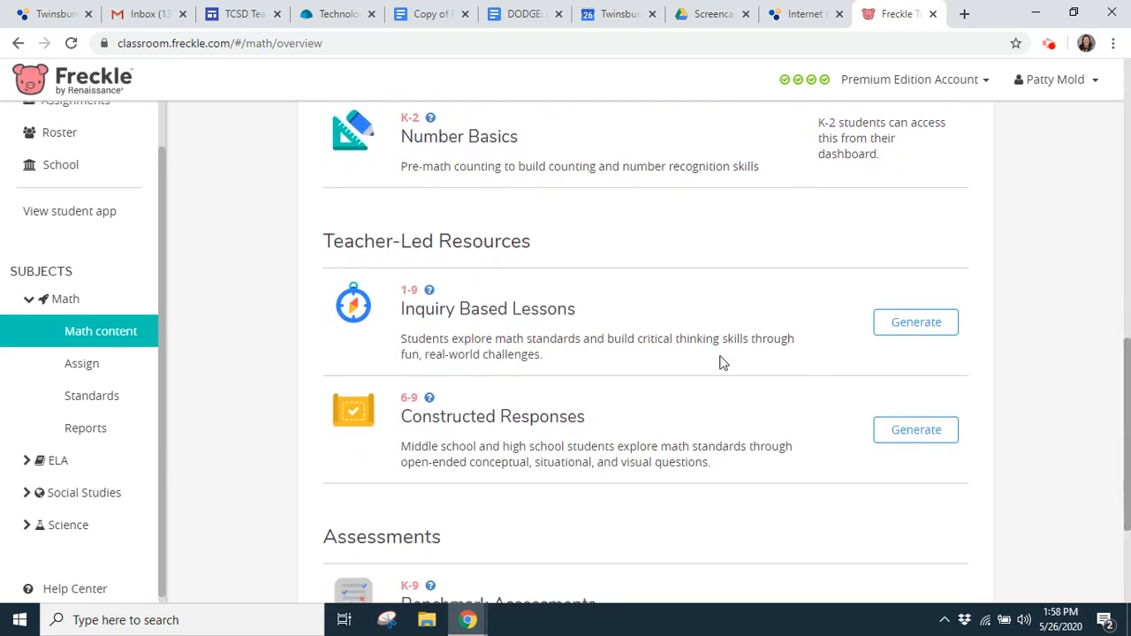
pyautogui.moveTo(799, 505)
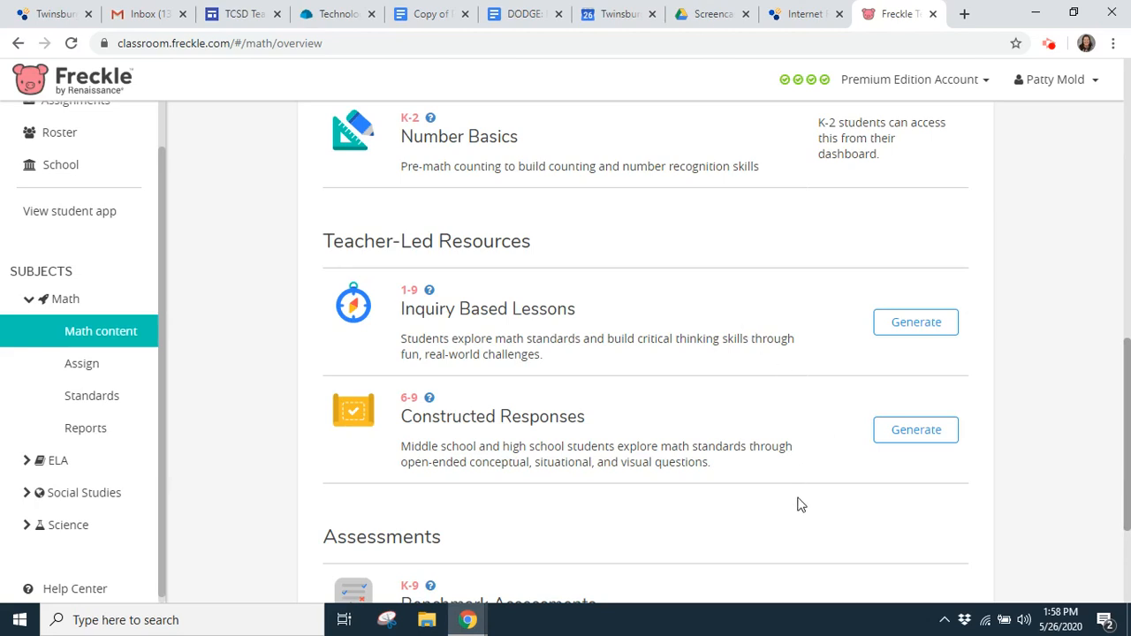
pyautogui.moveTo(668, 295)
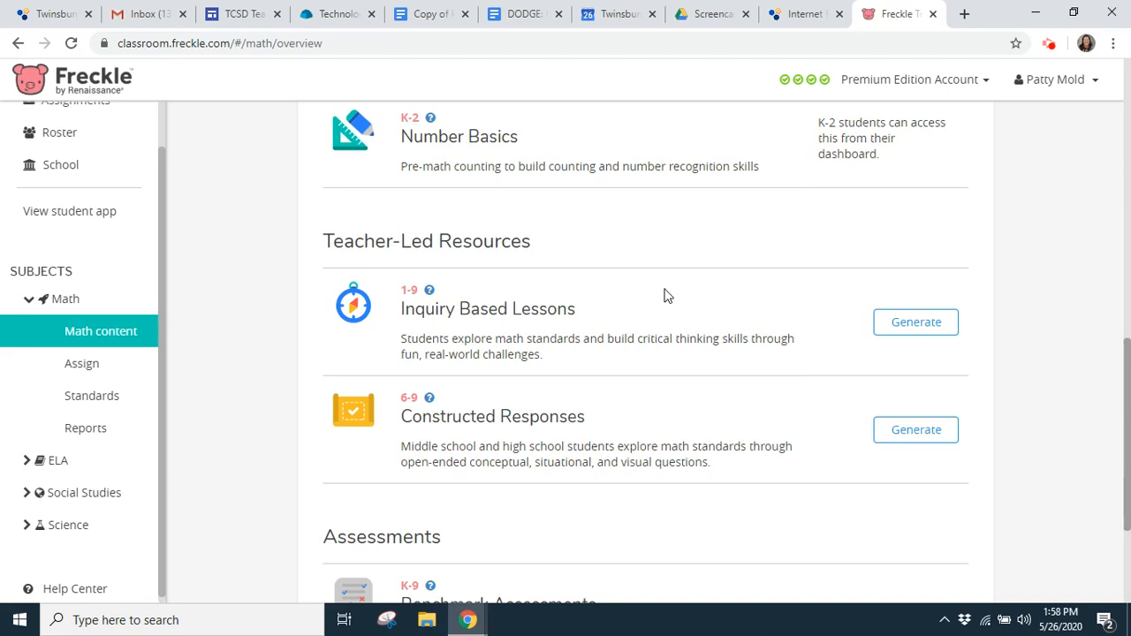
pyautogui.moveTo(1108, 399)
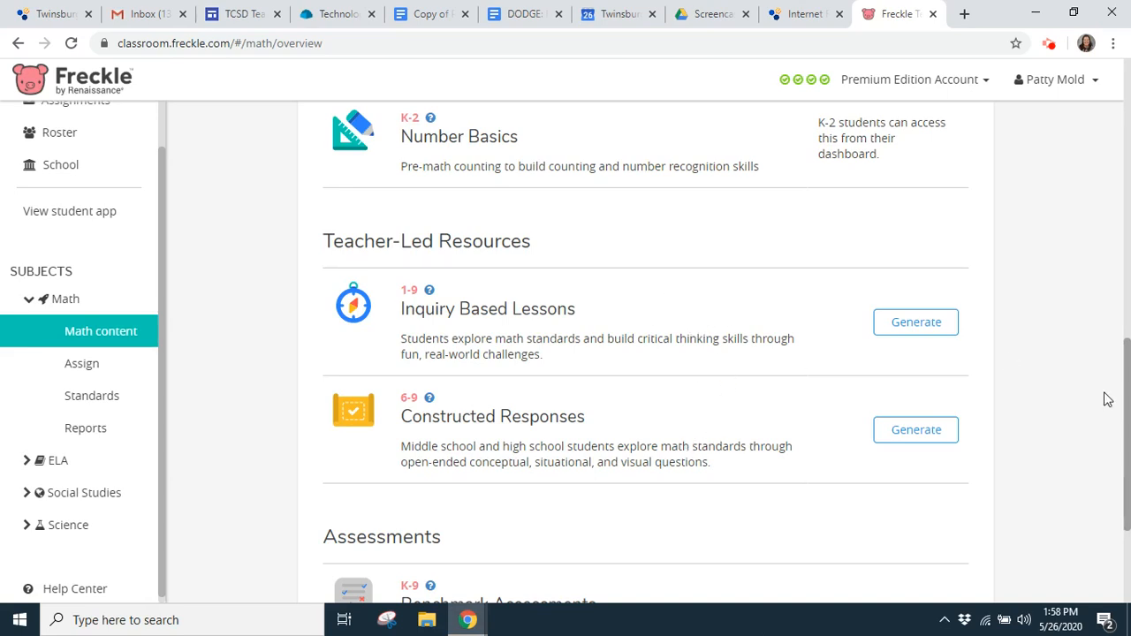
pyautogui.scroll(-3)
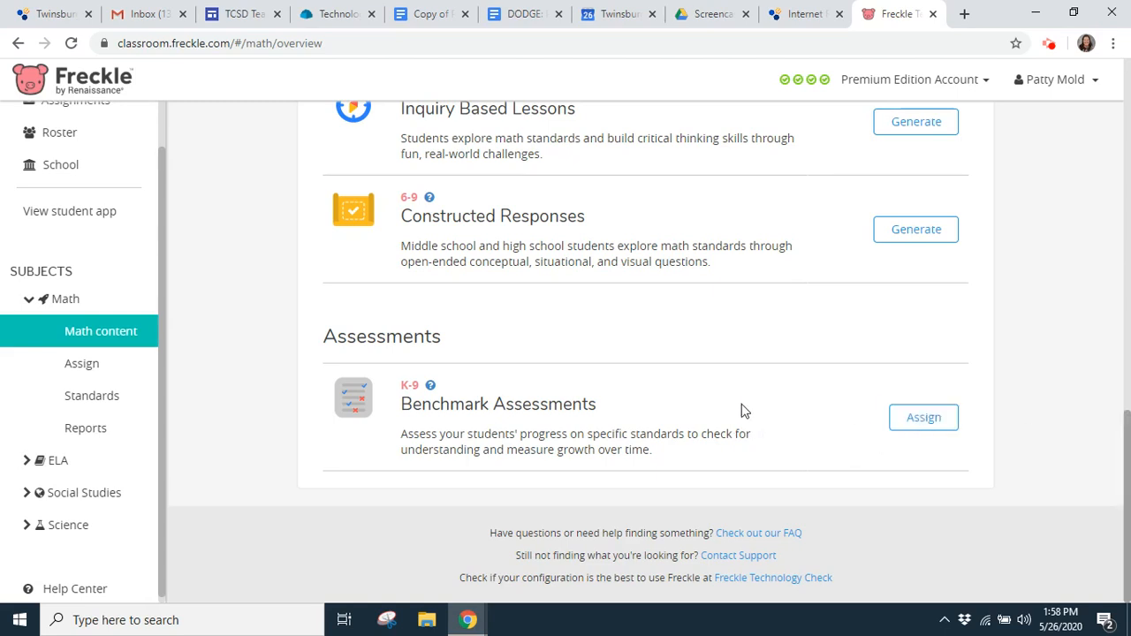
pyautogui.moveTo(778, 400)
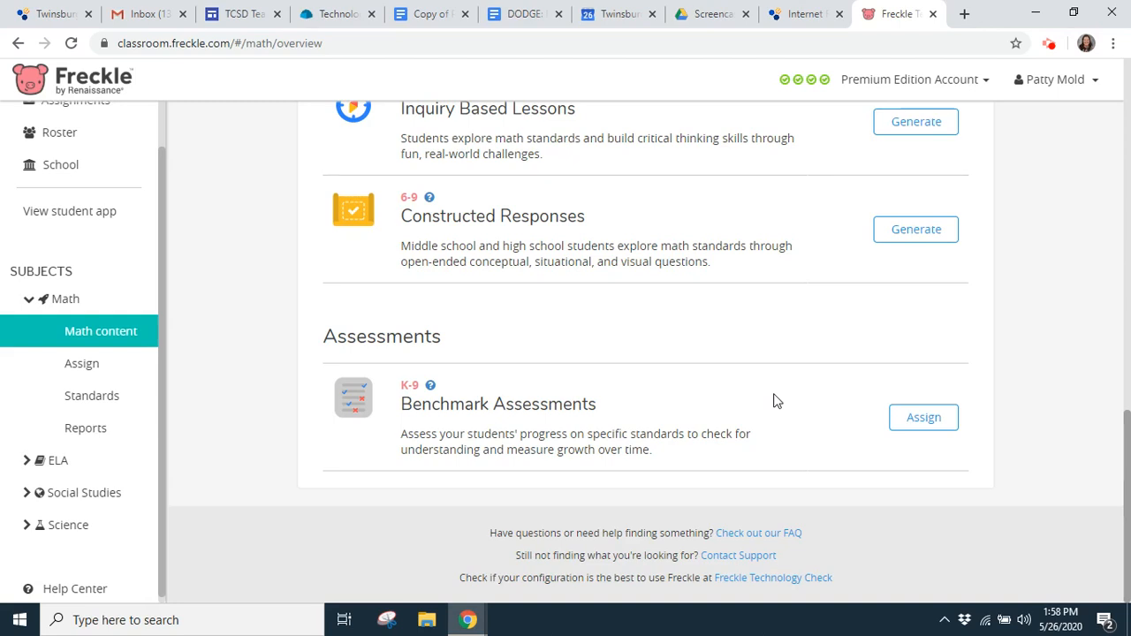
pyautogui.moveTo(792, 308)
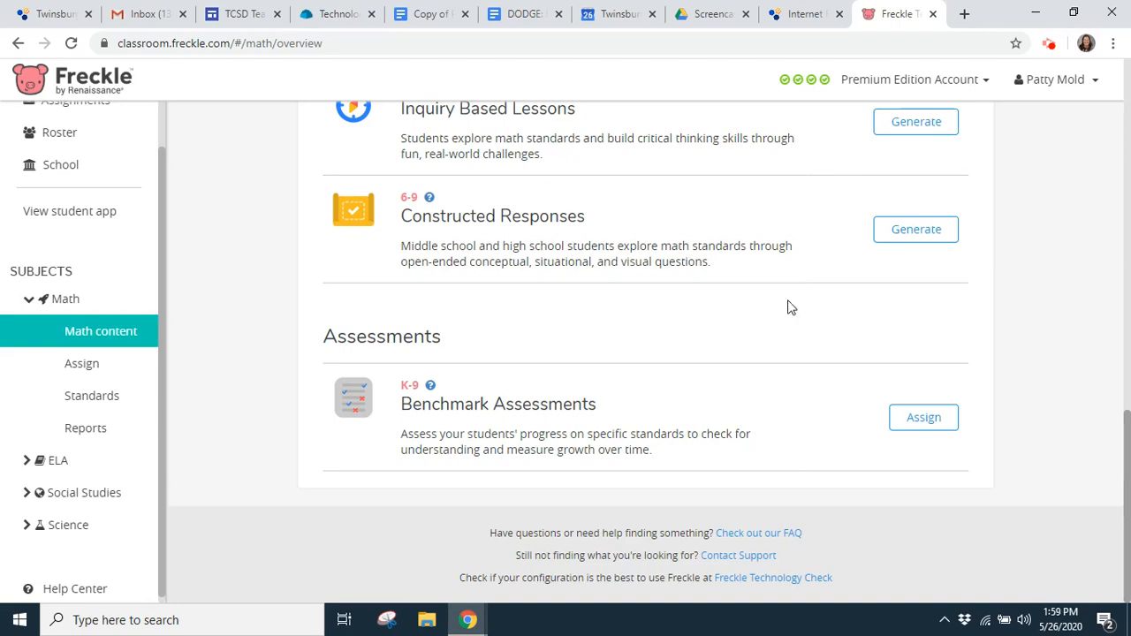
pyautogui.scroll(3)
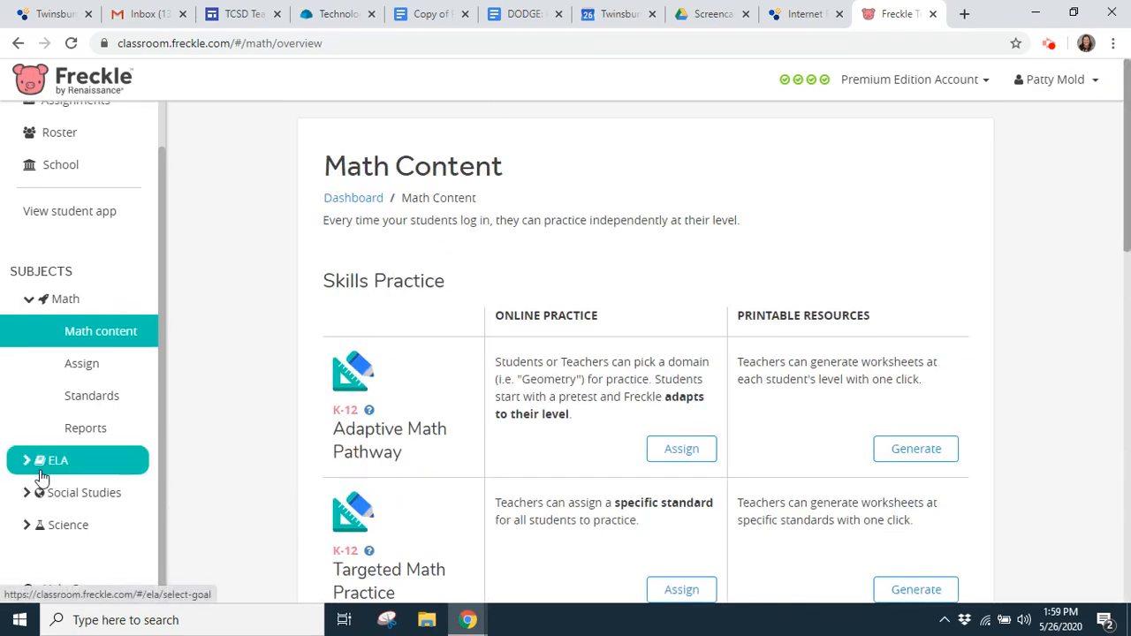
pyautogui.click(59, 460)
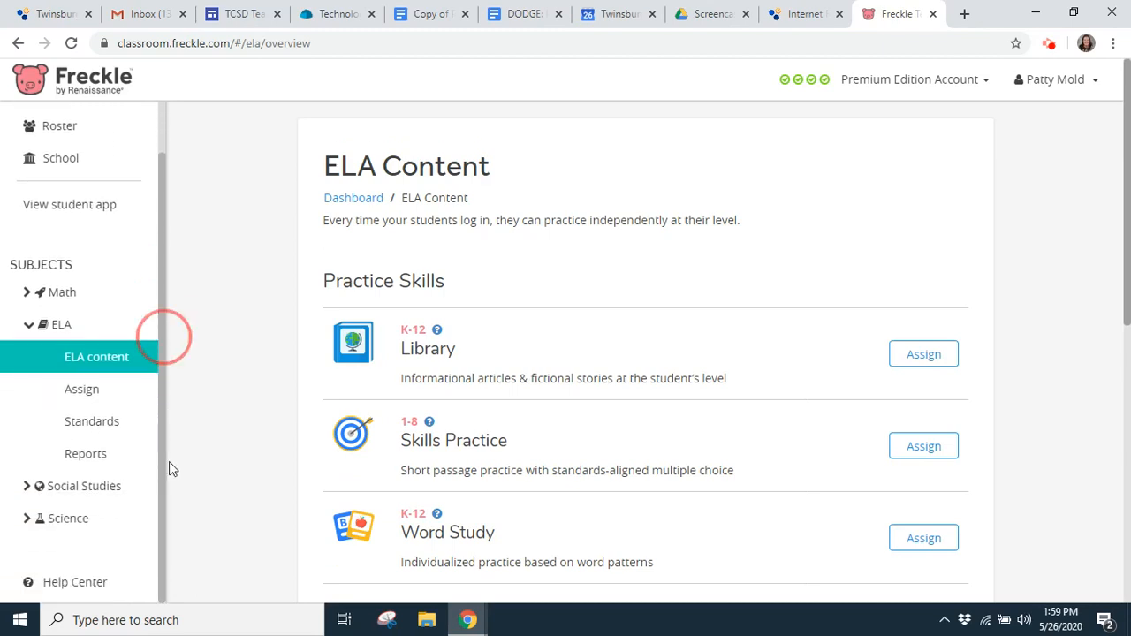
pyautogui.moveTo(96, 358)
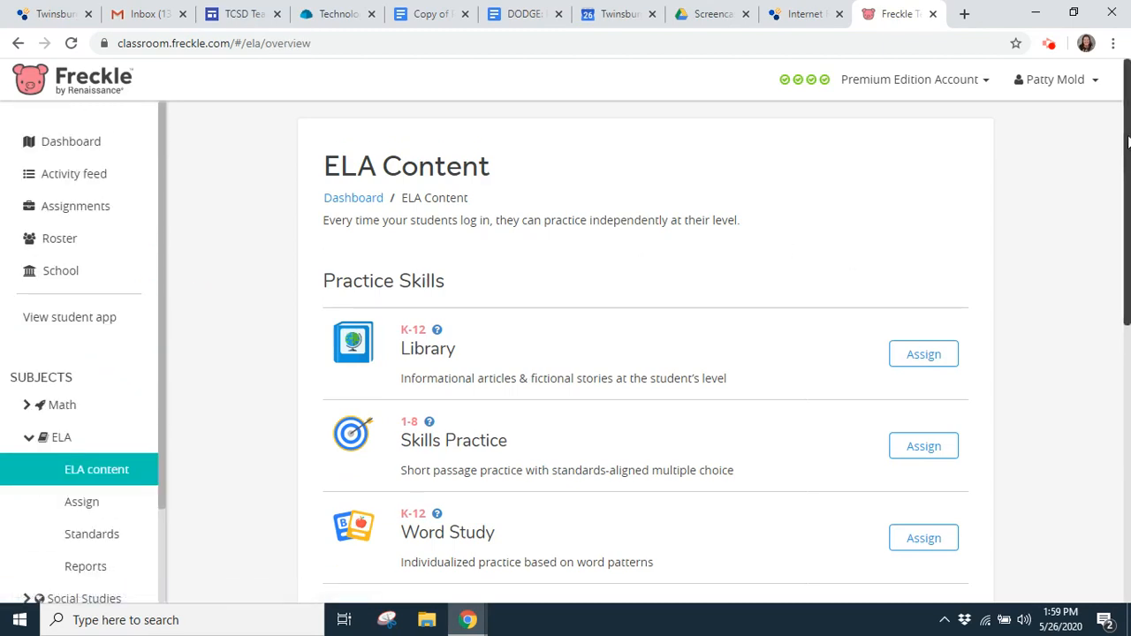
pyautogui.scroll(-3)
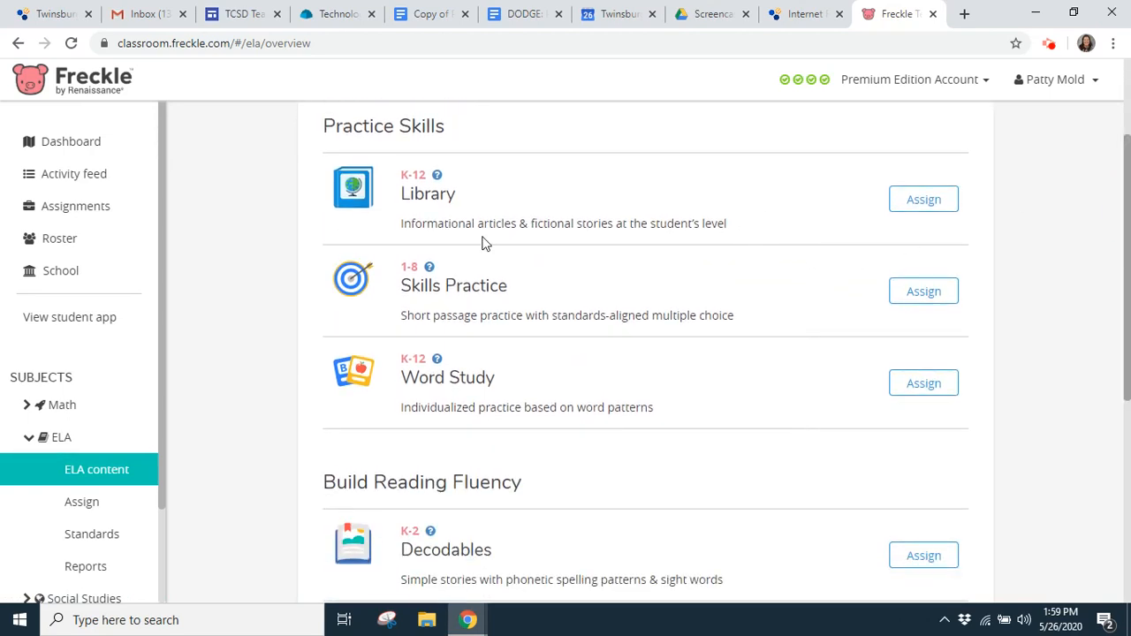
pyautogui.moveTo(757, 237)
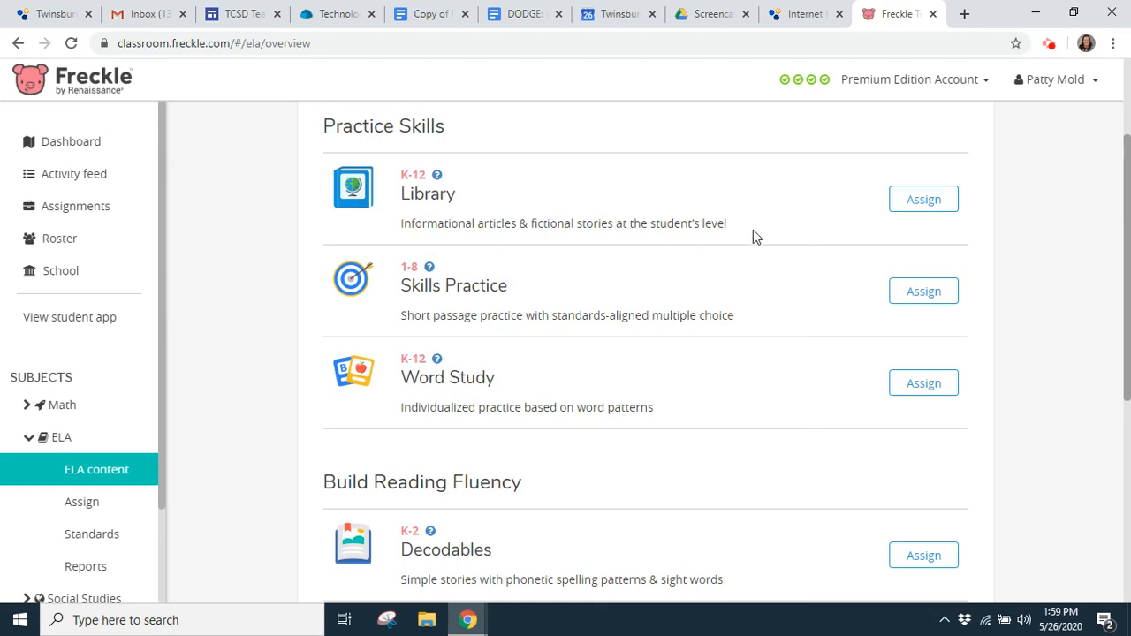
pyautogui.moveTo(782, 261)
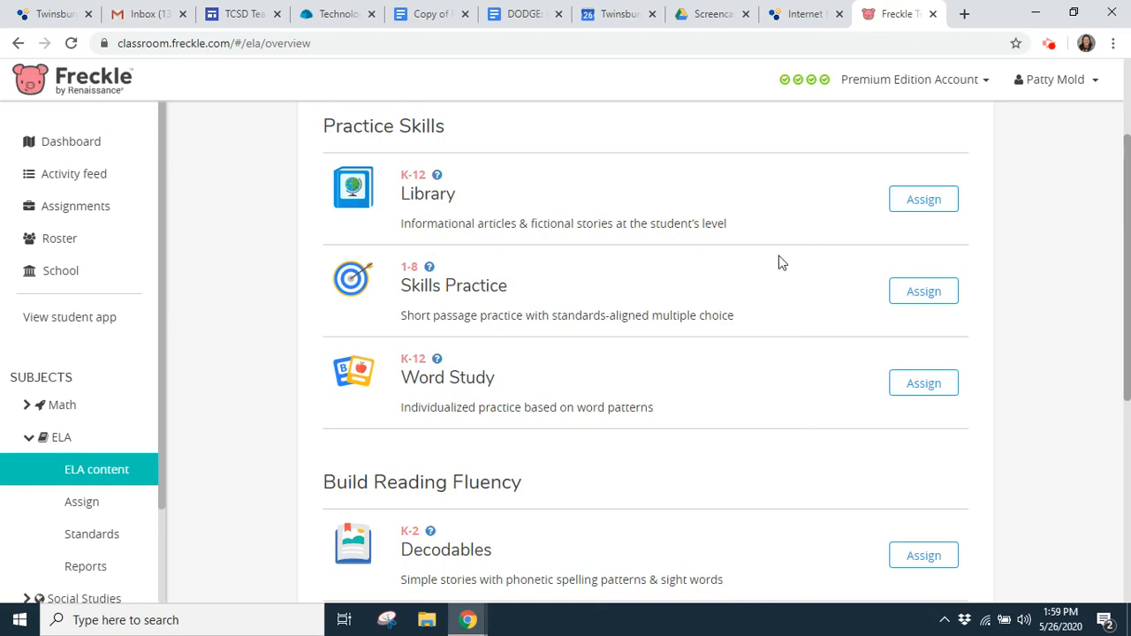
pyautogui.moveTo(631, 329)
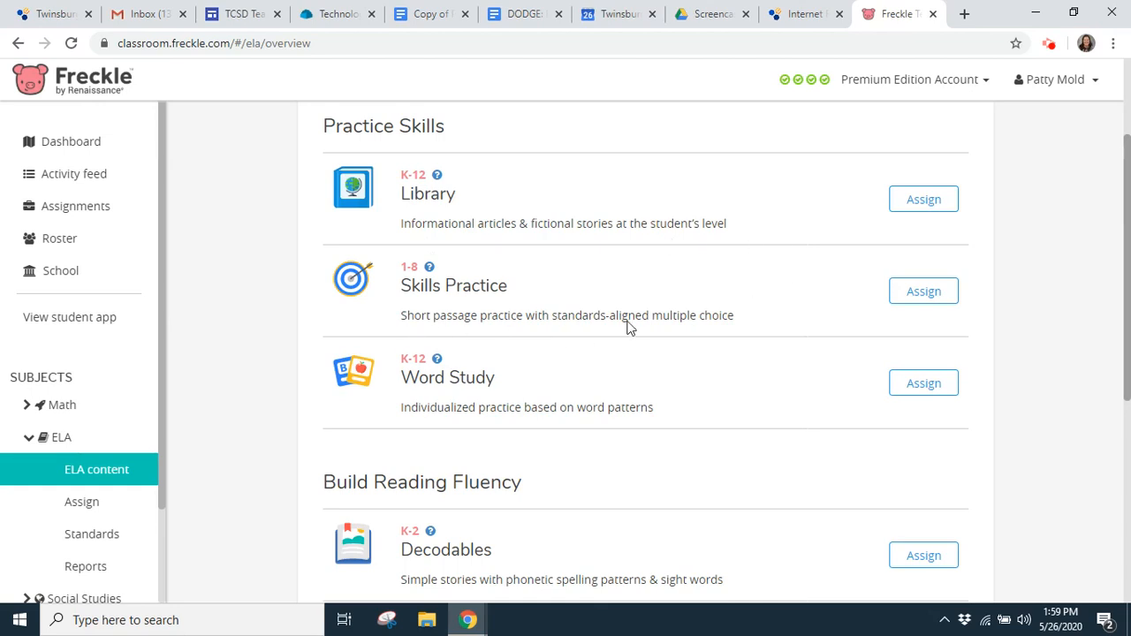
pyautogui.moveTo(762, 331)
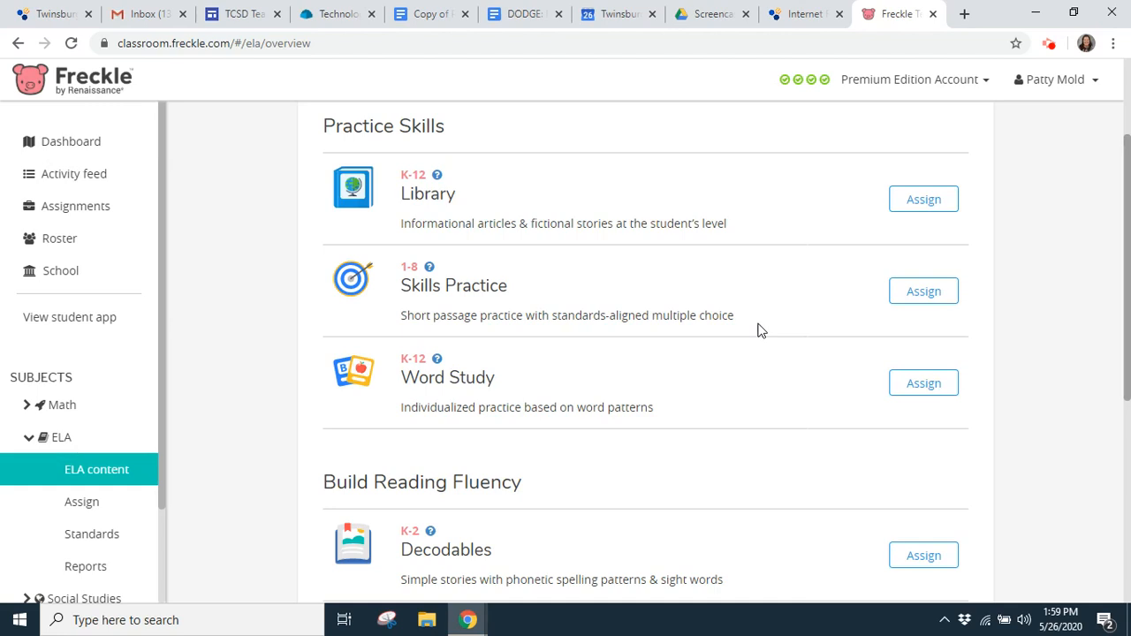
pyautogui.moveTo(569, 389)
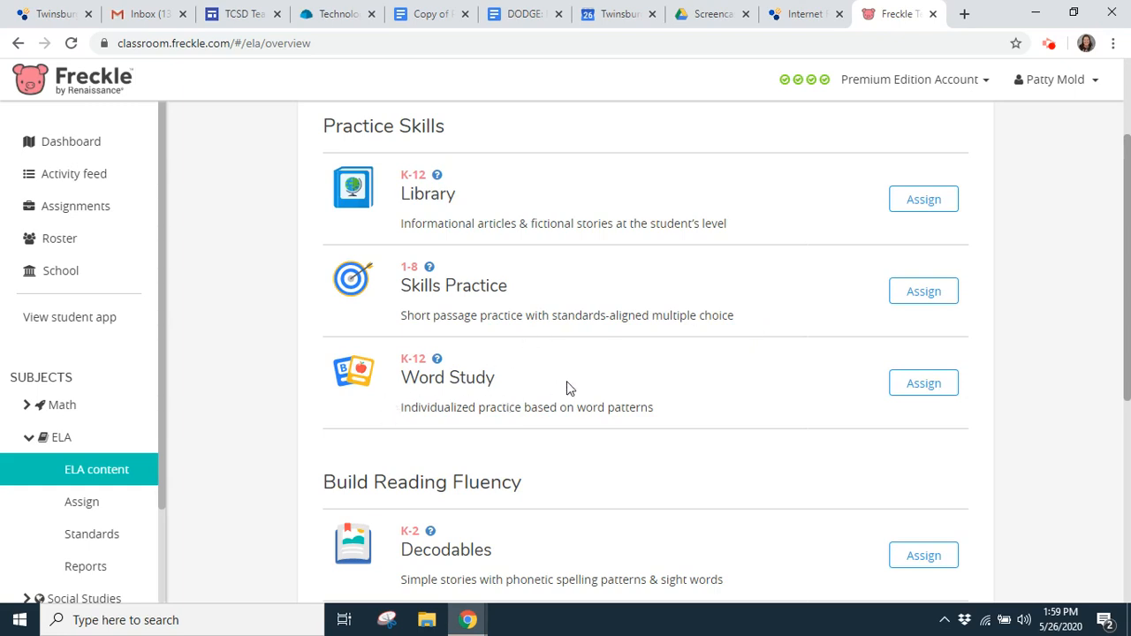
pyautogui.moveTo(591, 445)
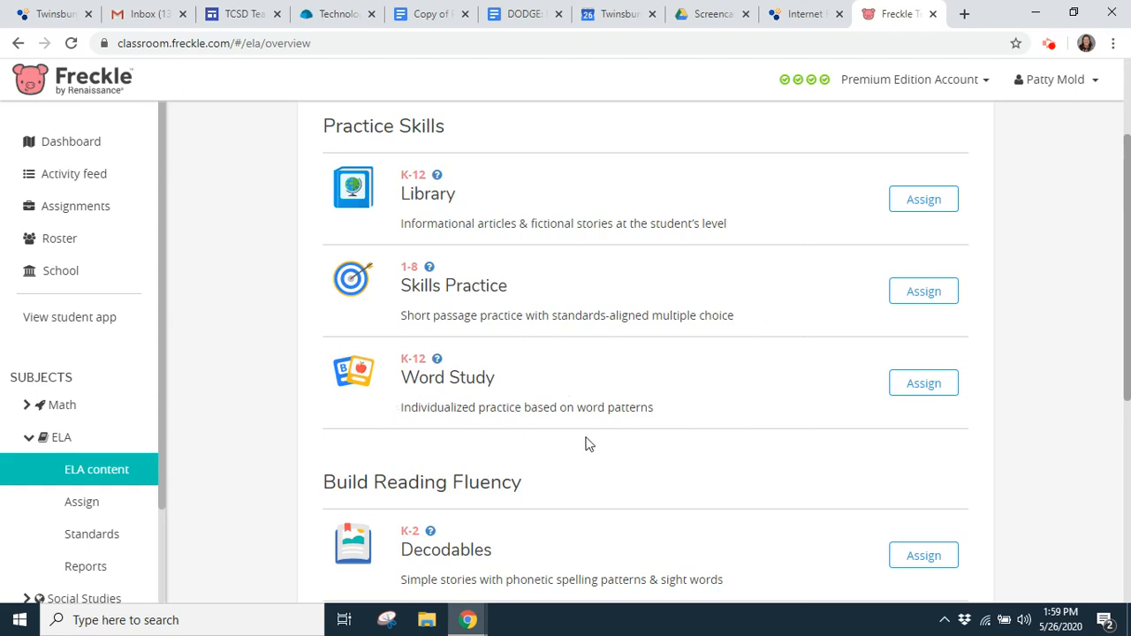
pyautogui.moveTo(573, 361)
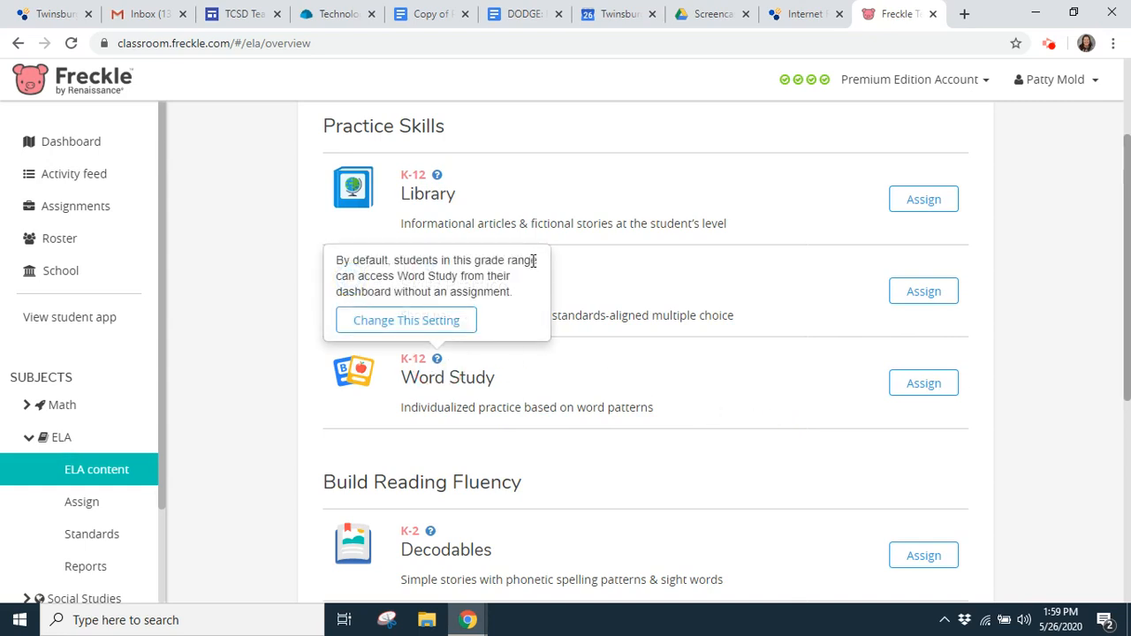
pyautogui.moveTo(505, 347)
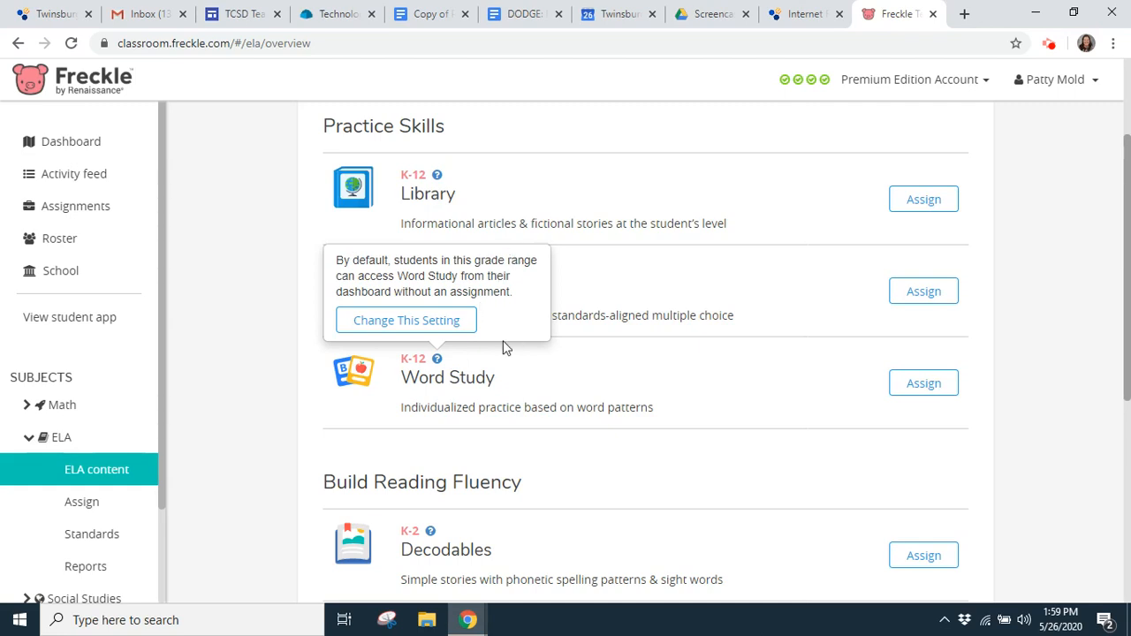
pyautogui.moveTo(534, 349)
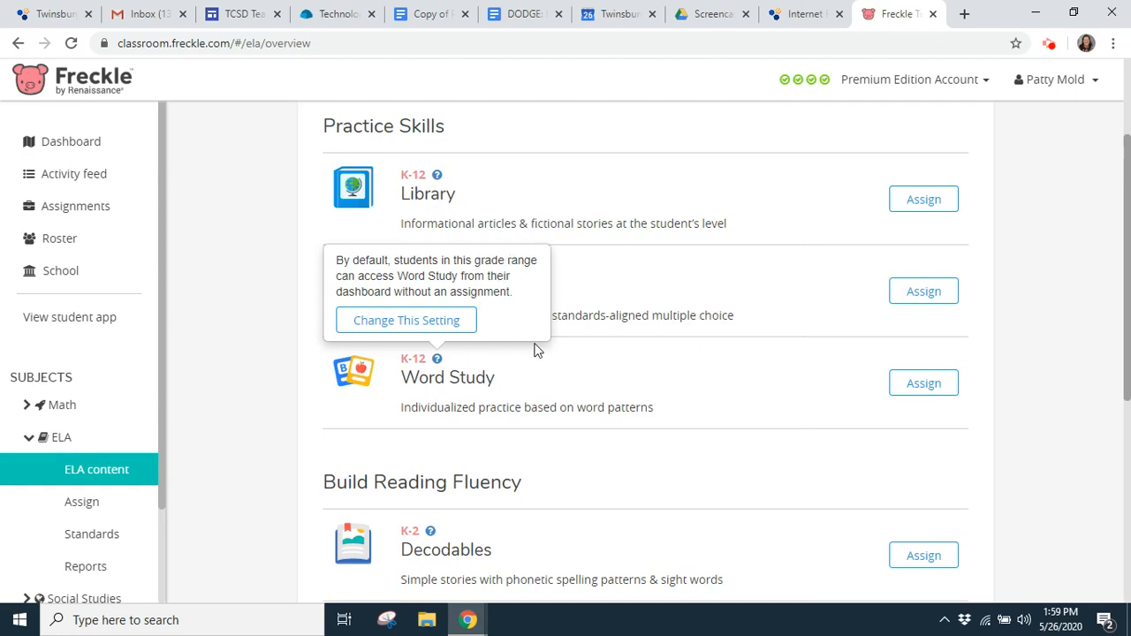
pyautogui.moveTo(640, 378)
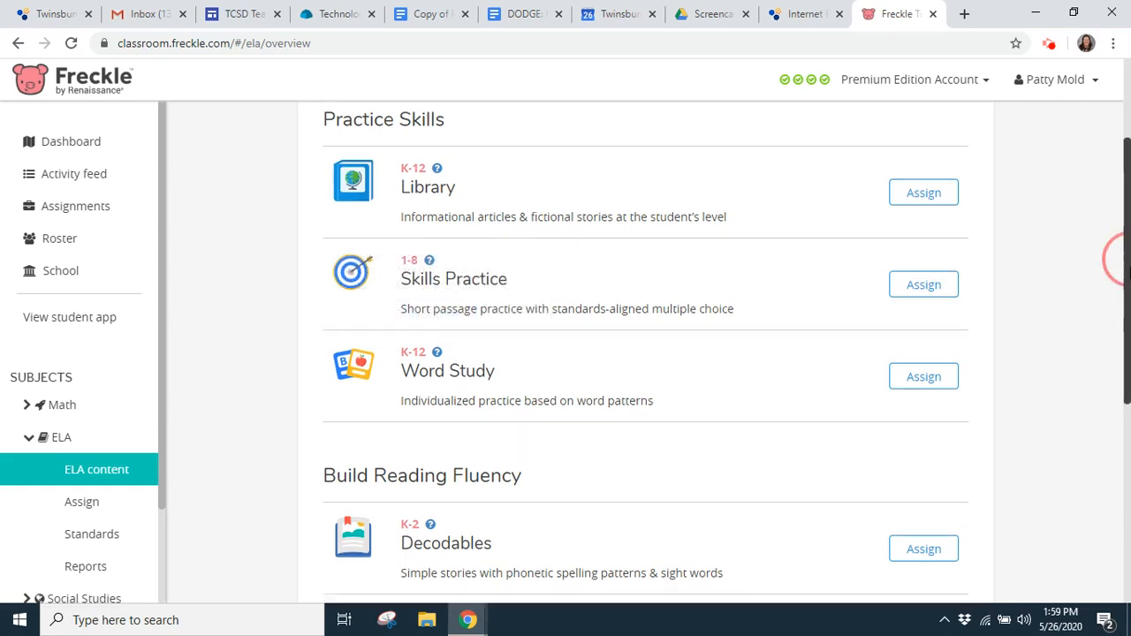
pyautogui.scroll(-3)
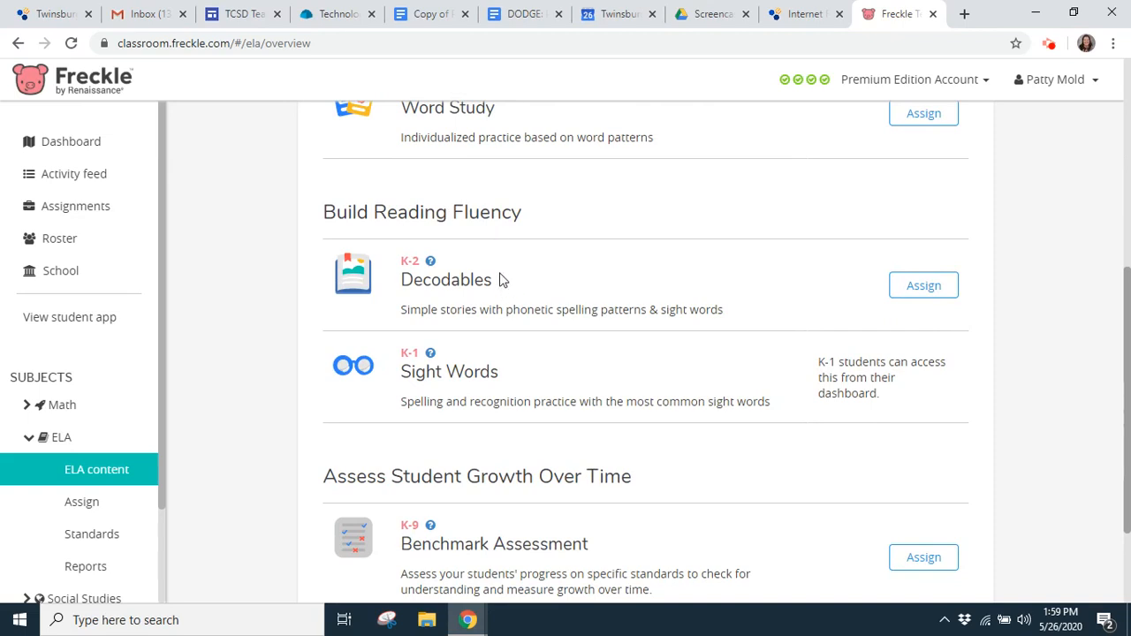
pyautogui.moveTo(378, 384)
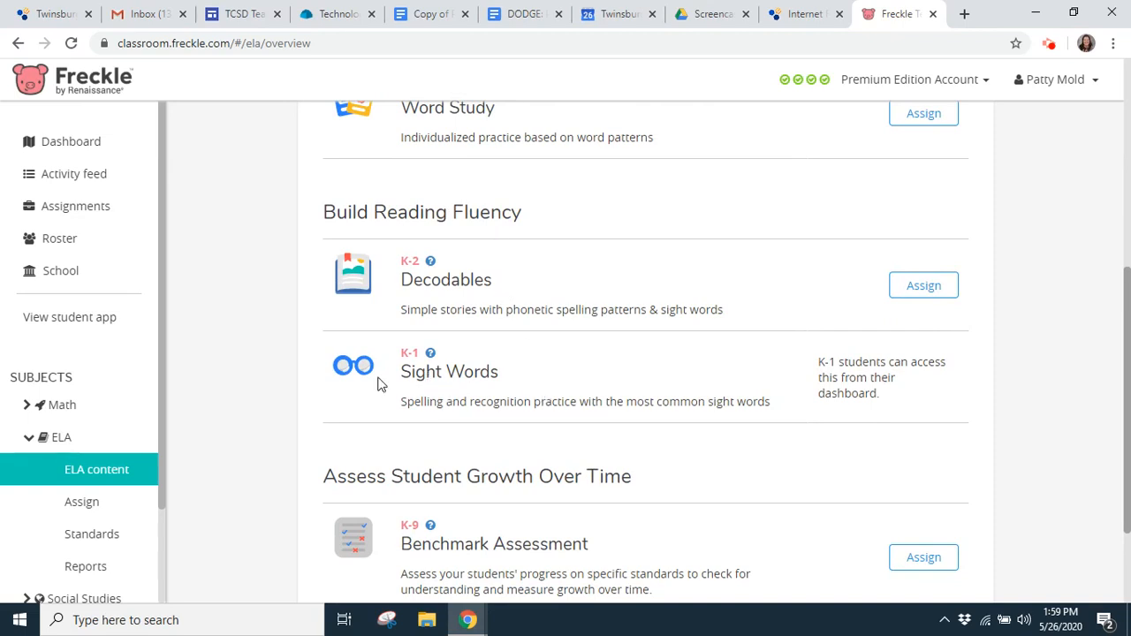
pyautogui.moveTo(460, 304)
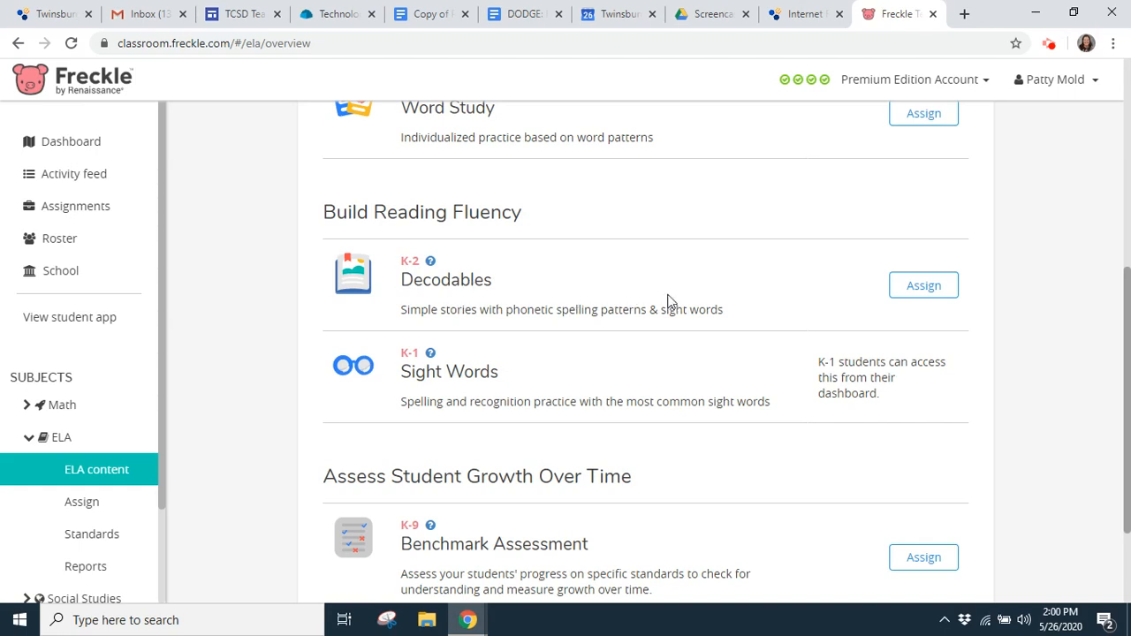
pyautogui.moveTo(679, 302)
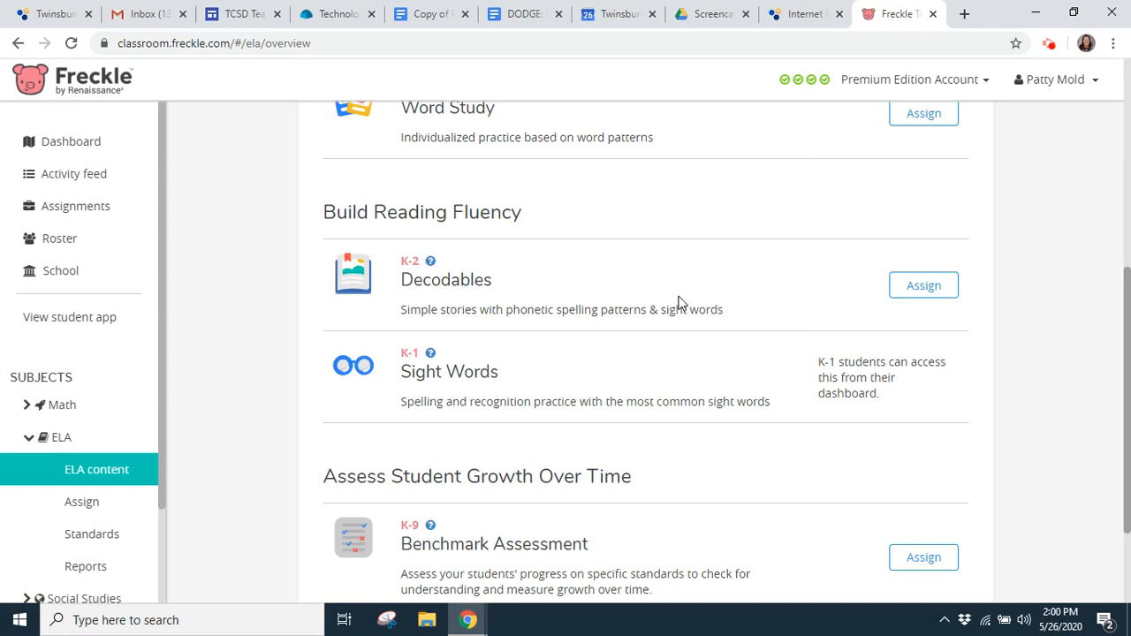
pyautogui.moveTo(569, 236)
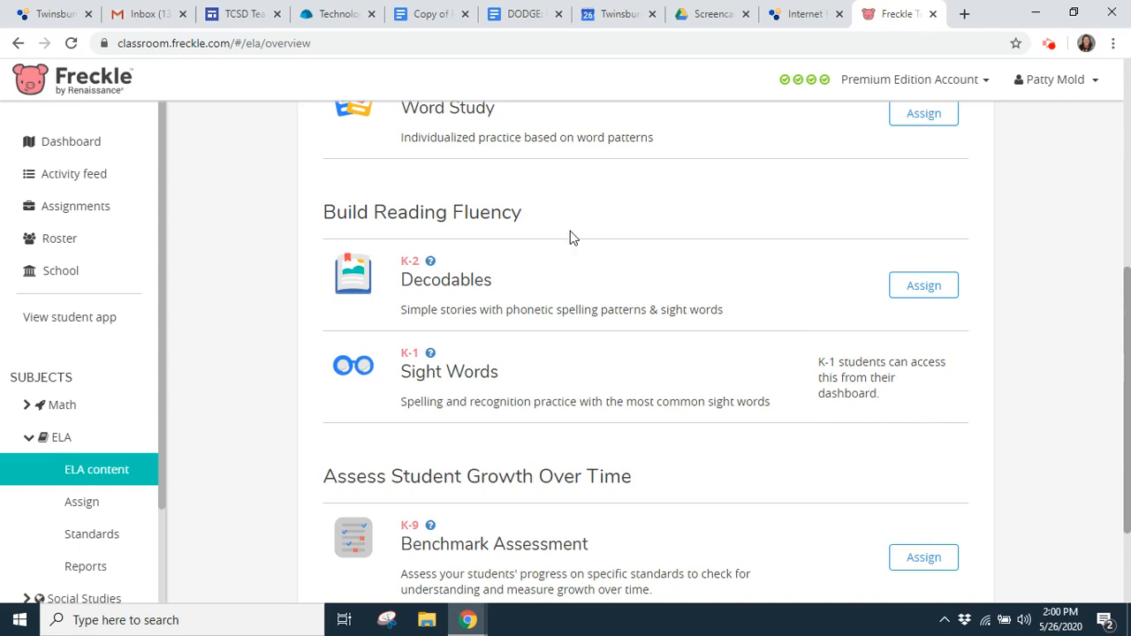
pyautogui.moveTo(601, 273)
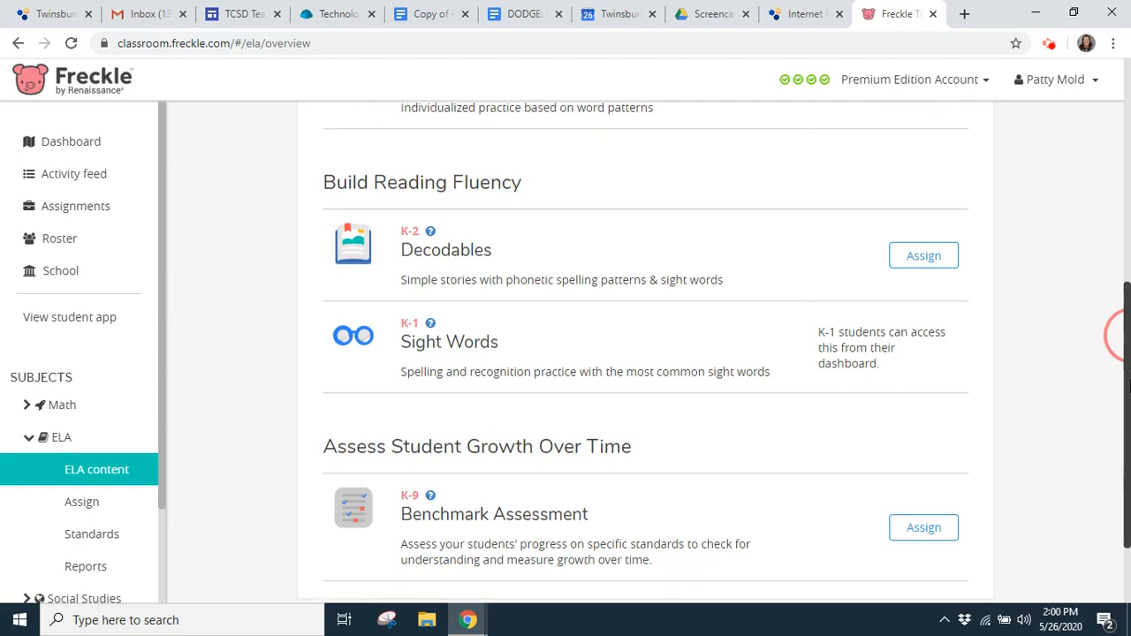
pyautogui.scroll(-3)
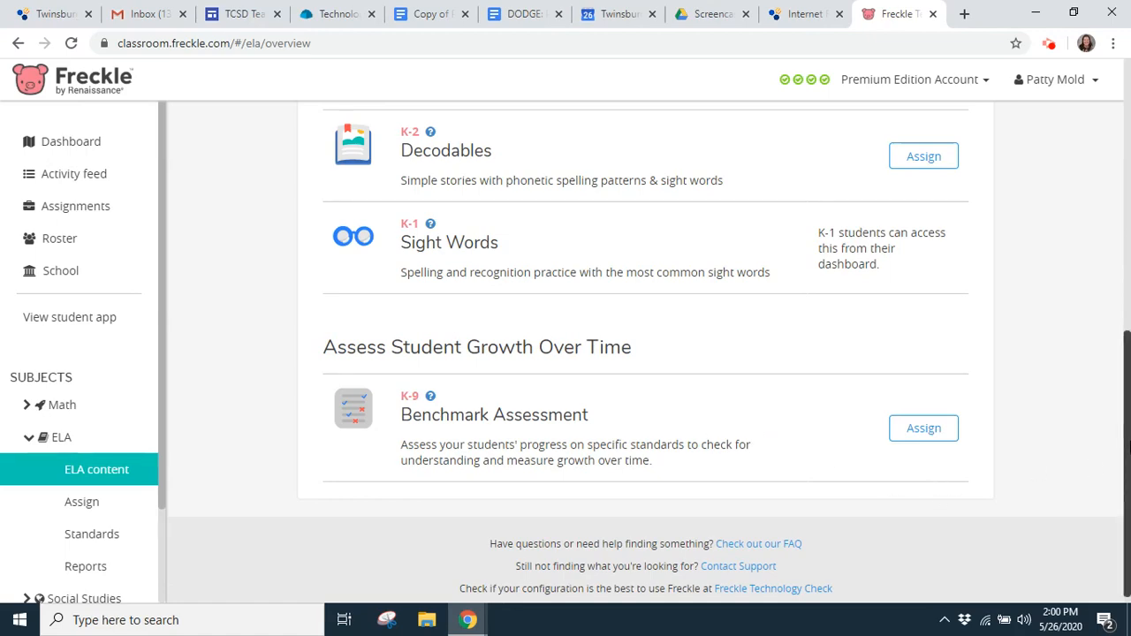
pyautogui.scroll(3)
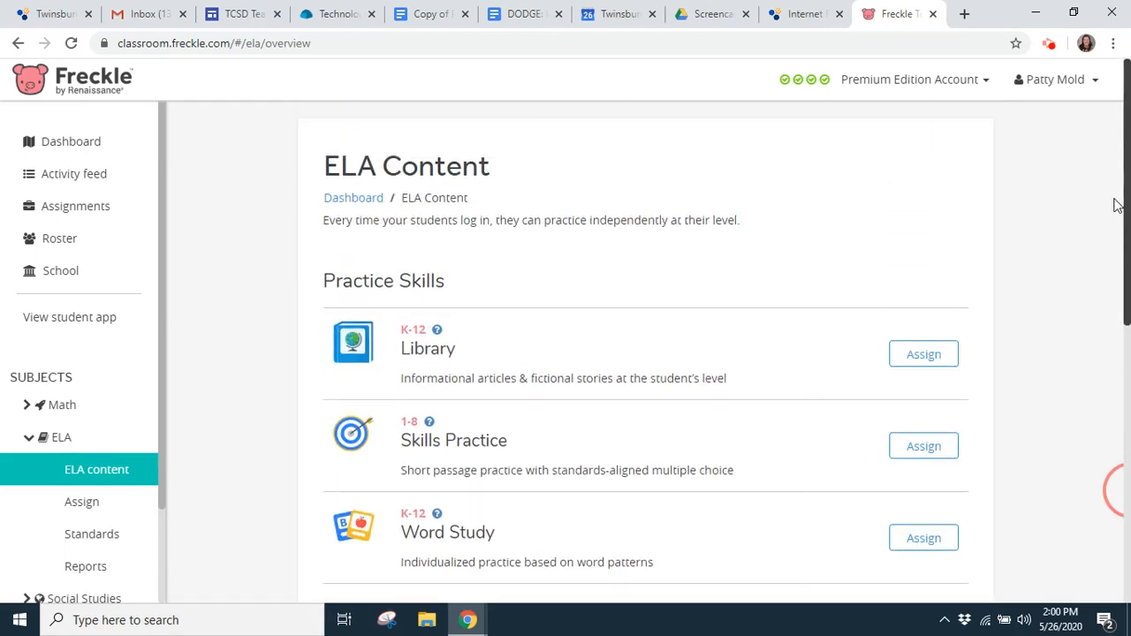
pyautogui.moveTo(163, 334)
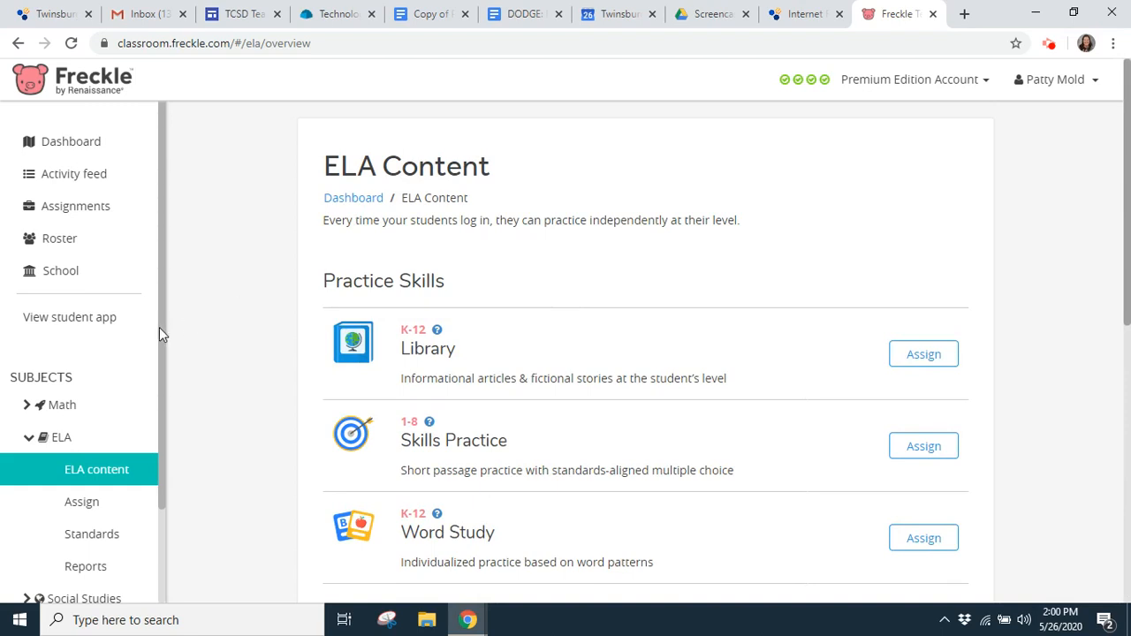
pyautogui.scroll(-3)
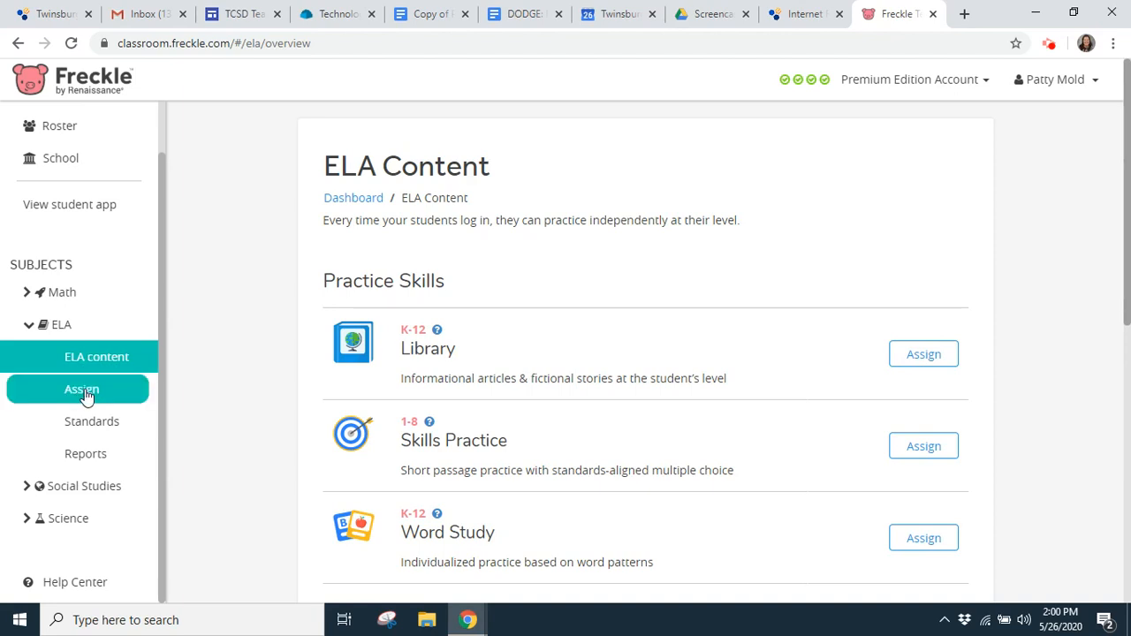
# Start a new ELA assignment from the sidebar's Assign link
pyautogui.click(81, 389)
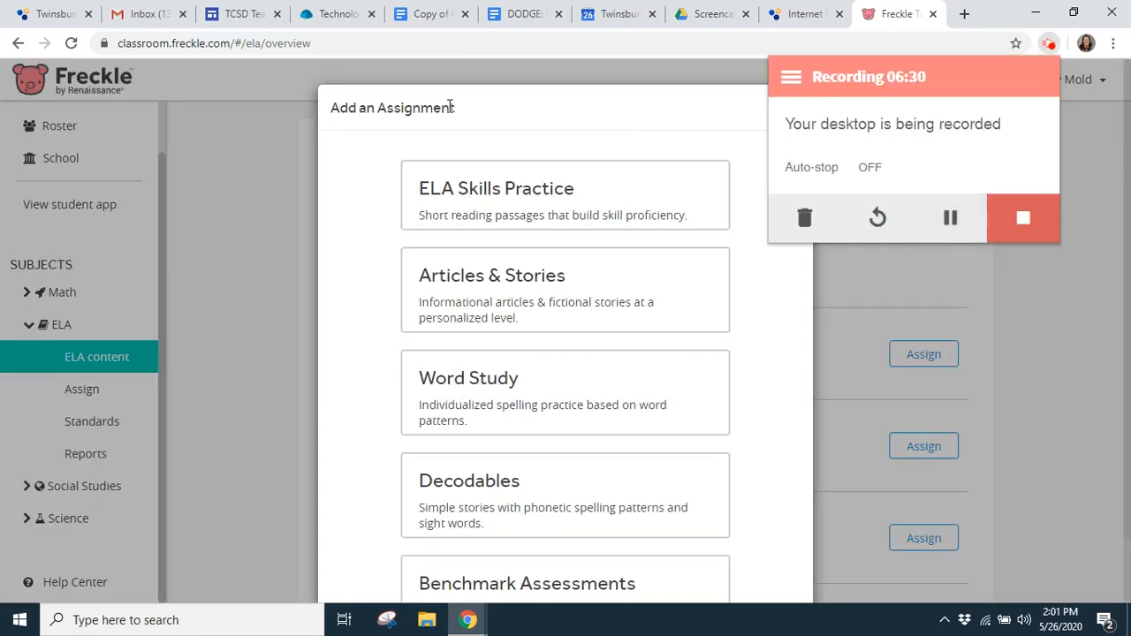
pyautogui.moveTo(569, 125)
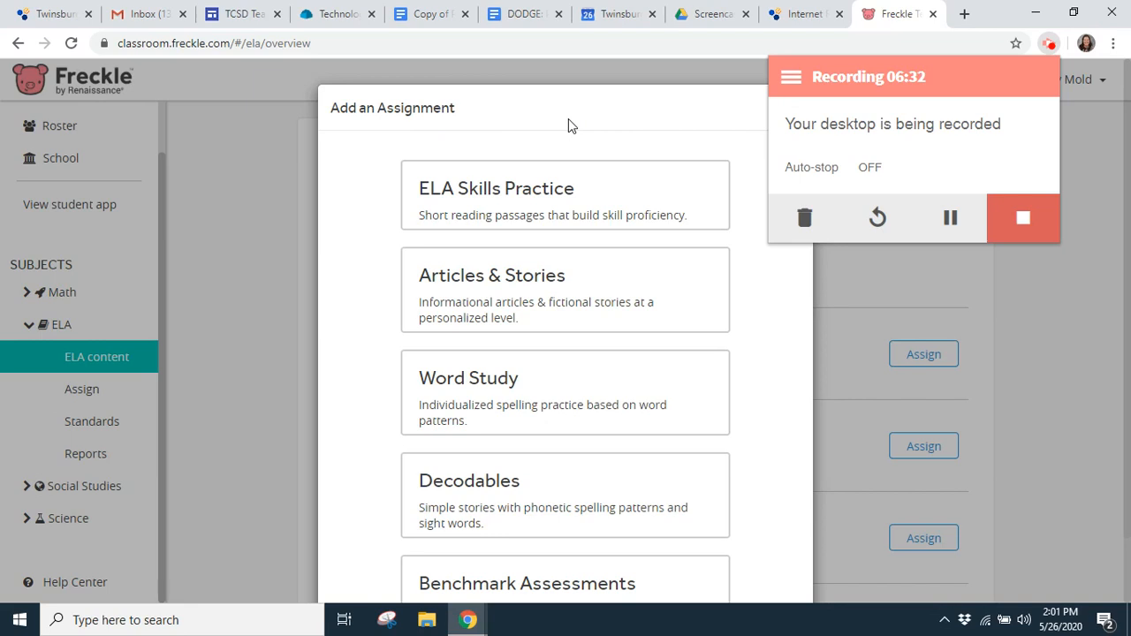
pyautogui.moveTo(644, 131)
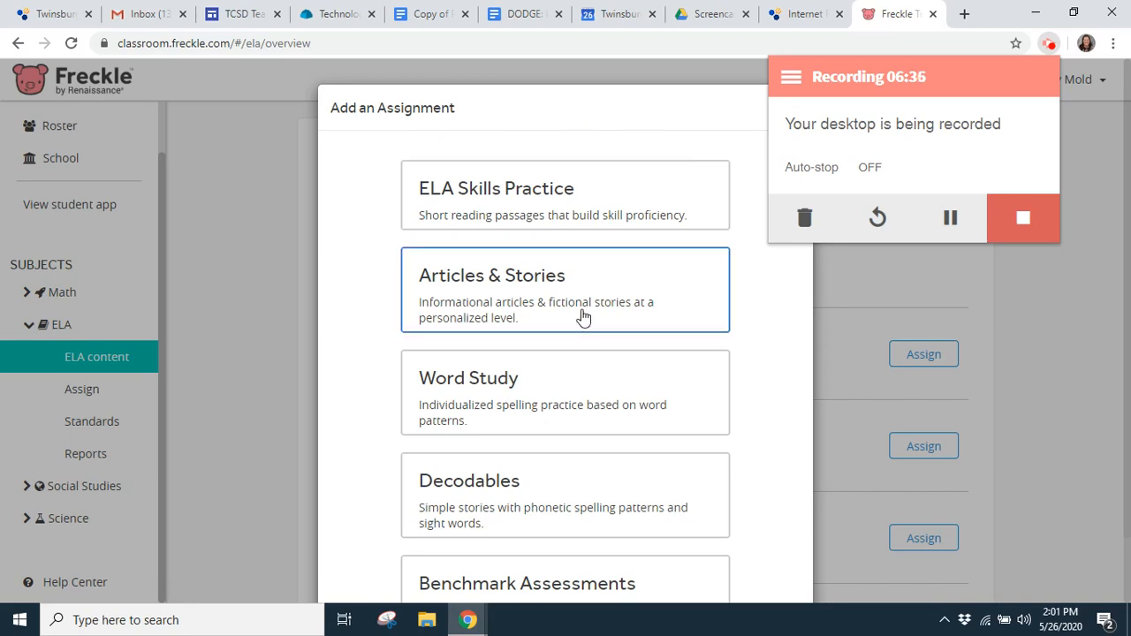
pyautogui.moveTo(591, 293)
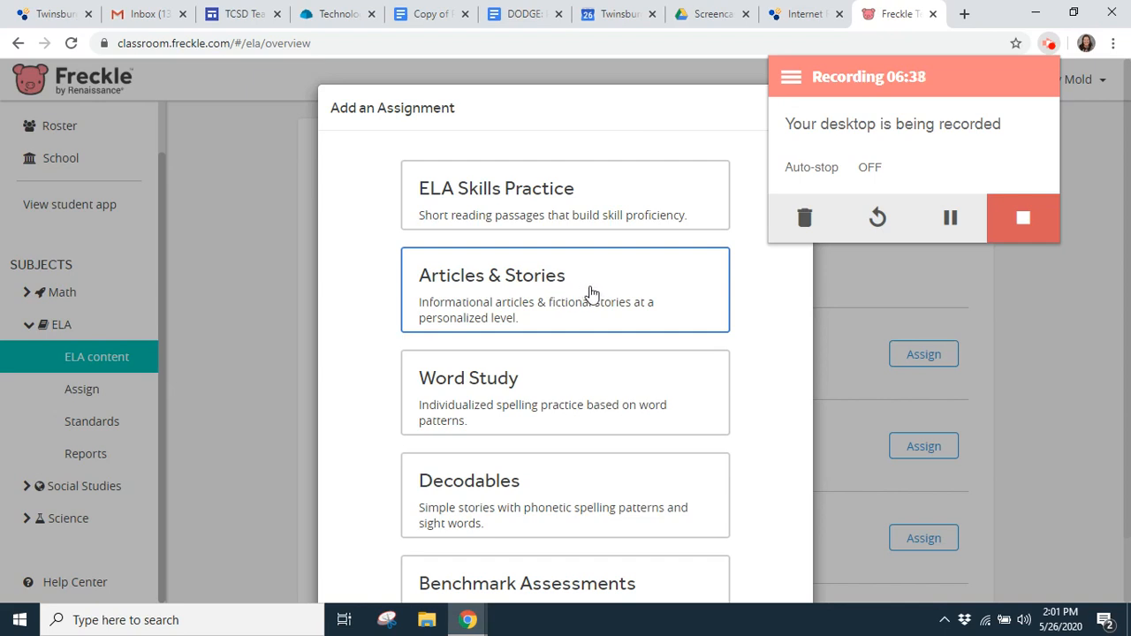
# Choose Articles & Stories and cap the reading level range at 6A
pyautogui.click(566, 290)
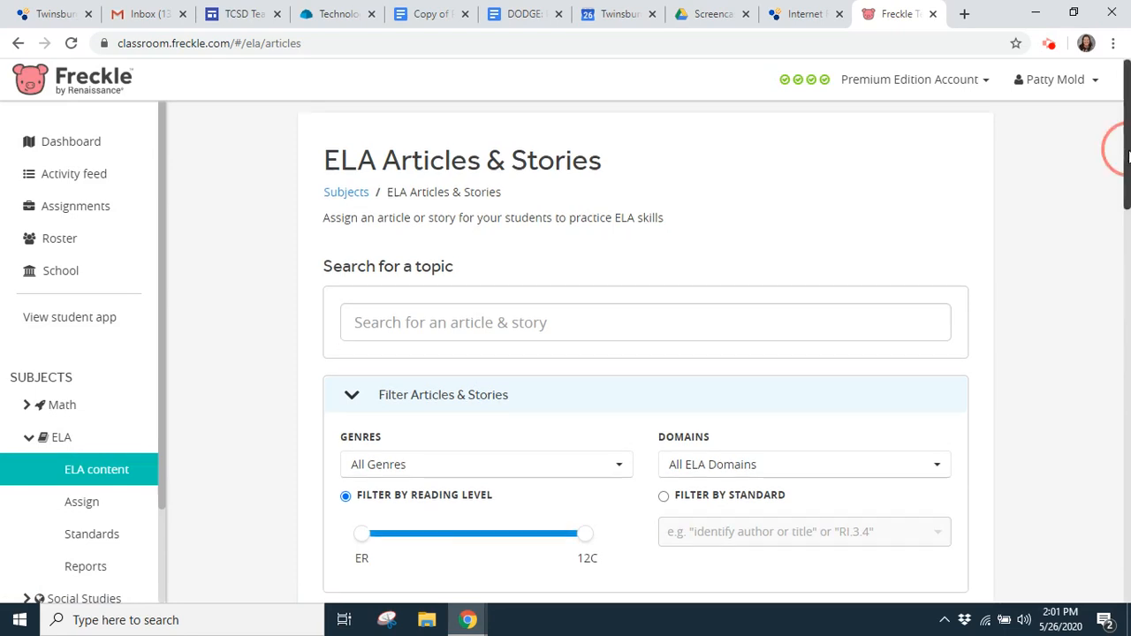
pyautogui.scroll(-3)
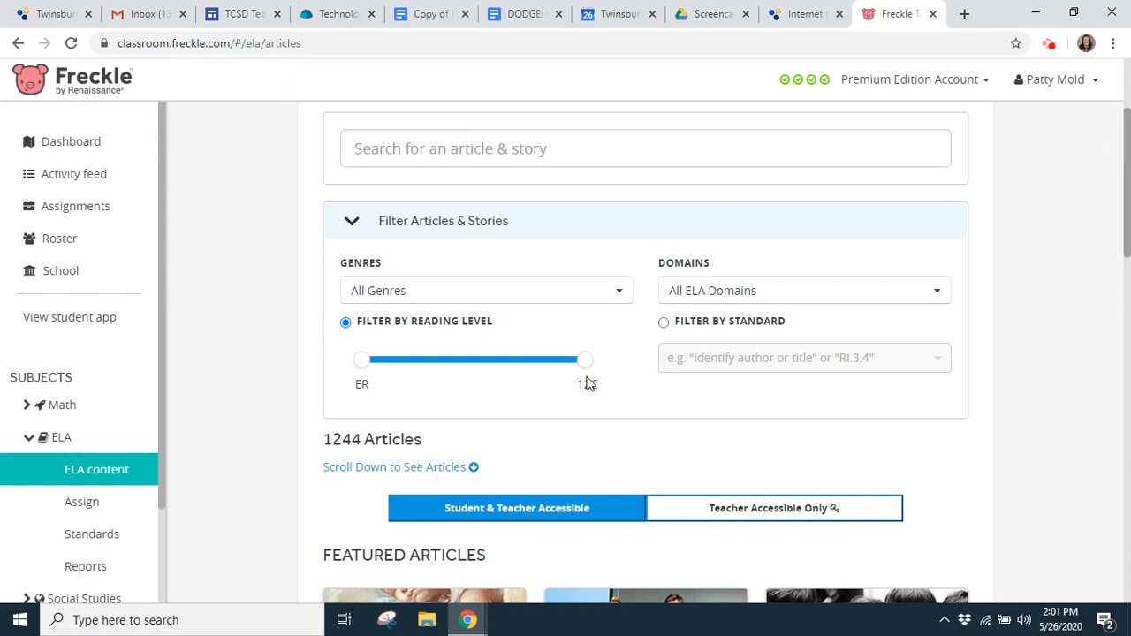
pyautogui.moveTo(587, 361); pyautogui.dragTo(481, 361)
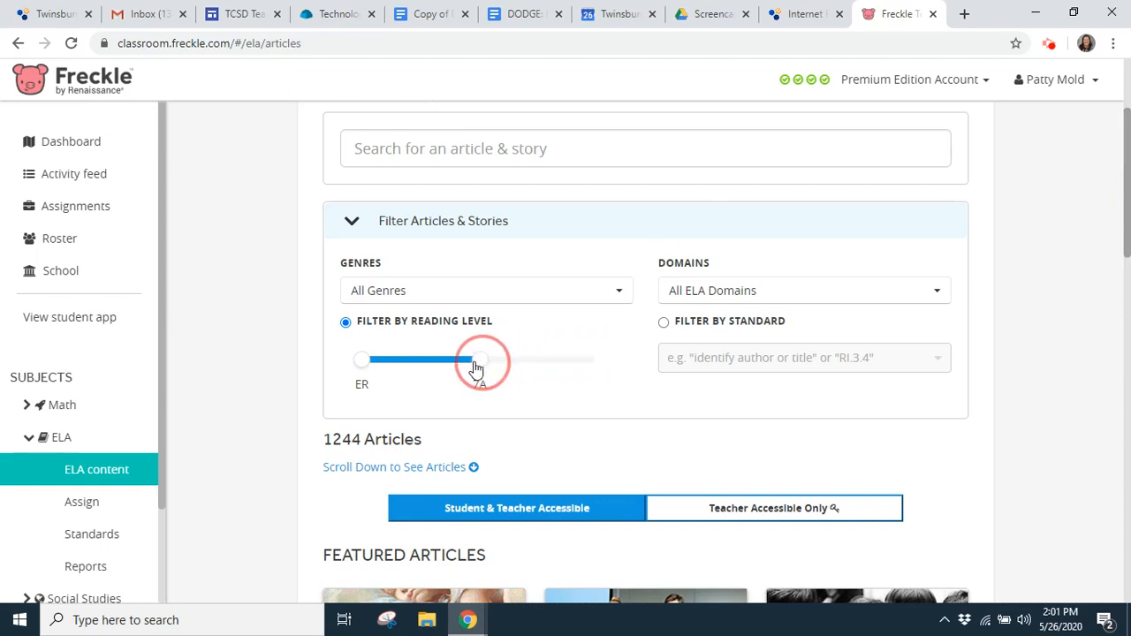
pyautogui.moveTo(481, 359); pyautogui.dragTo(463, 359)
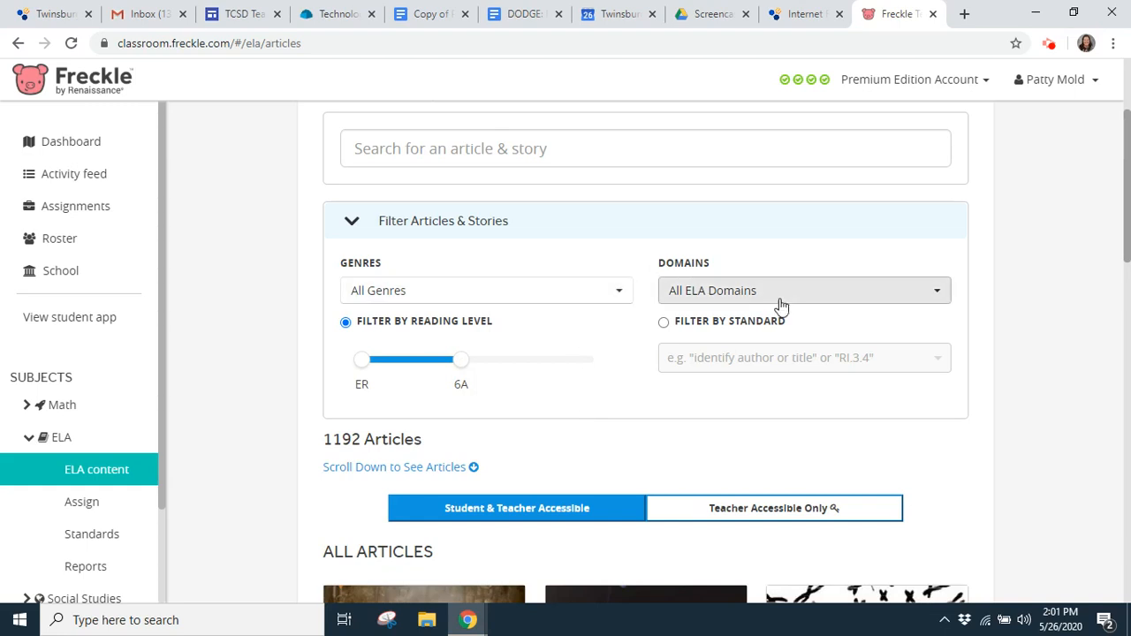
pyautogui.click(802, 290)
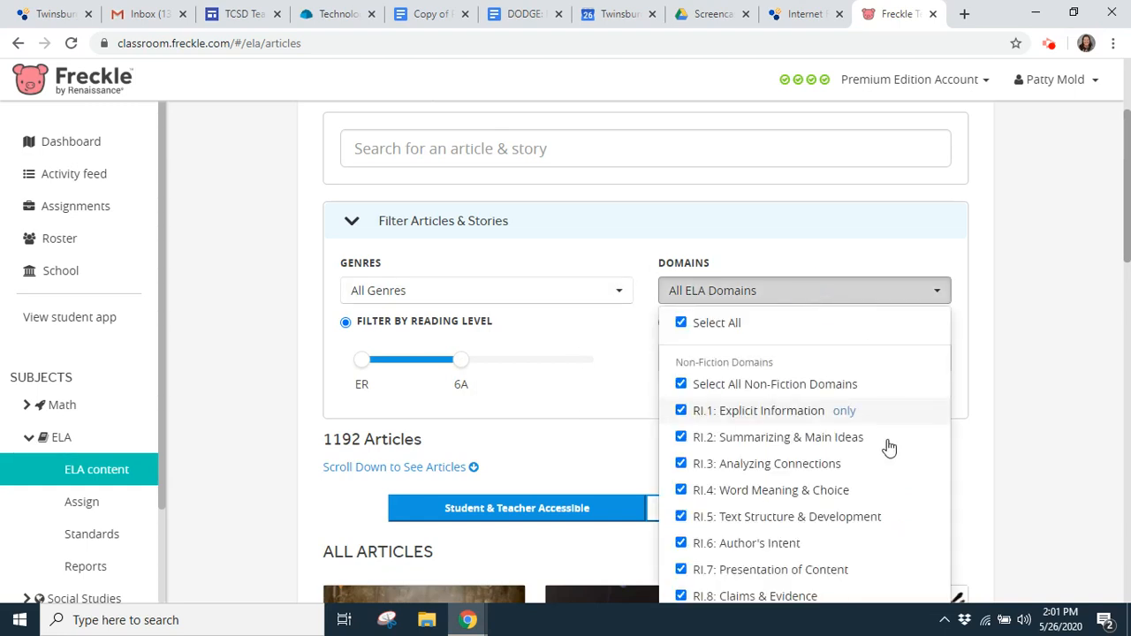
pyautogui.moveTo(645, 322)
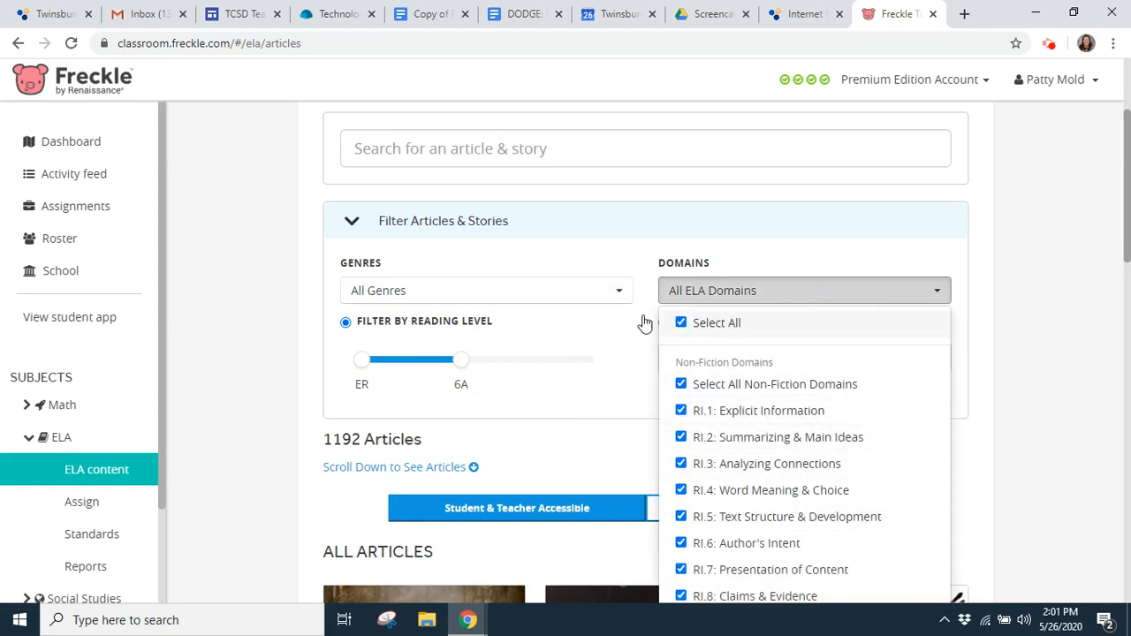
# Limit genres to Biographies and domains to RI.6: Author's Intent
pyautogui.click(486, 290)
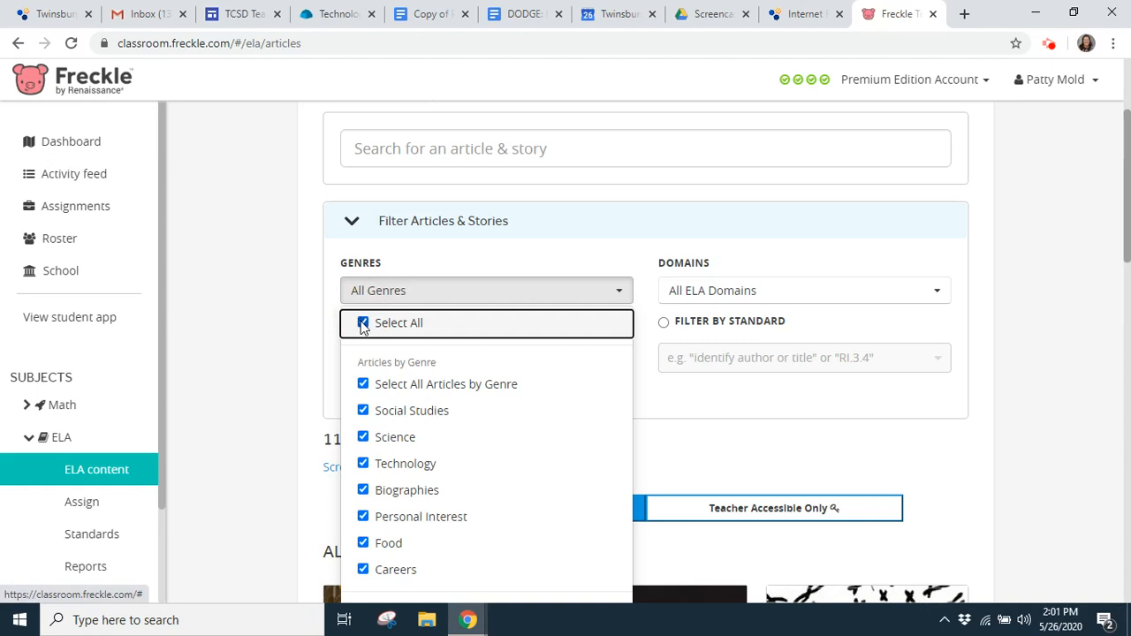
pyautogui.click(364, 321)
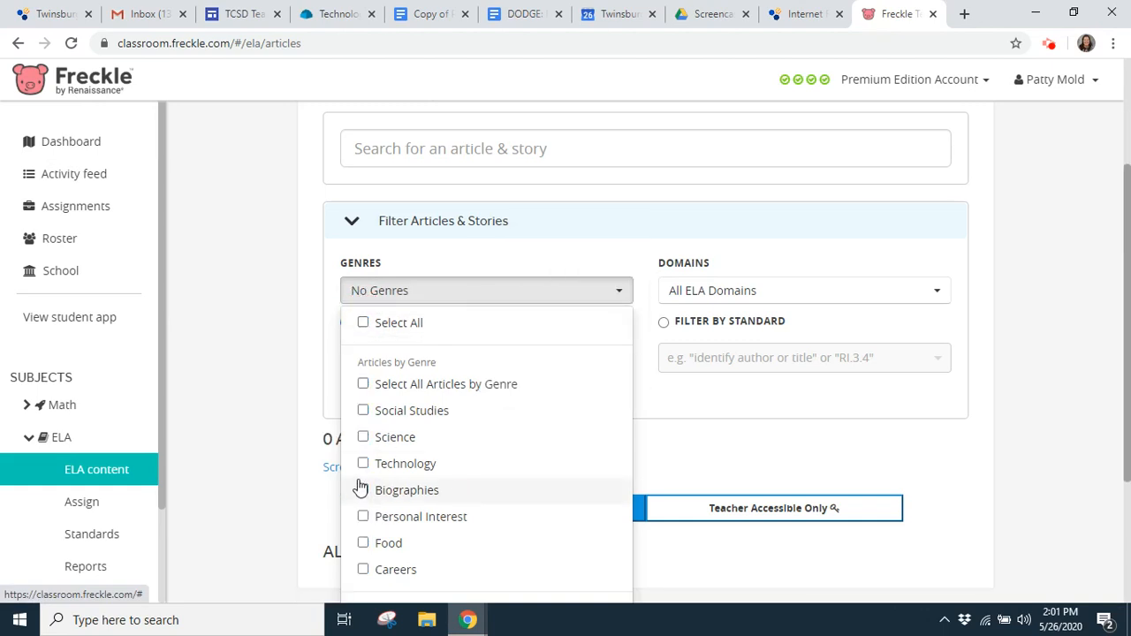
pyautogui.click(363, 490)
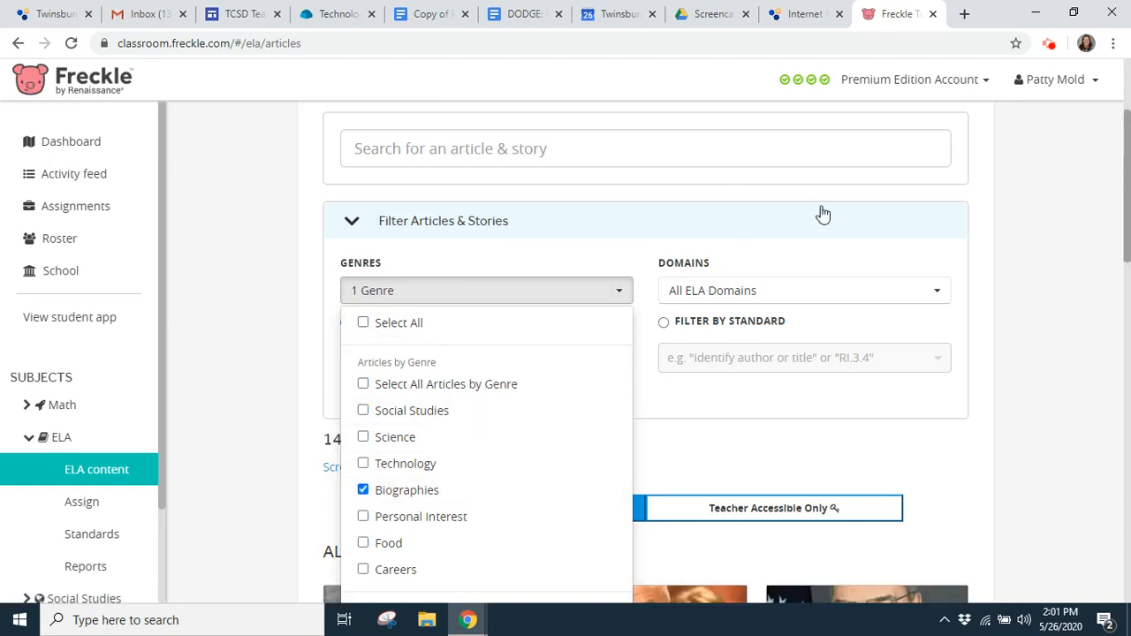
pyautogui.click(802, 290)
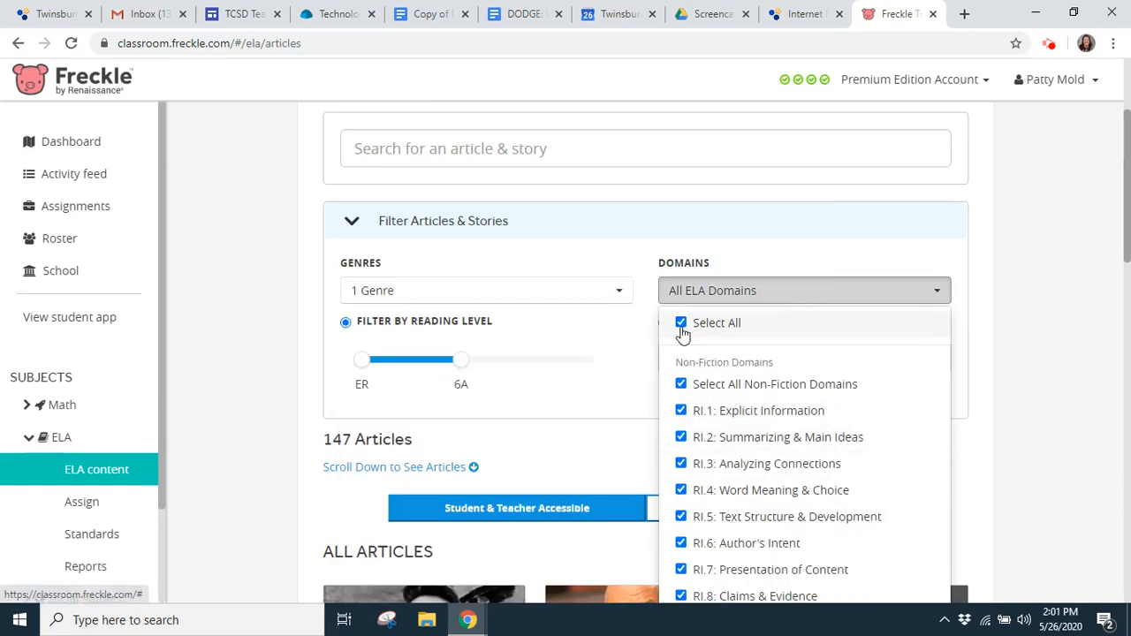
pyautogui.click(681, 322)
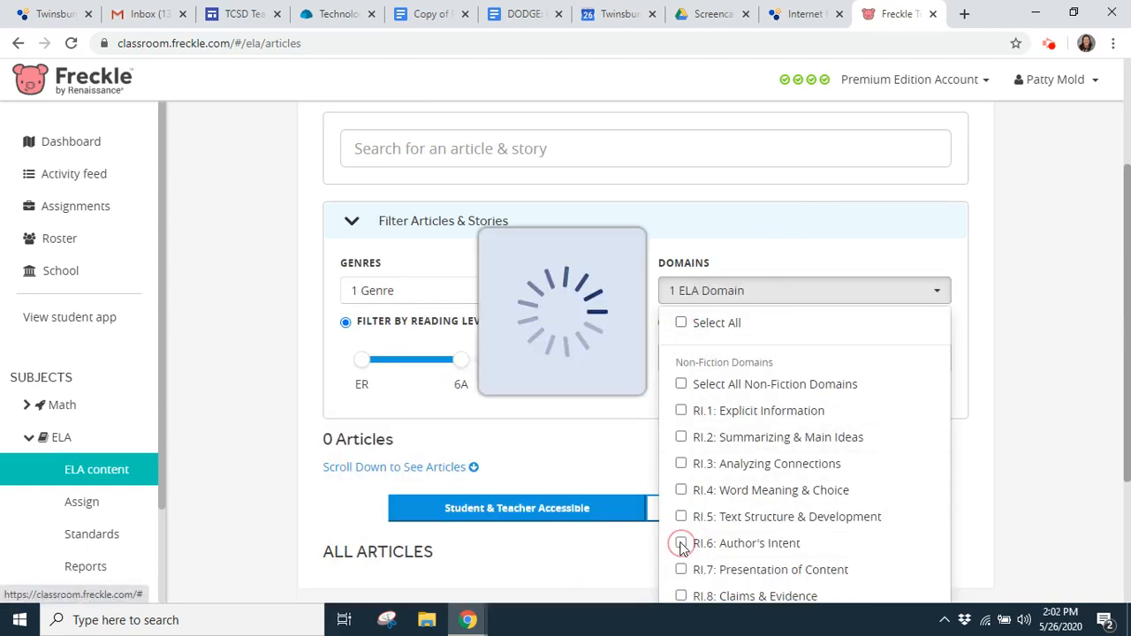
pyautogui.click(681, 543)
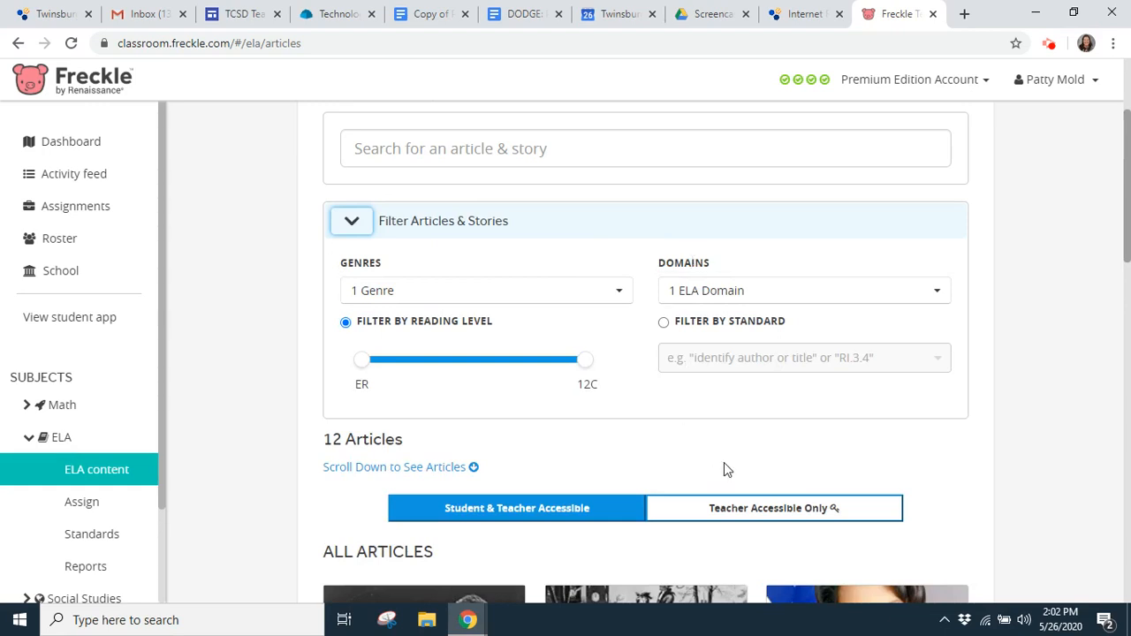
pyautogui.moveTo(516, 389)
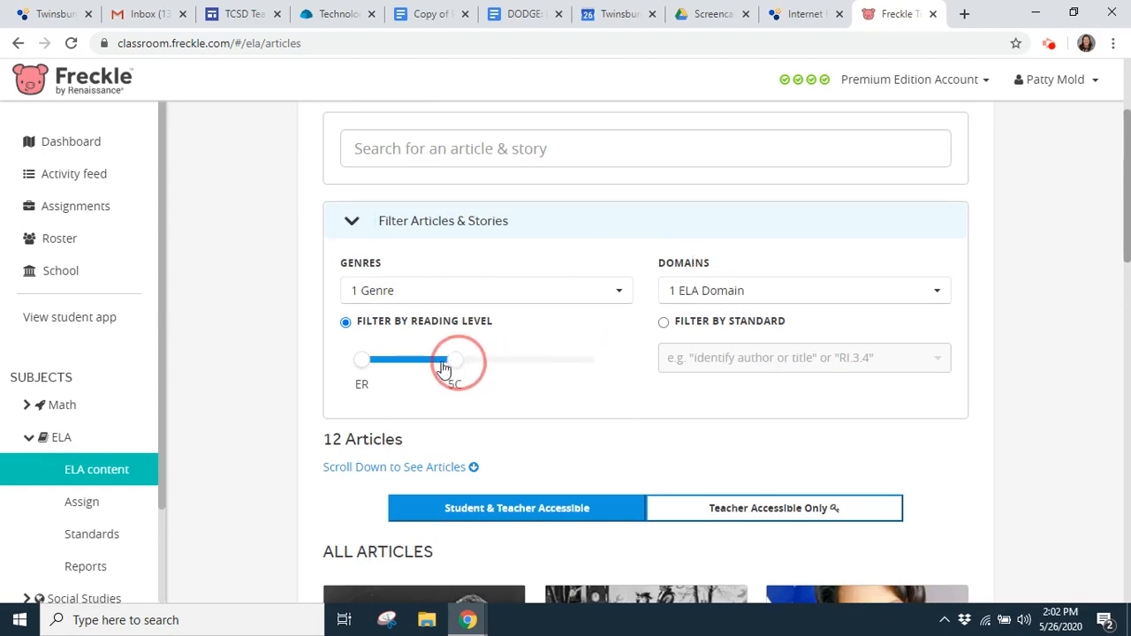
# Lower the top reading level to 2B and browse the 11 biography cards
pyautogui.moveTo(445, 361); pyautogui.dragTo(375, 361)
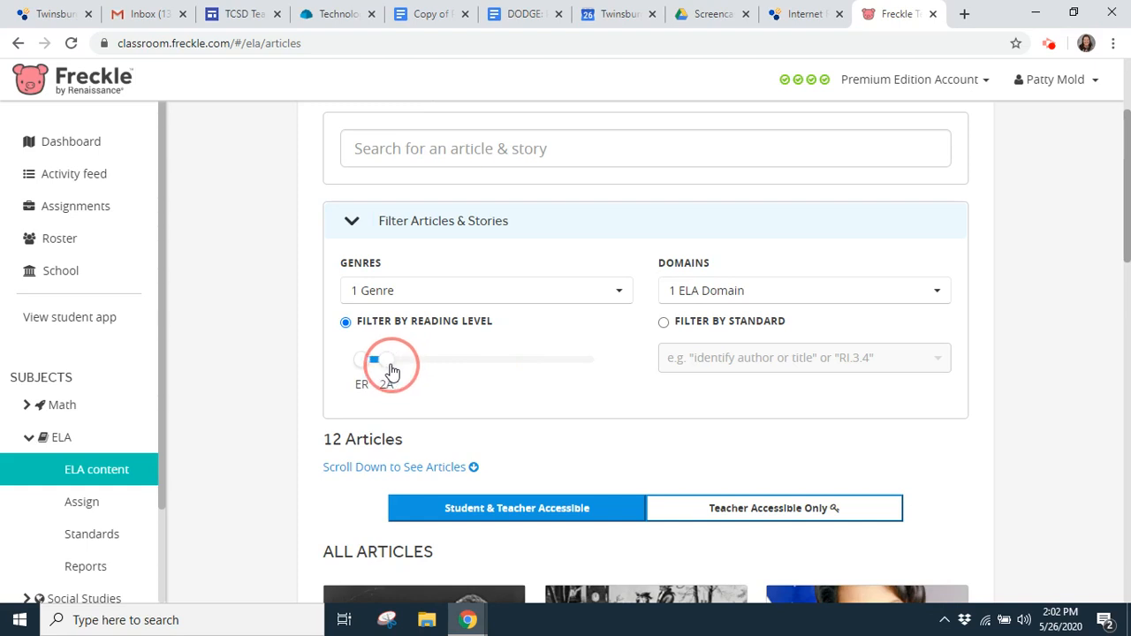
pyautogui.moveTo(374, 361); pyautogui.dragTo(392, 360)
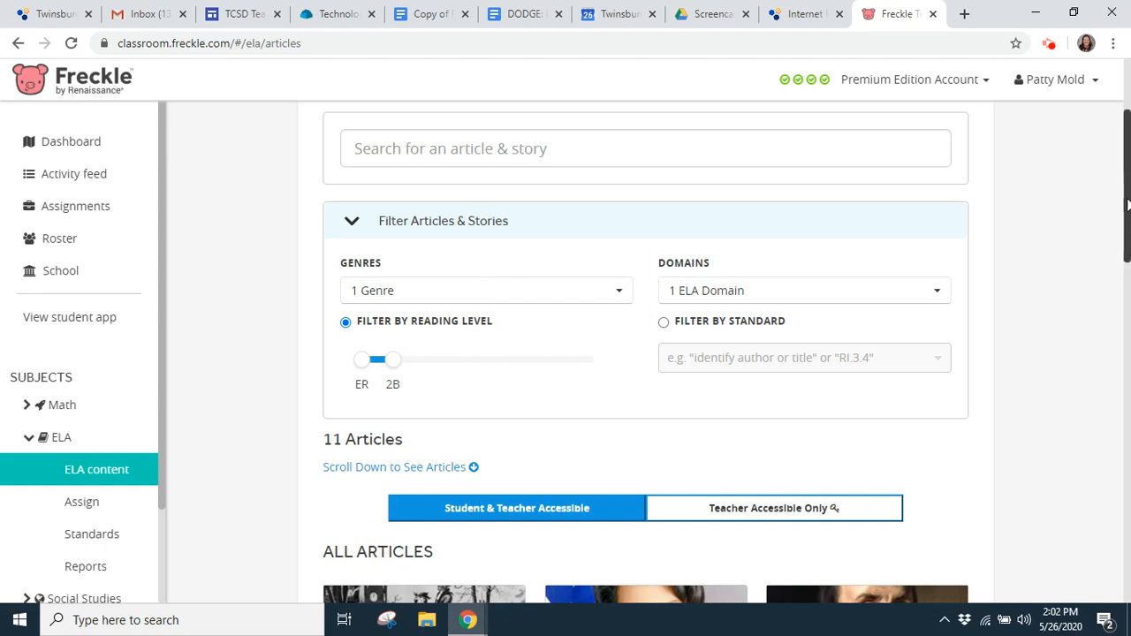
pyautogui.scroll(-3)
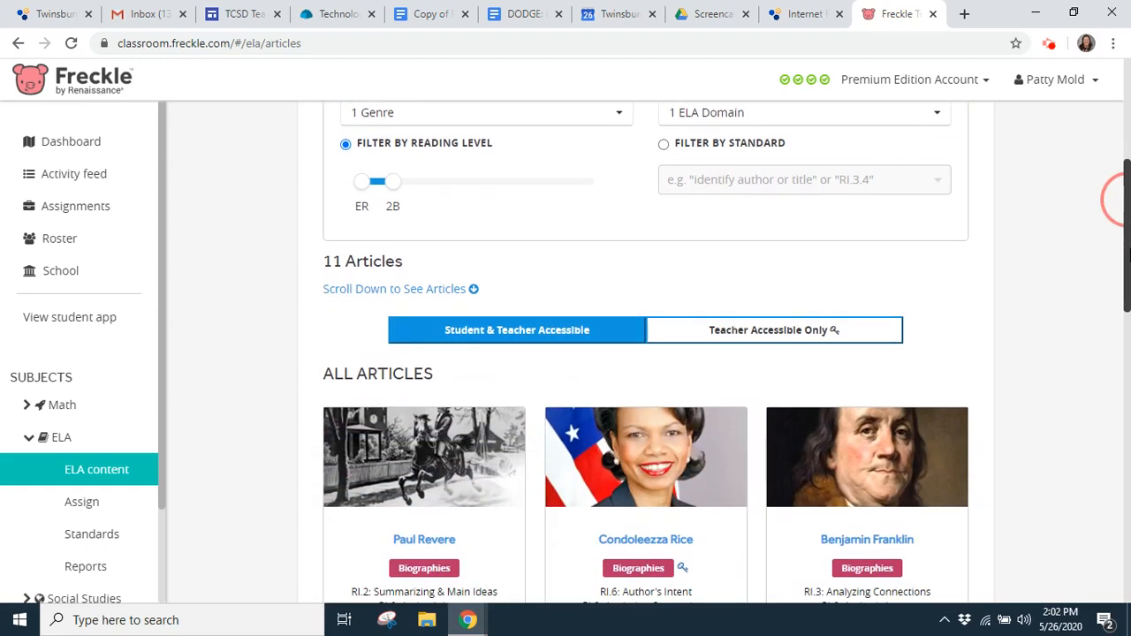
pyautogui.scroll(-3)
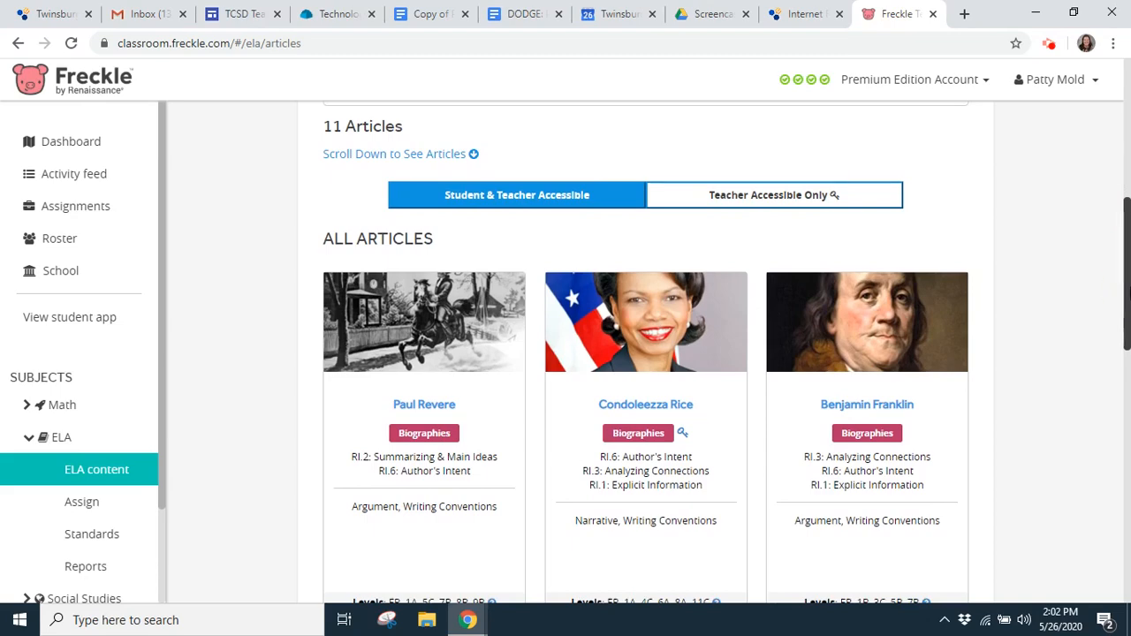
pyautogui.scroll(-3)
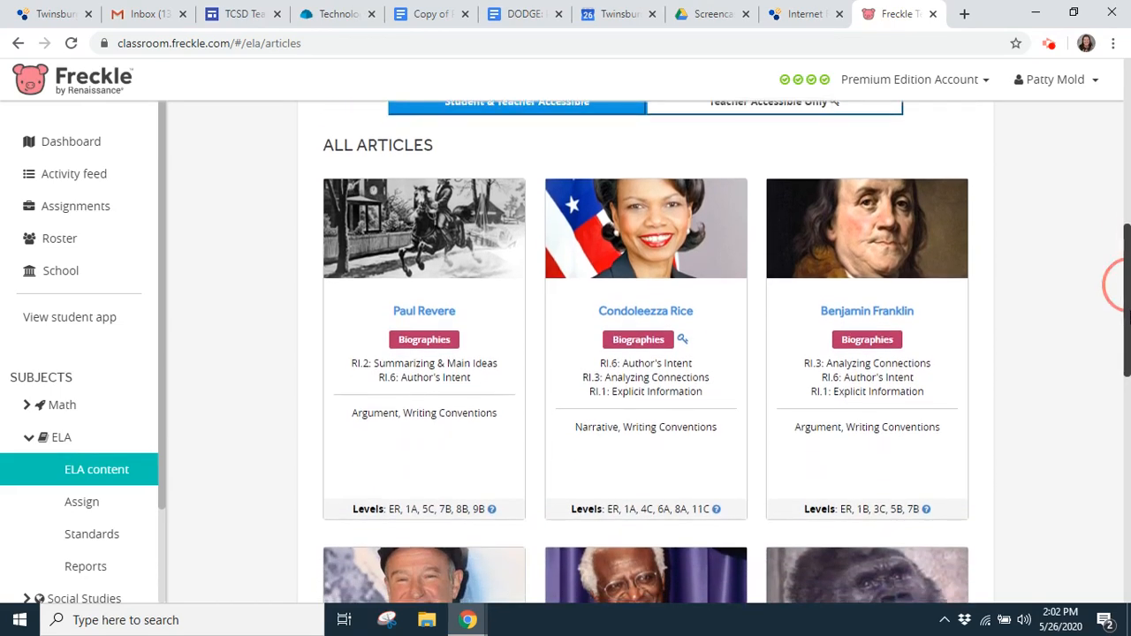
pyautogui.moveTo(640, 453)
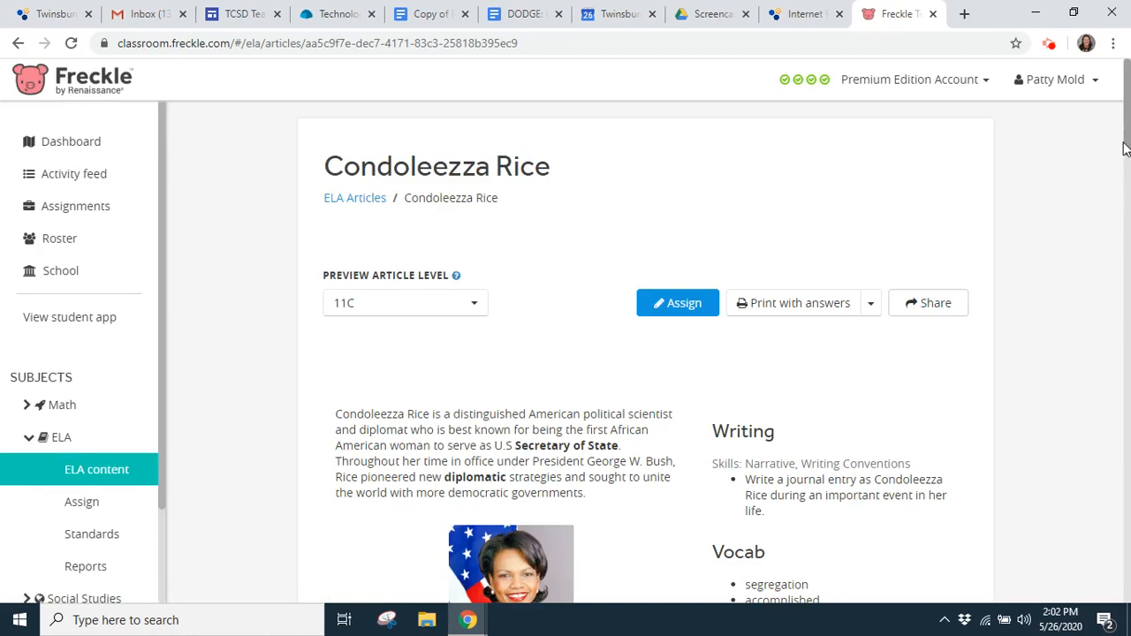
# Locate the Condoleezza Rice article among the biography cards
pyautogui.scroll(-3)
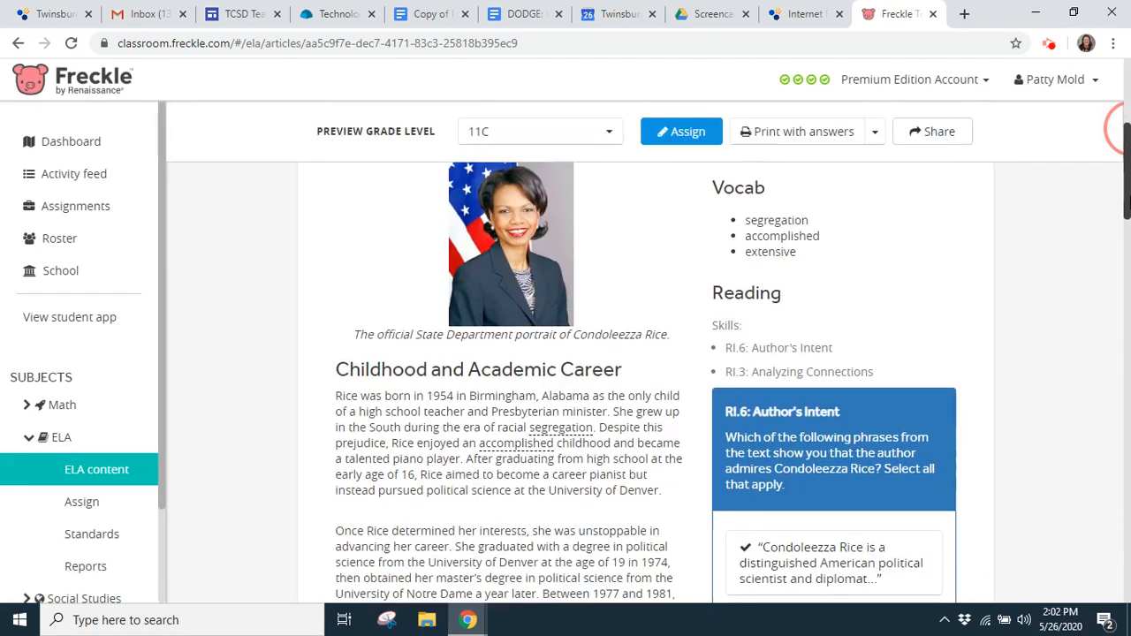
pyautogui.scroll(-3)
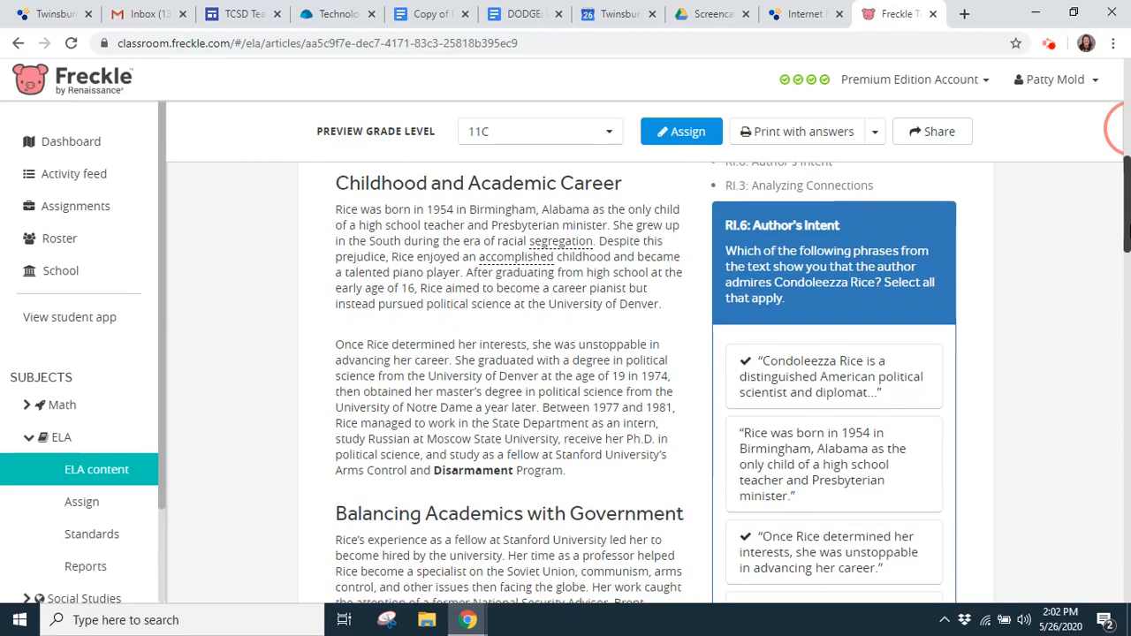
pyautogui.scroll(-3)
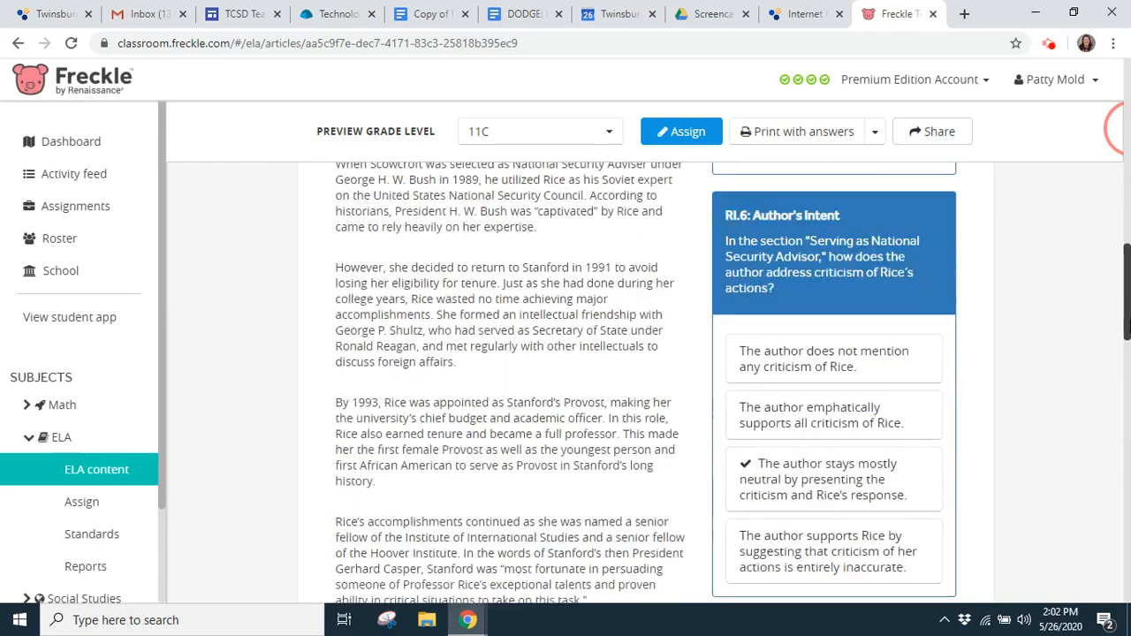
pyautogui.scroll(-3)
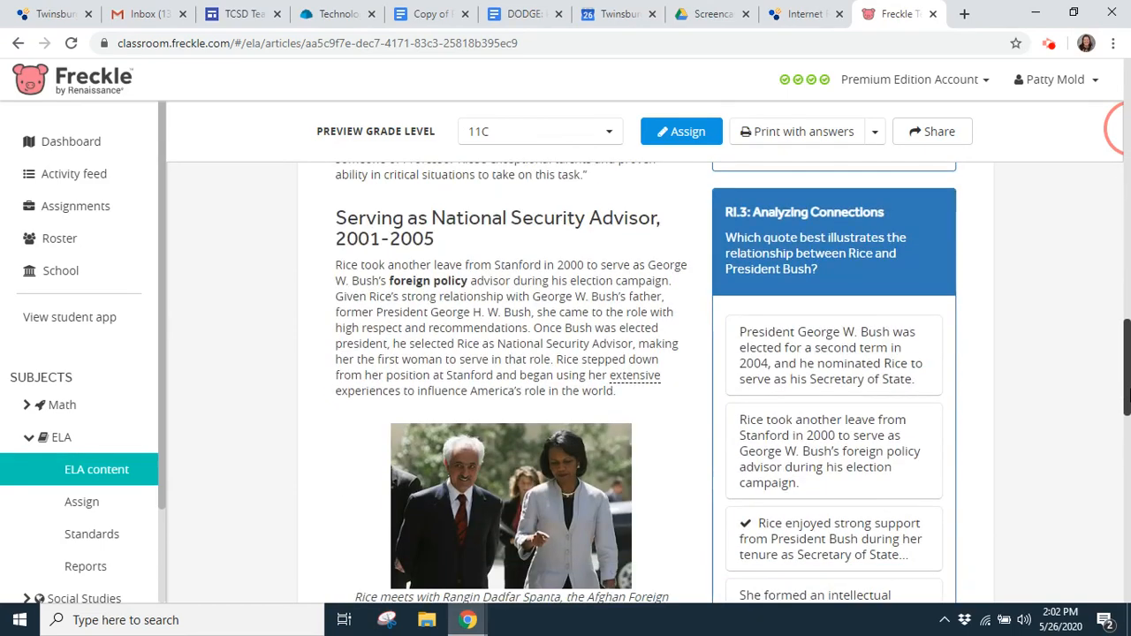
pyautogui.scroll(-3)
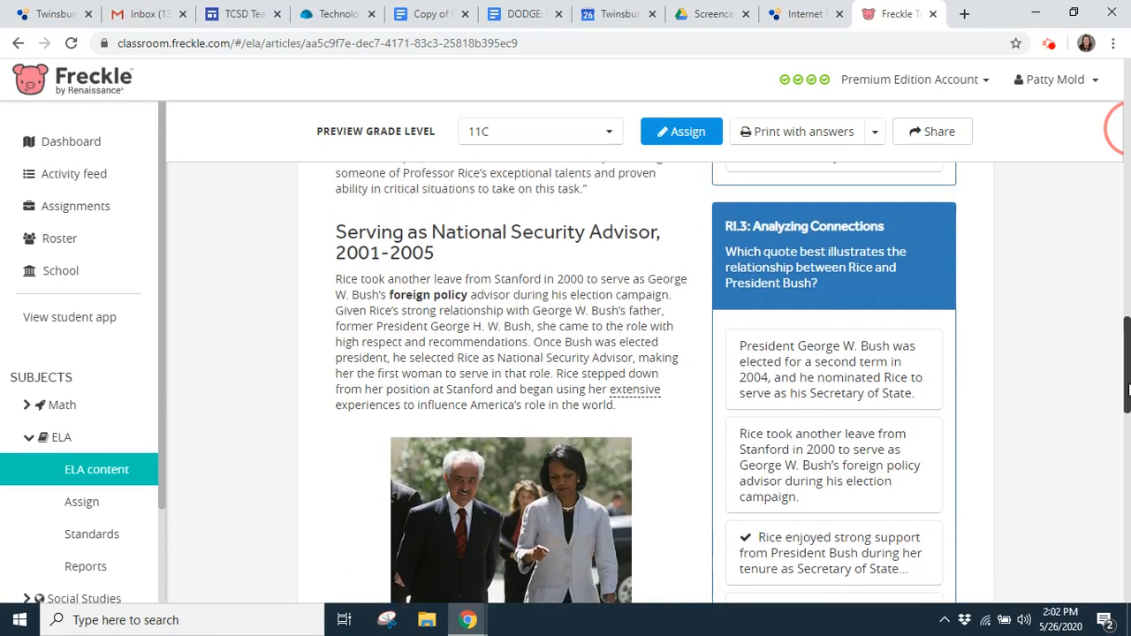
pyautogui.scroll(-3)
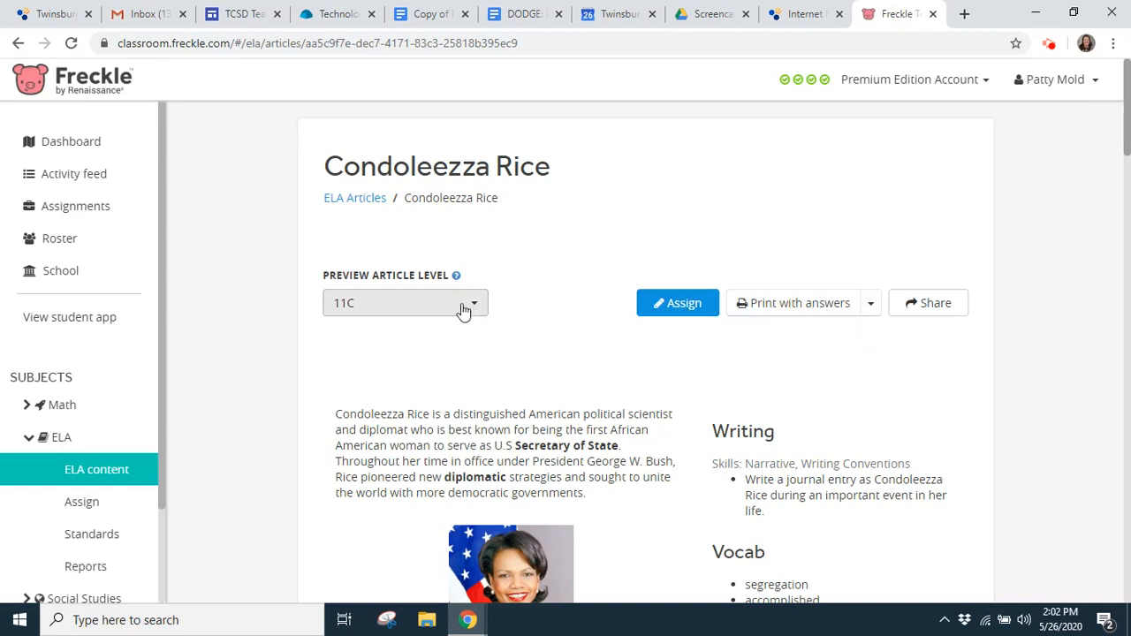
# Preview the Condoleezza Rice article at level 1A and page through it
pyautogui.click(405, 302)
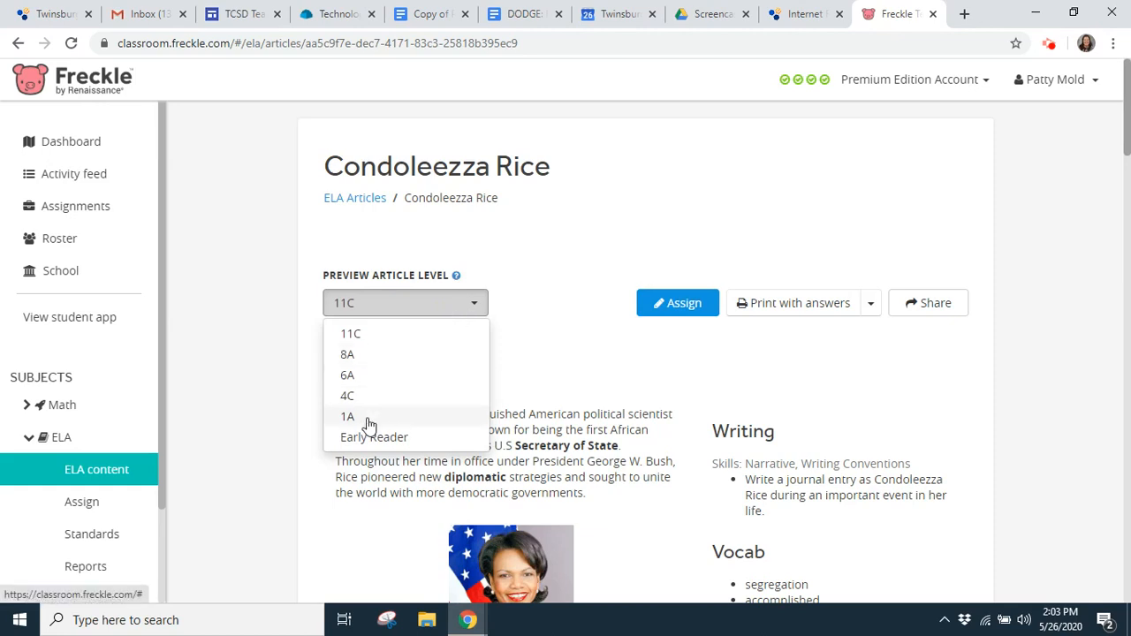
pyautogui.click(346, 415)
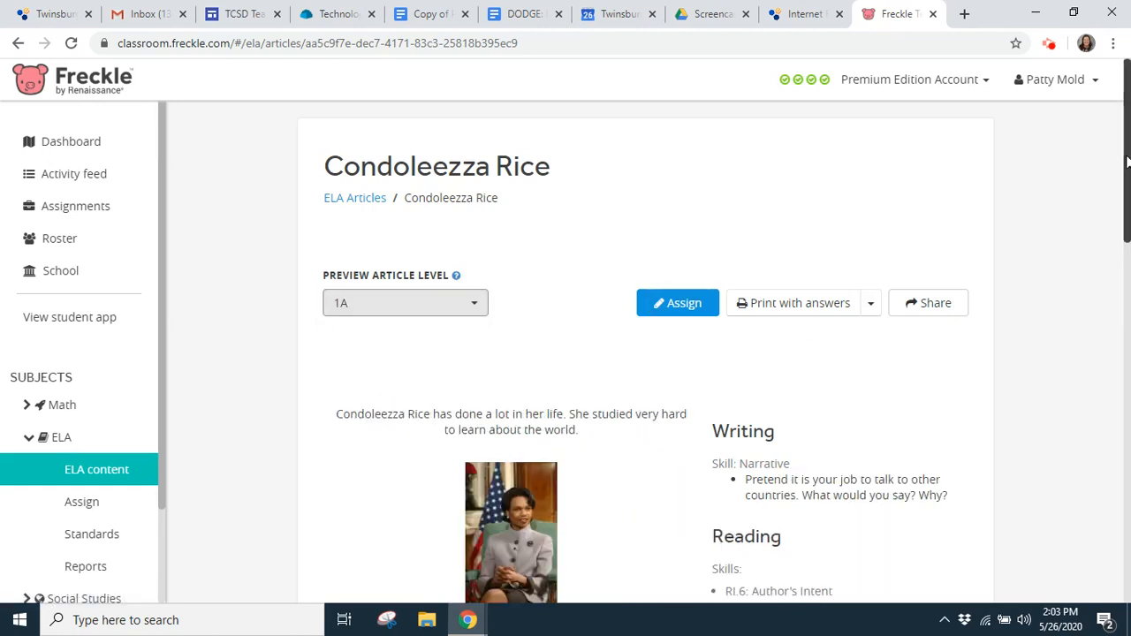
pyautogui.scroll(-3)
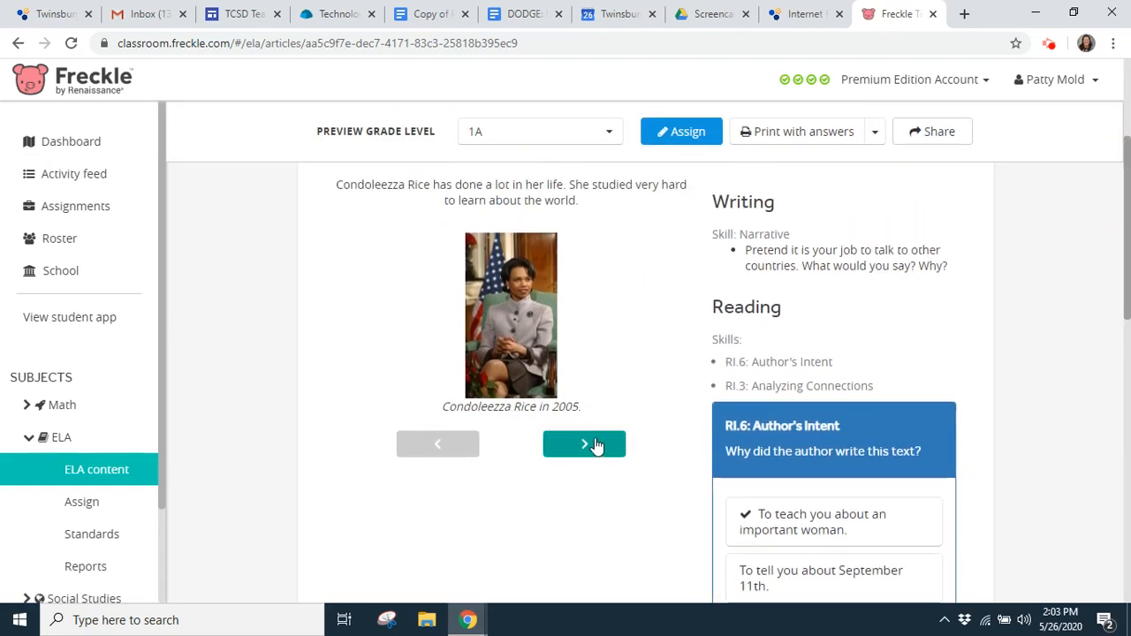
pyautogui.click(584, 444)
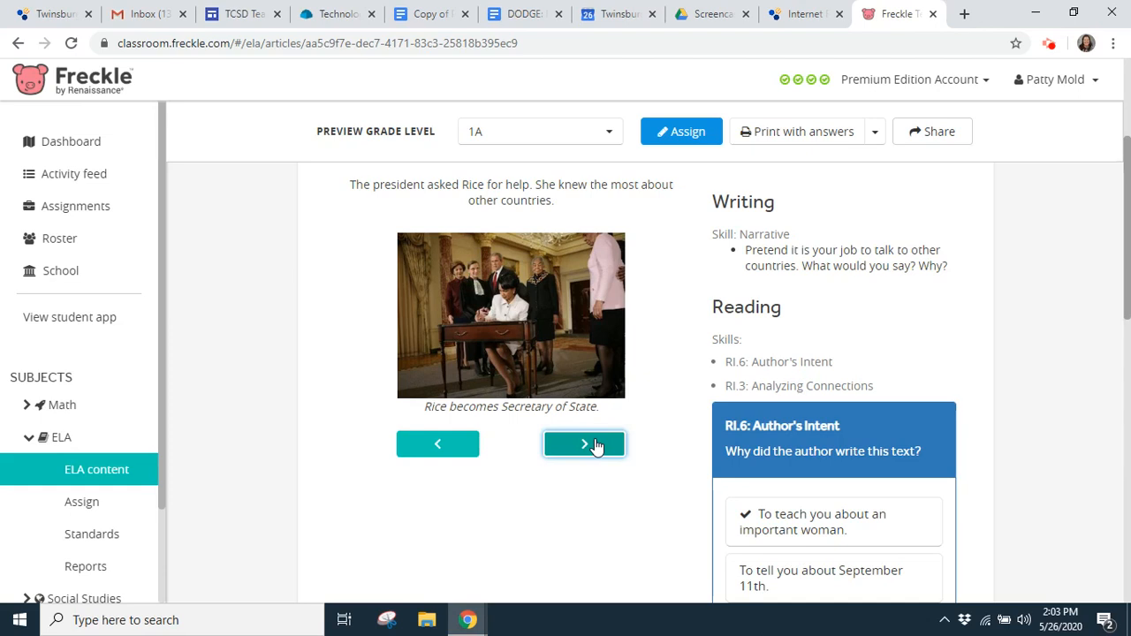
pyautogui.click(583, 444)
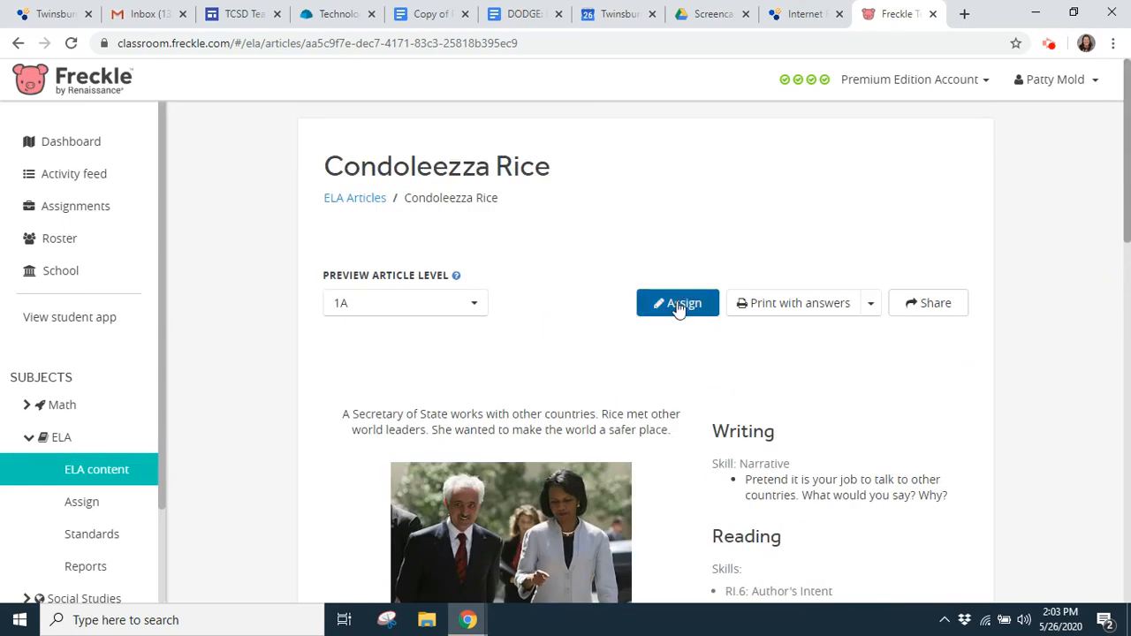
# Assign the article as Reading and Writing to the test student at recommended Level 4C
pyautogui.click(679, 304)
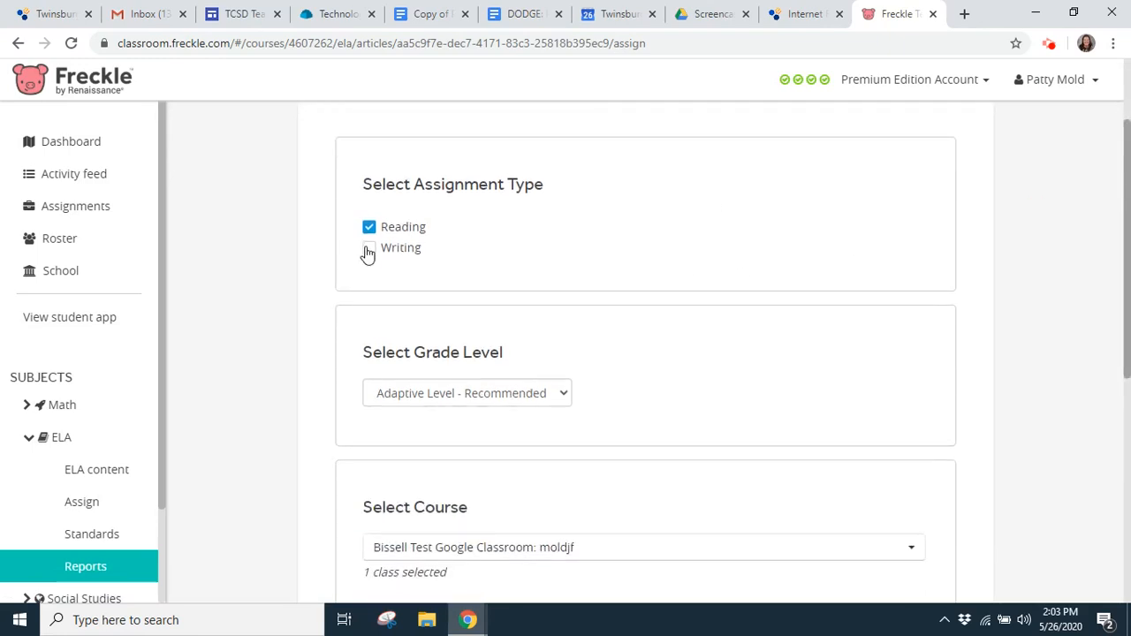
pyautogui.click(370, 247)
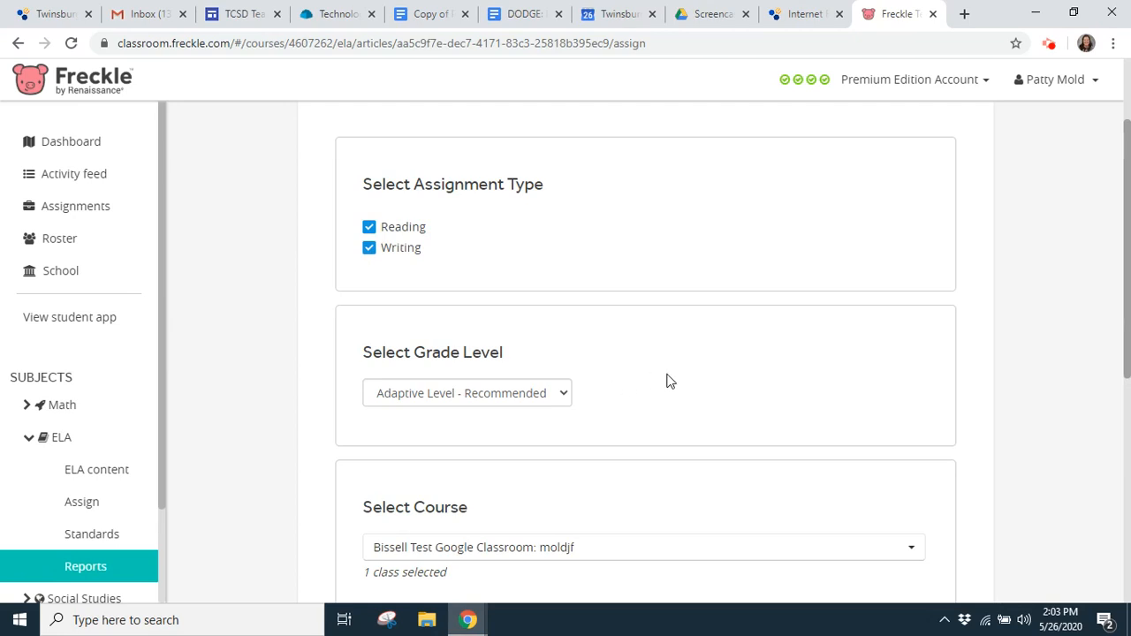
pyautogui.click(467, 392)
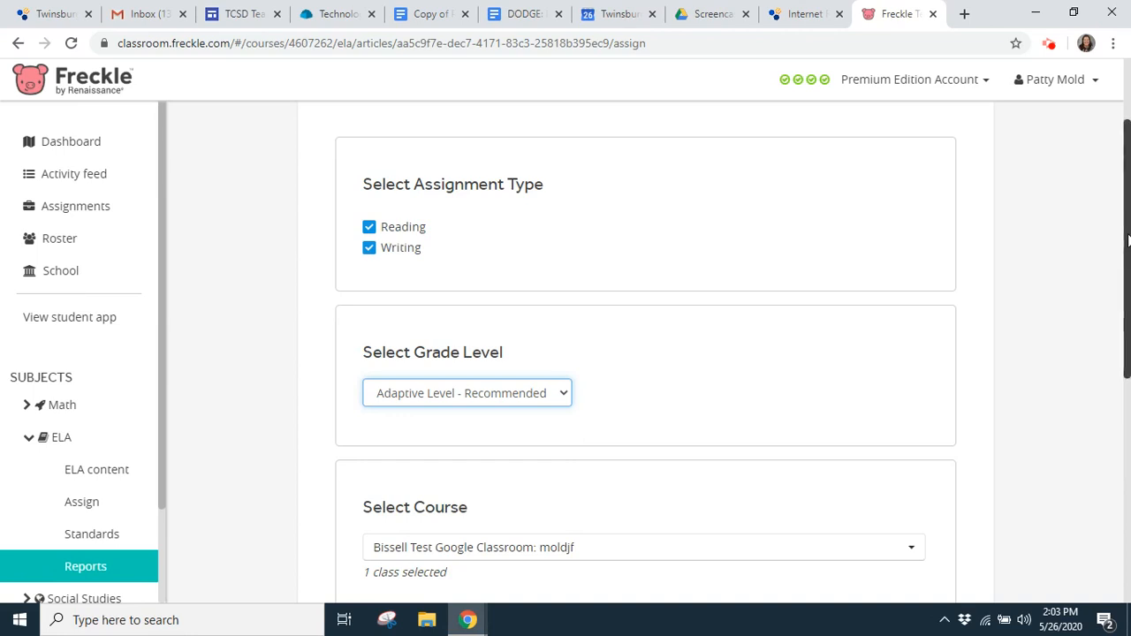
pyautogui.scroll(-3)
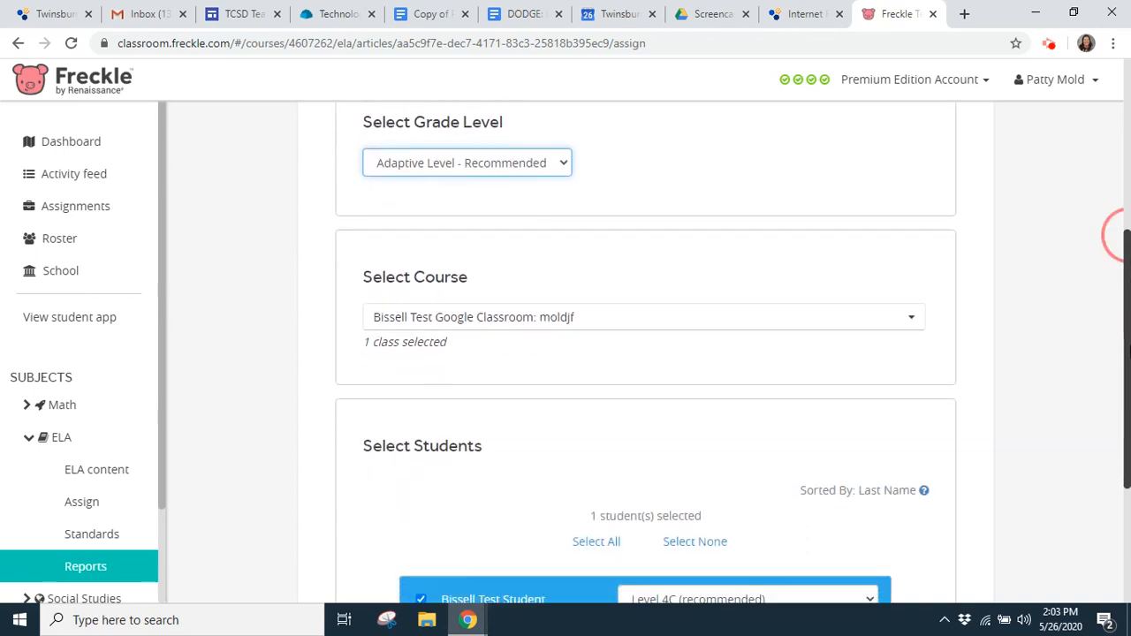
pyautogui.scroll(-3)
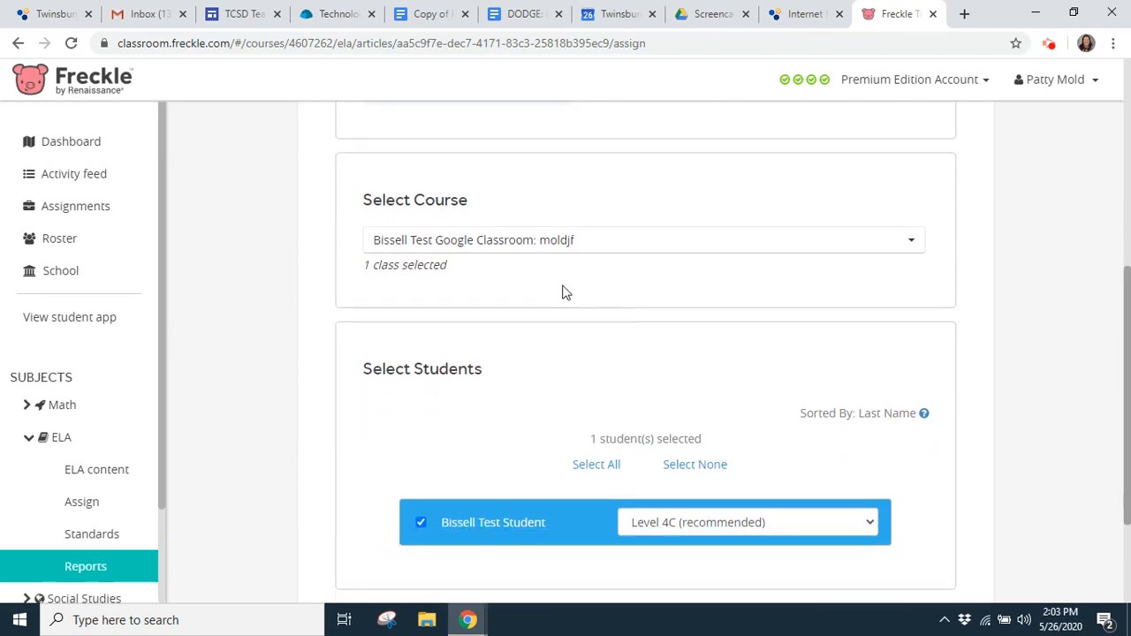
pyautogui.moveTo(1119, 185)
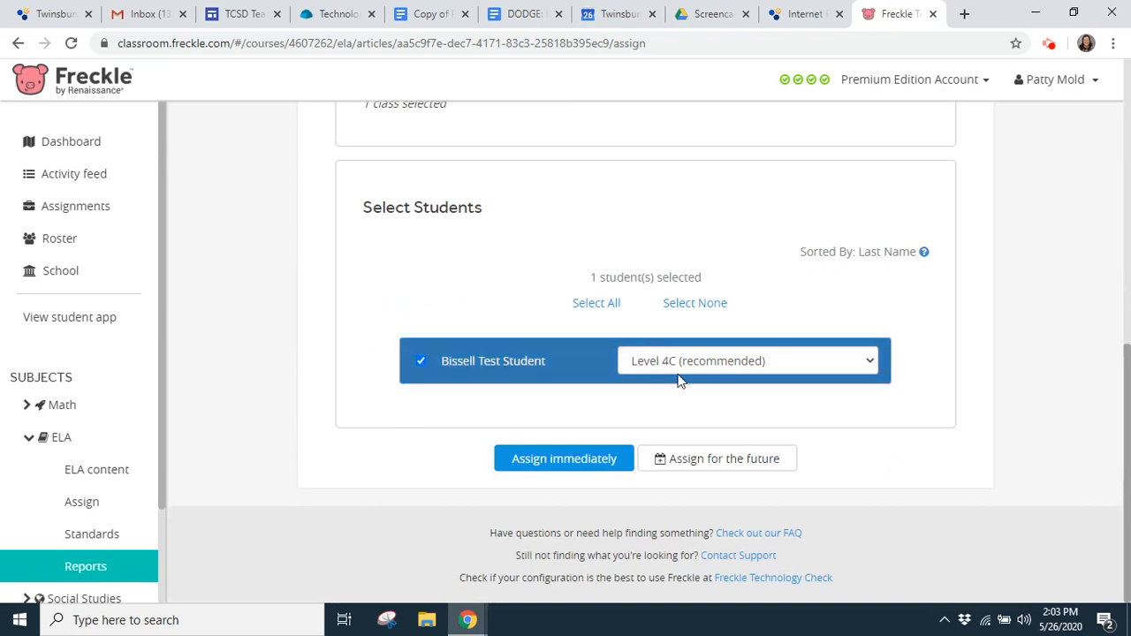
pyautogui.click(564, 458)
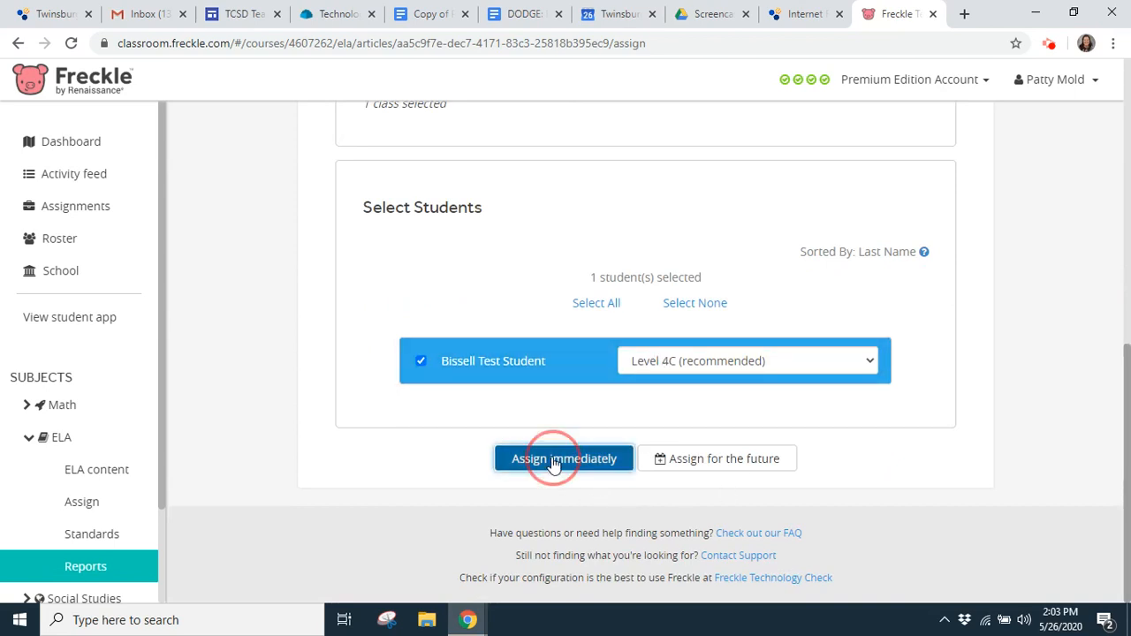
# Assign immediately and begin retitling the assignment with the date 5/26/20
pyautogui.click(564, 458)
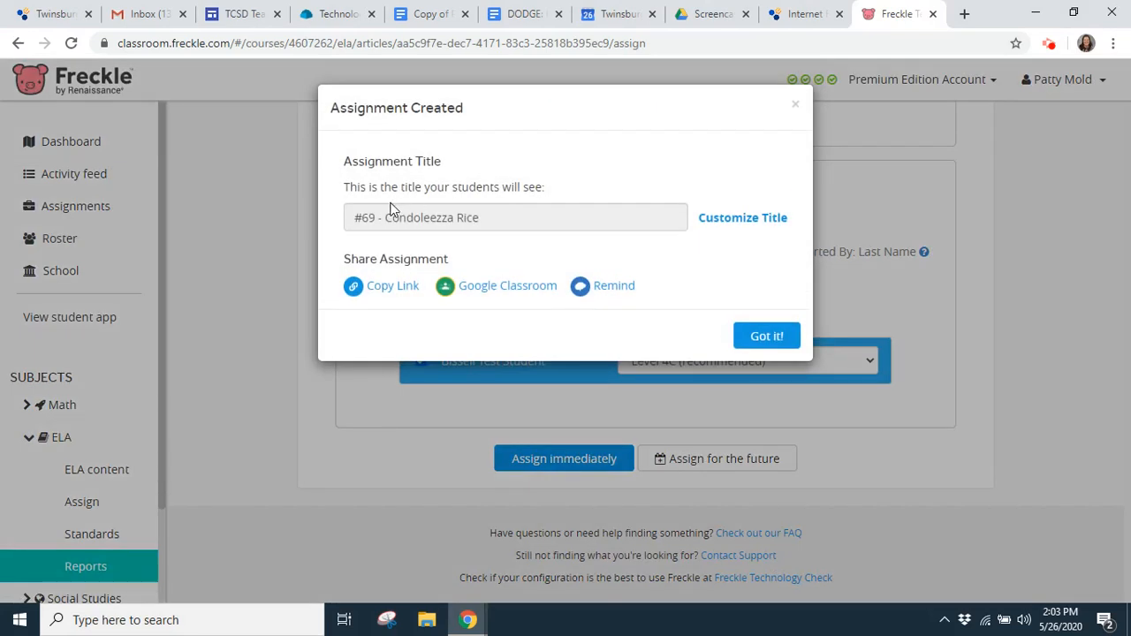
pyautogui.moveTo(743, 217)
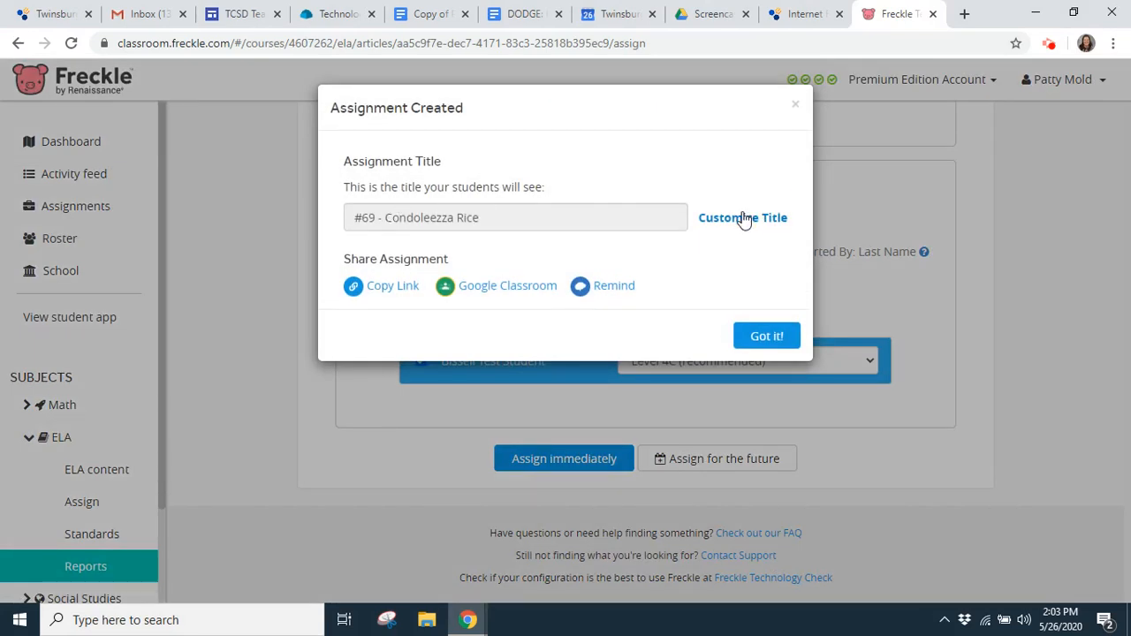
pyautogui.click(742, 218)
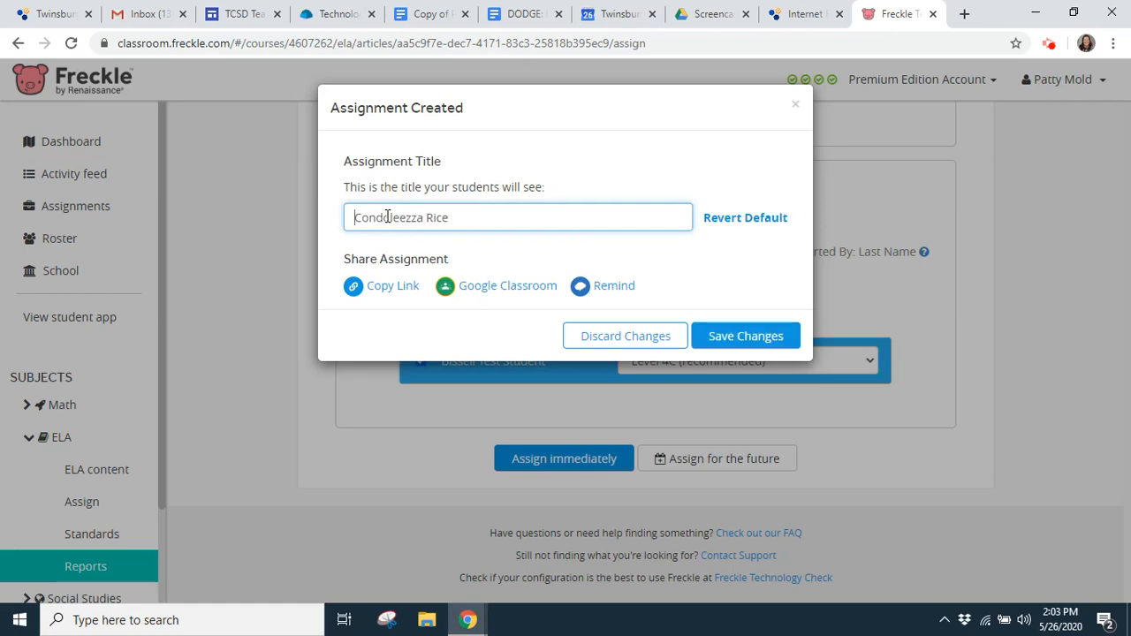
pyautogui.write('5/26/20 -')
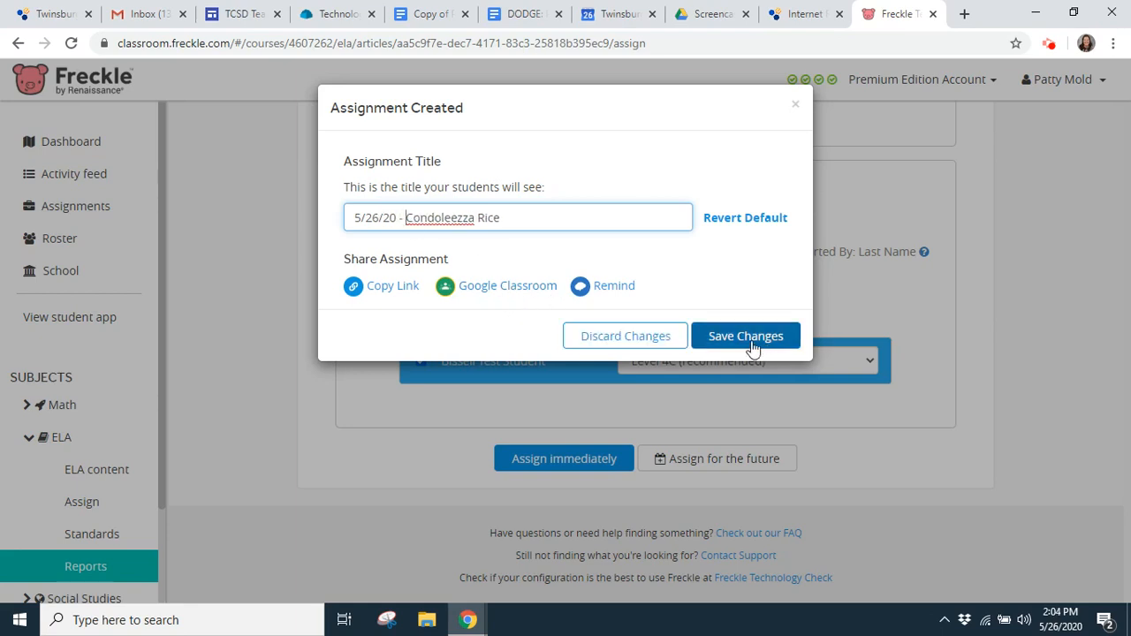
pyautogui.moveTo(712, 274)
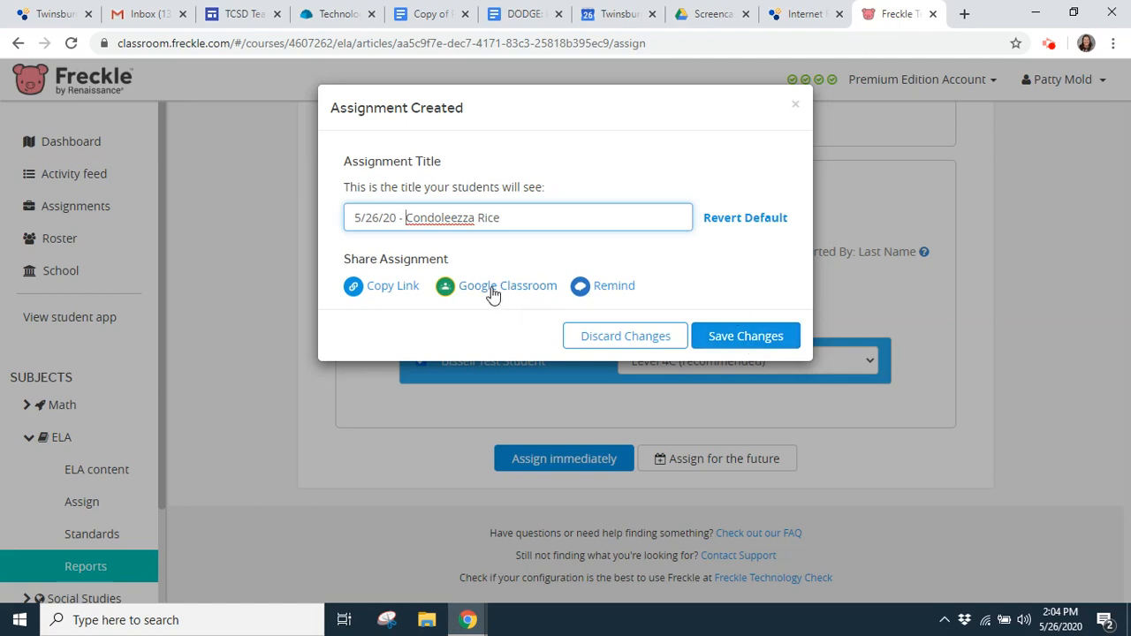
# Assign '5/26/20 - Condoleezza Rice' to the Bissell Test class and view it in the class stream
pyautogui.click(495, 287)
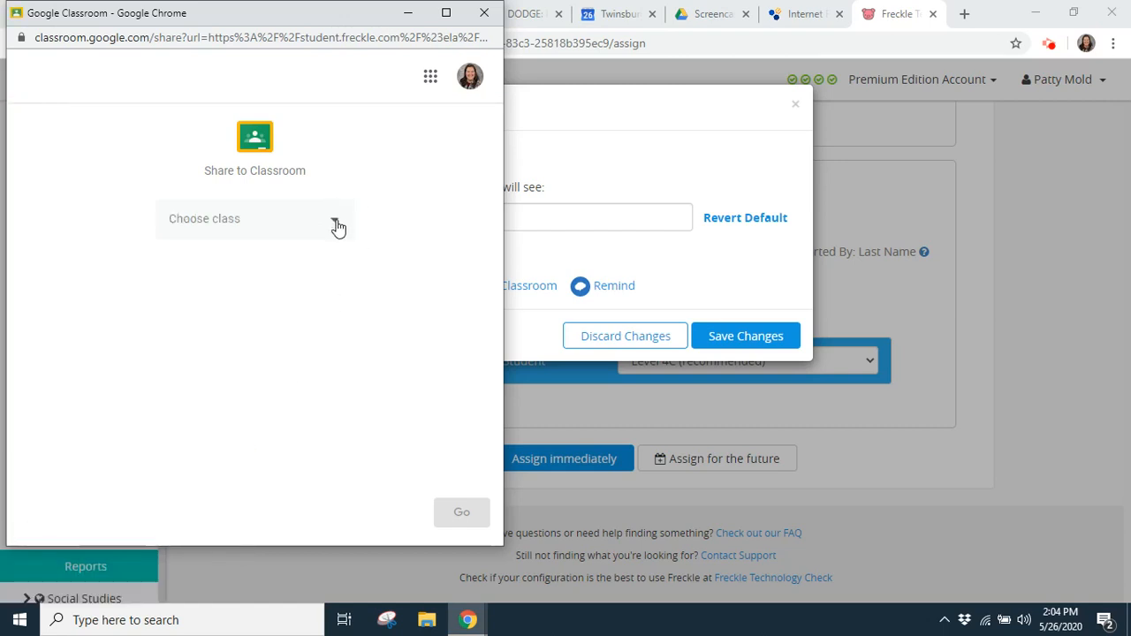
pyautogui.click(255, 219)
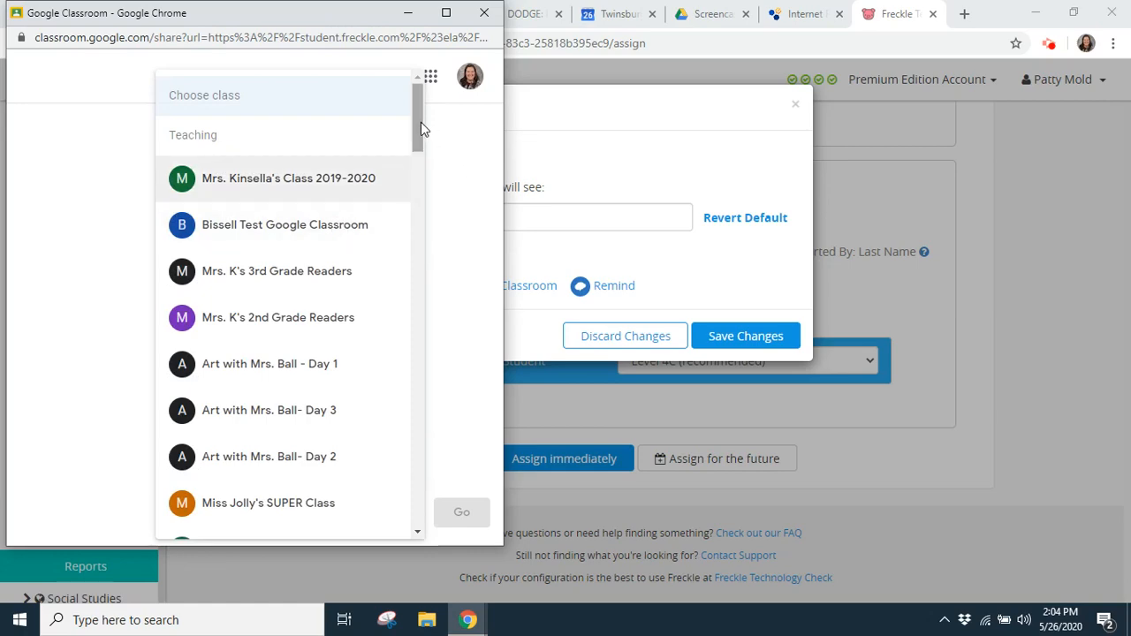
pyautogui.moveTo(322, 219)
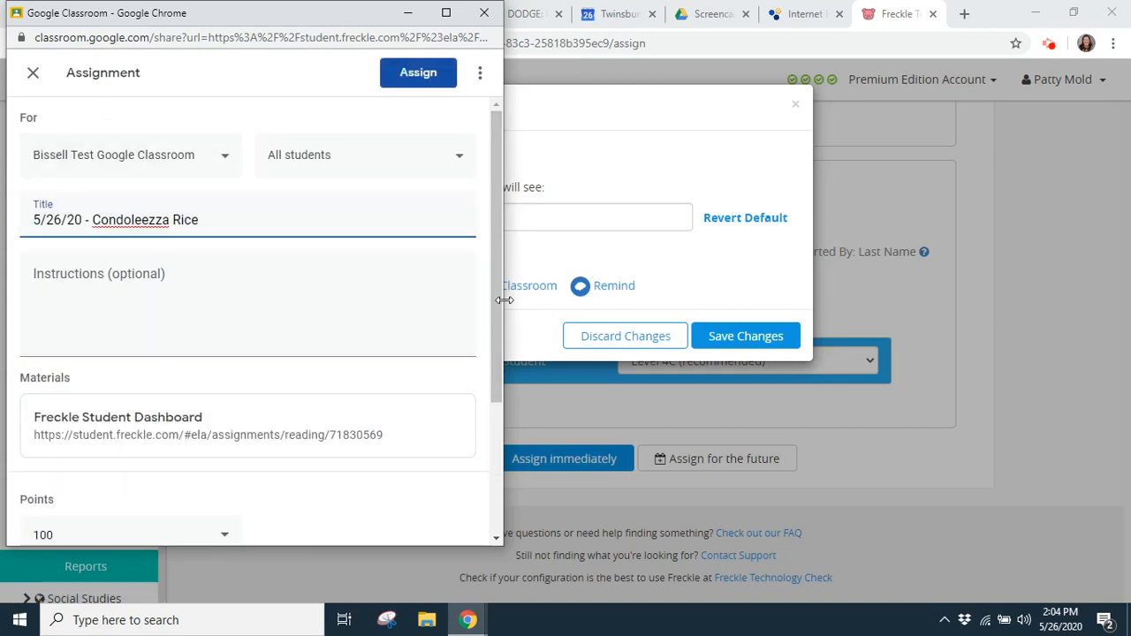
pyautogui.scroll(-3)
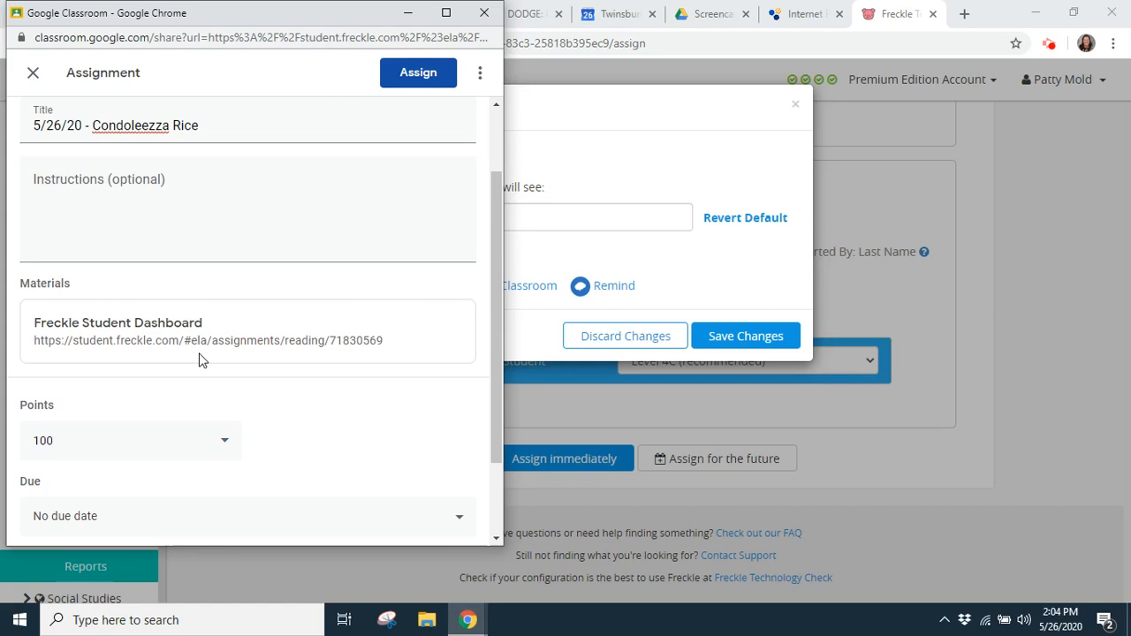
pyautogui.moveTo(230, 335)
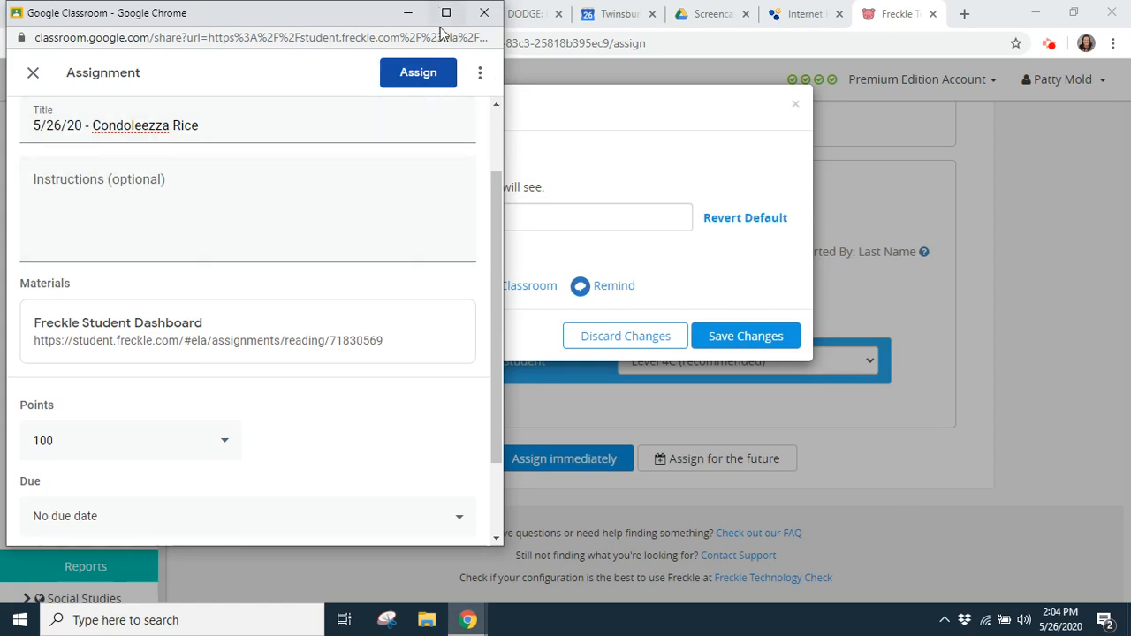
pyautogui.click(417, 72)
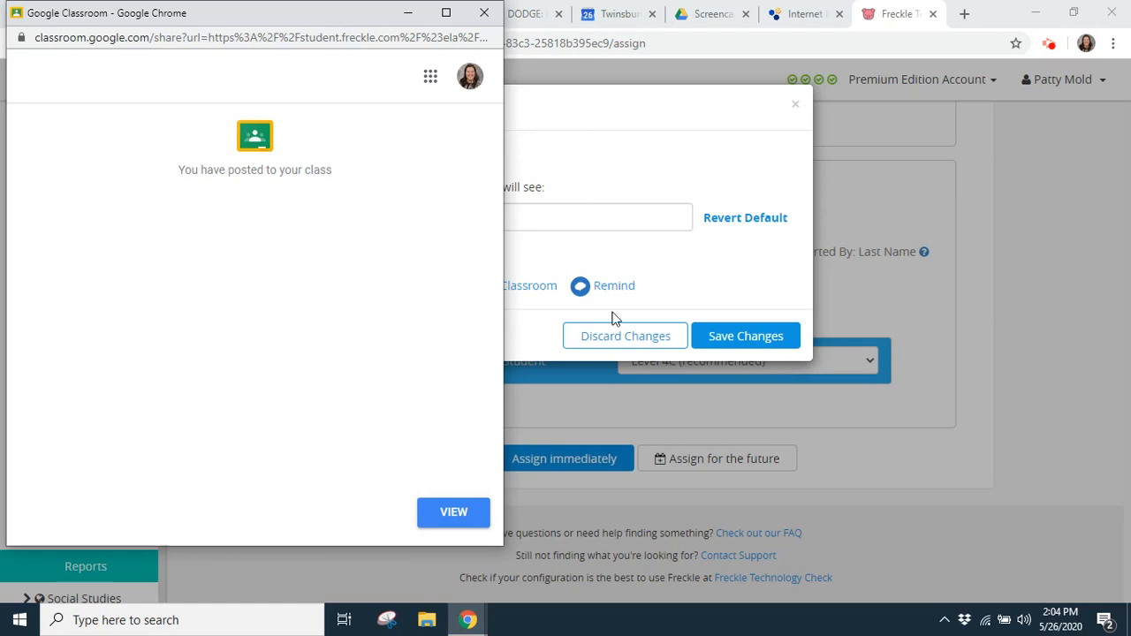
pyautogui.click(453, 512)
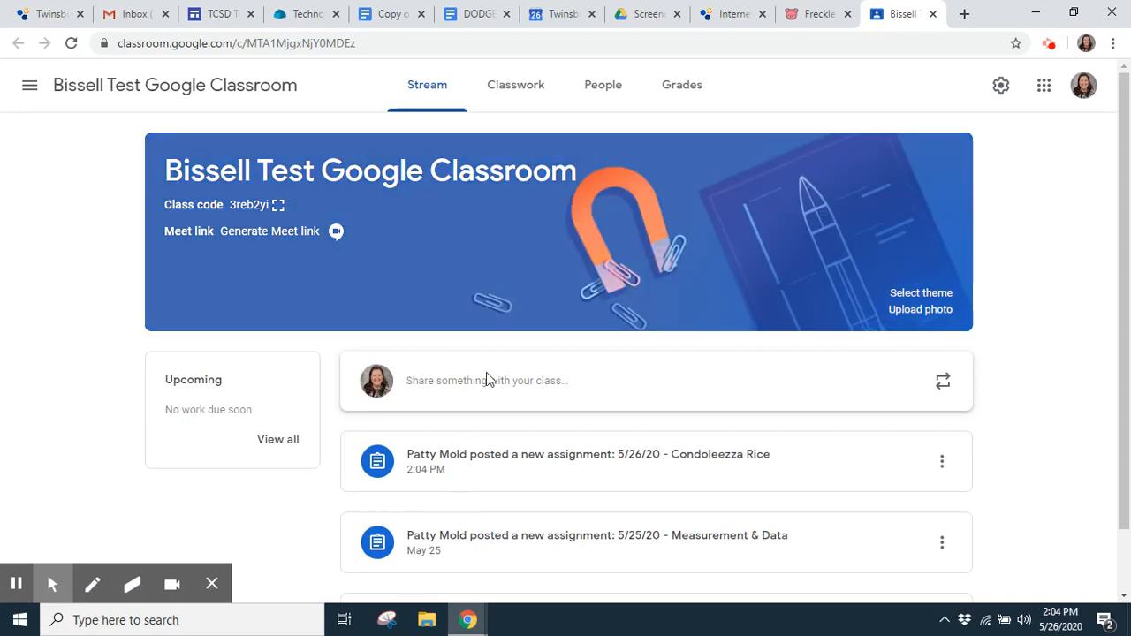
# From Classwork, expand the Condoleezza Rice assignment and follow its Freckle Student Dashboard attachment
pyautogui.click(516, 85)
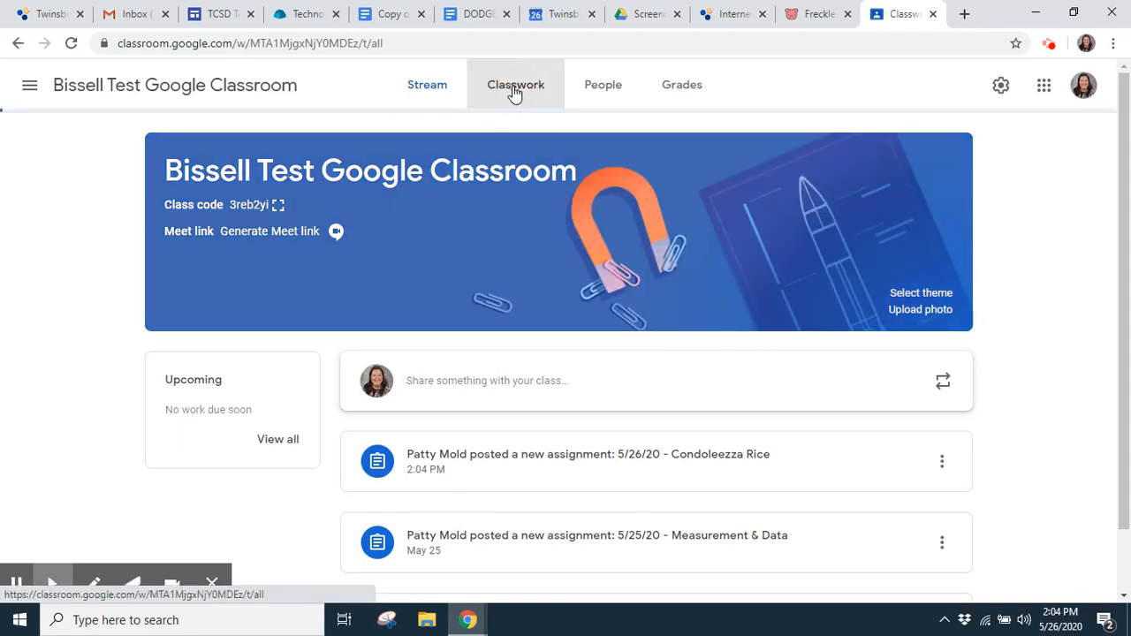
pyautogui.click(516, 84)
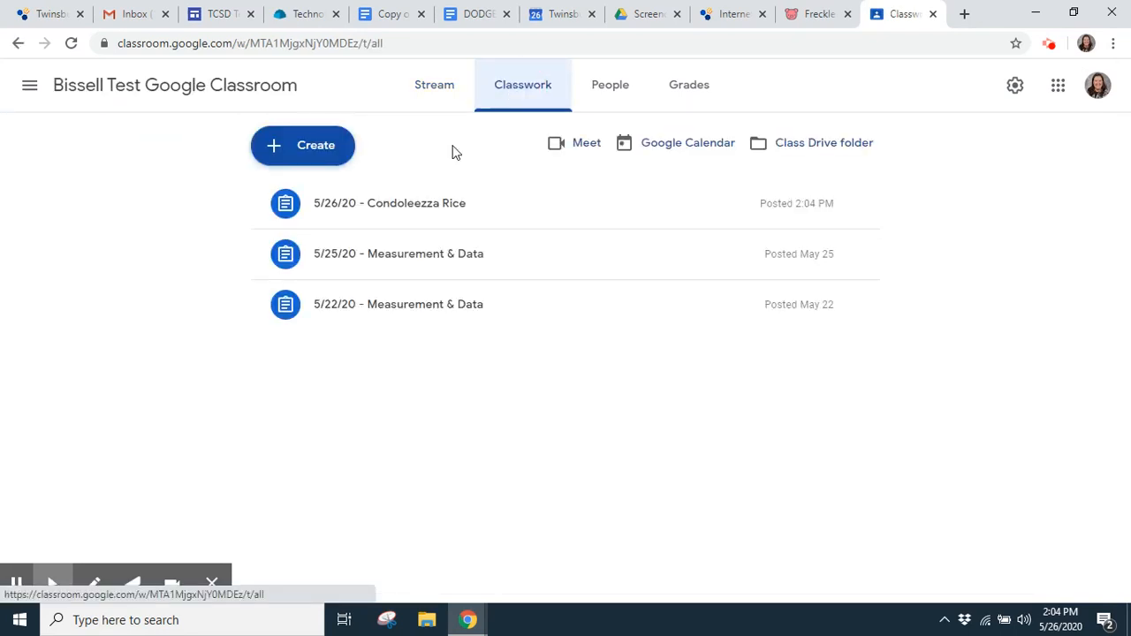
pyautogui.click(389, 203)
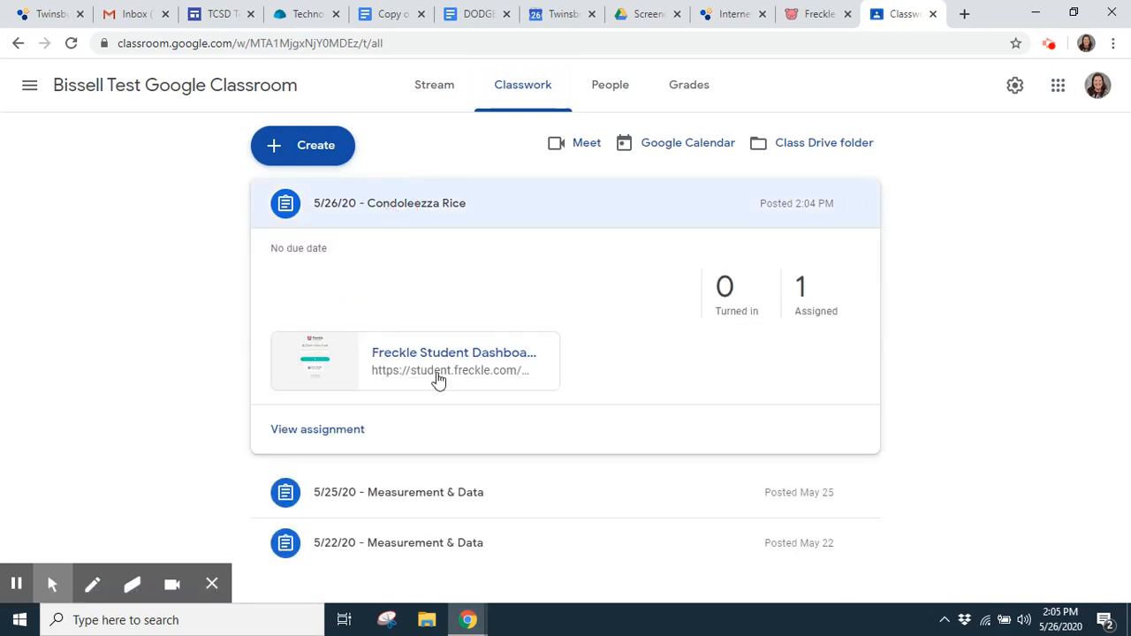
pyautogui.moveTo(439, 366)
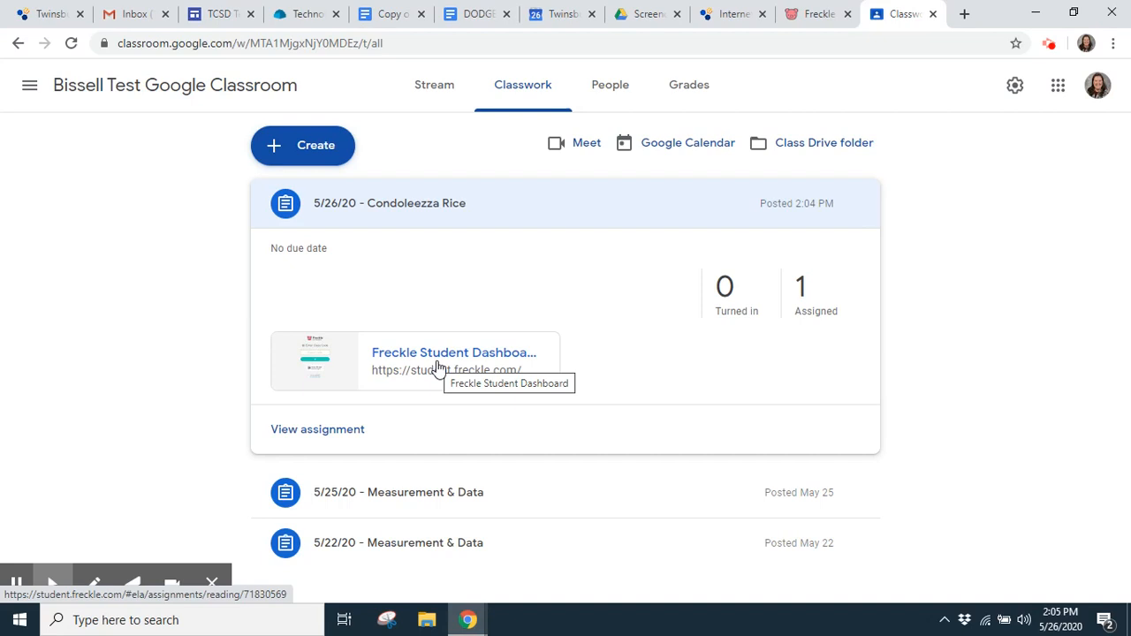
pyautogui.click(453, 354)
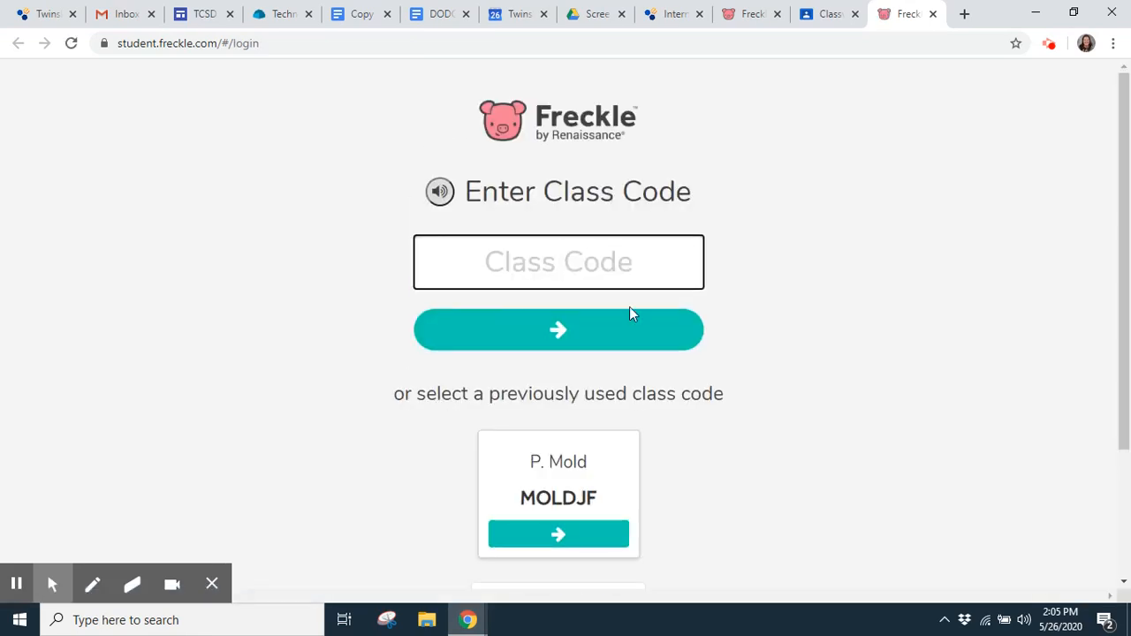
pyautogui.moveTo(645, 484)
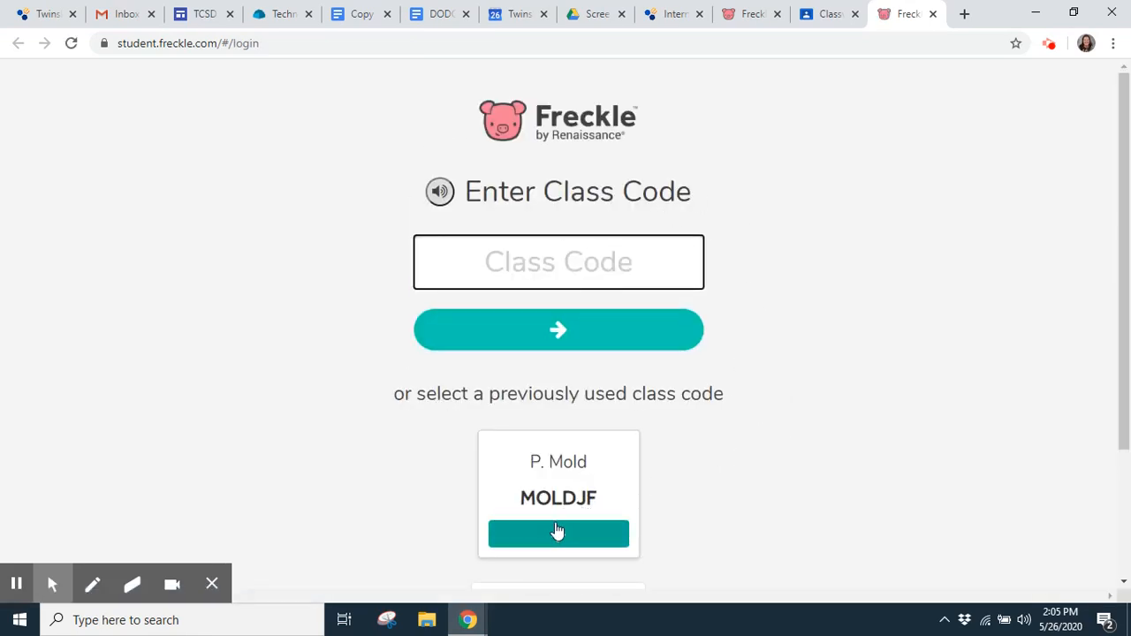
# Log in with the saved class code as the student named 'Biss' 'Test Student'
pyautogui.click(558, 534)
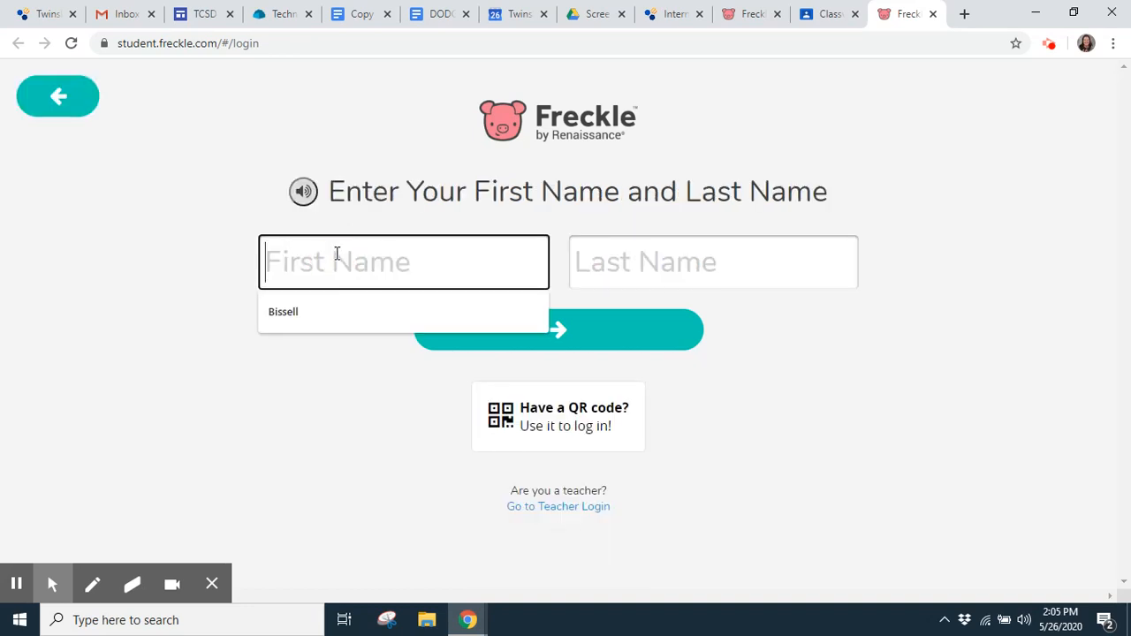
pyautogui.write('Biss')
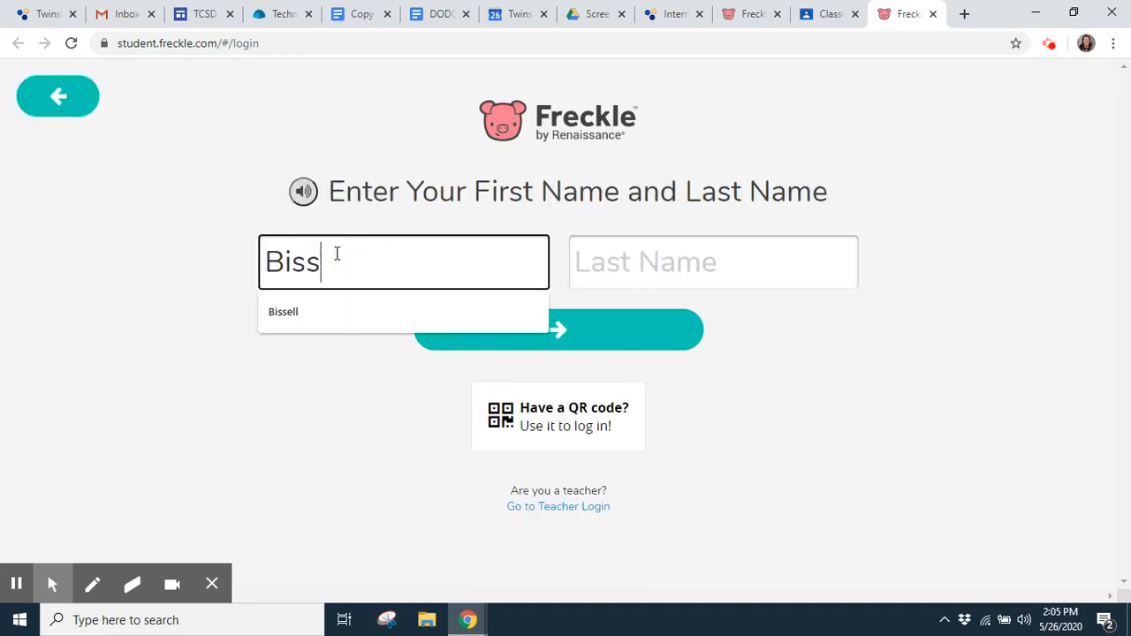
pyautogui.write('Test')
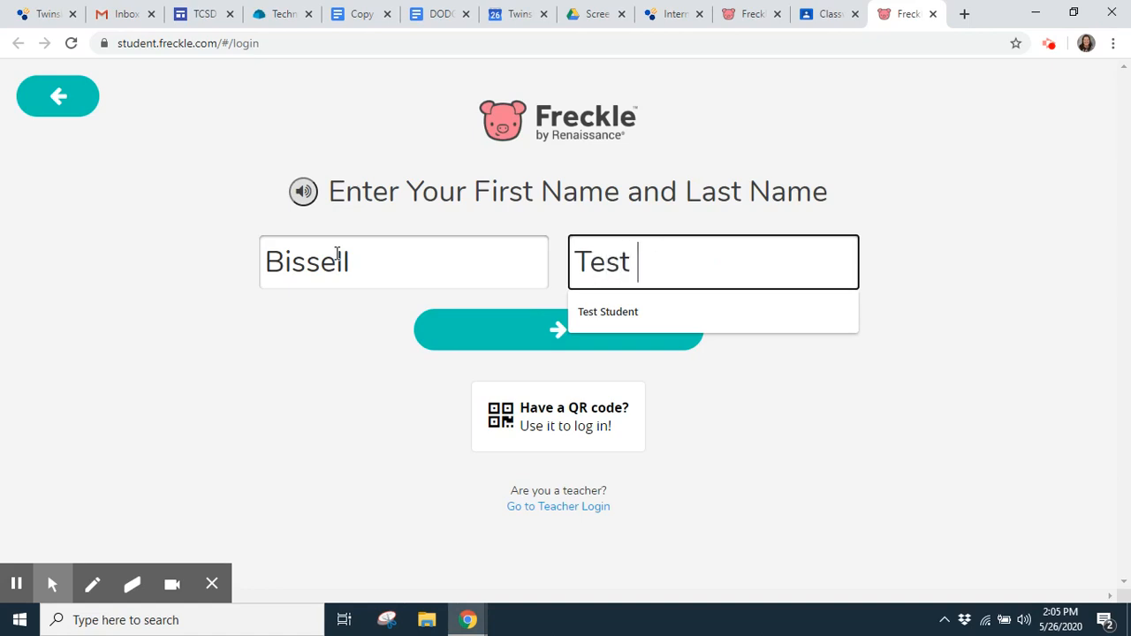
pyautogui.click(608, 311)
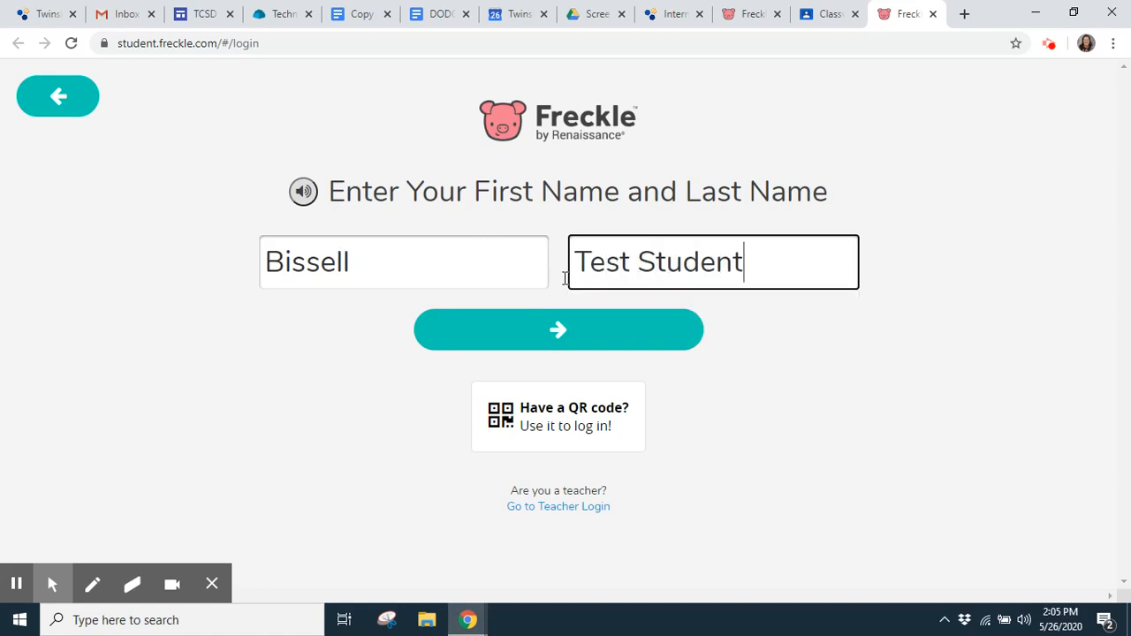
pyautogui.click(558, 330)
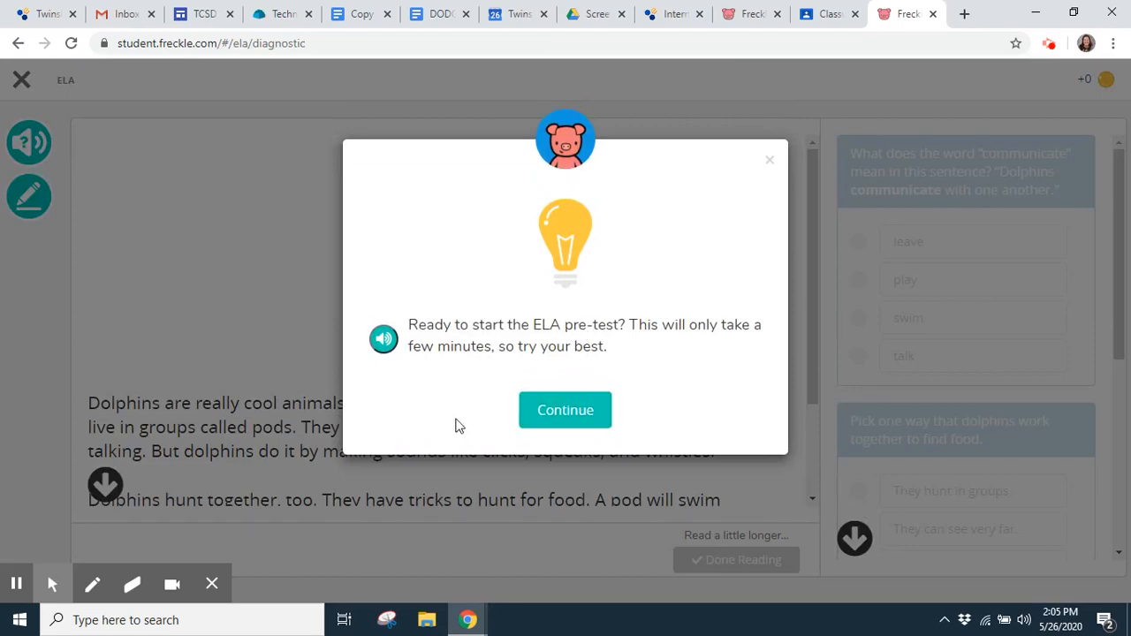
# Continue past the 'Ready to start the ELA pre-test?' prompt to reach the Dolphins passage
pyautogui.click(566, 410)
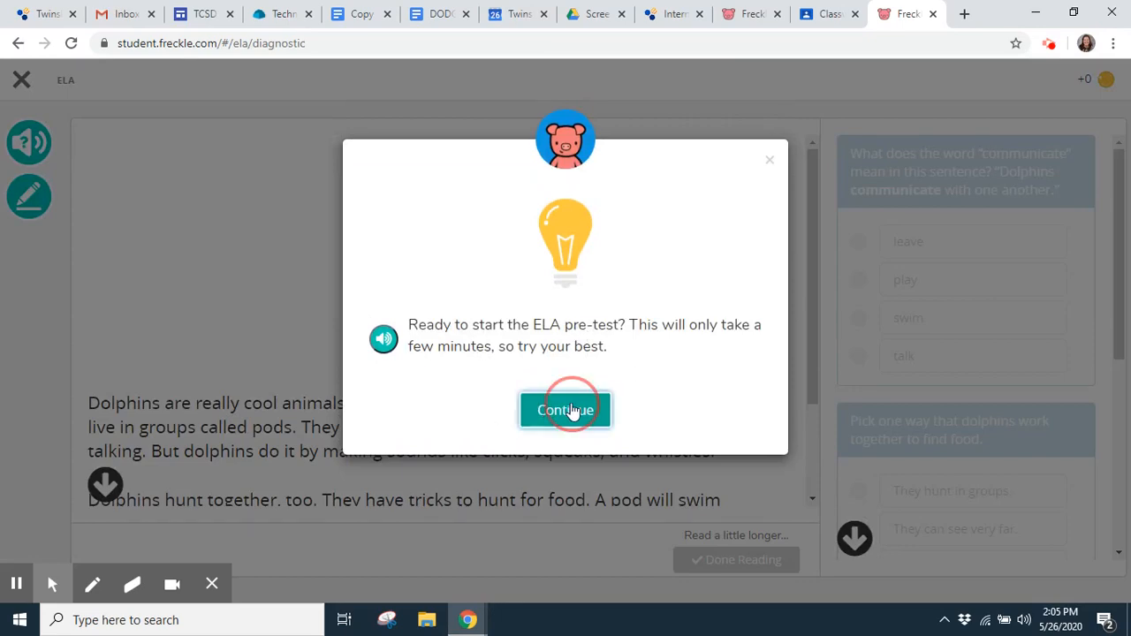
pyautogui.click(566, 410)
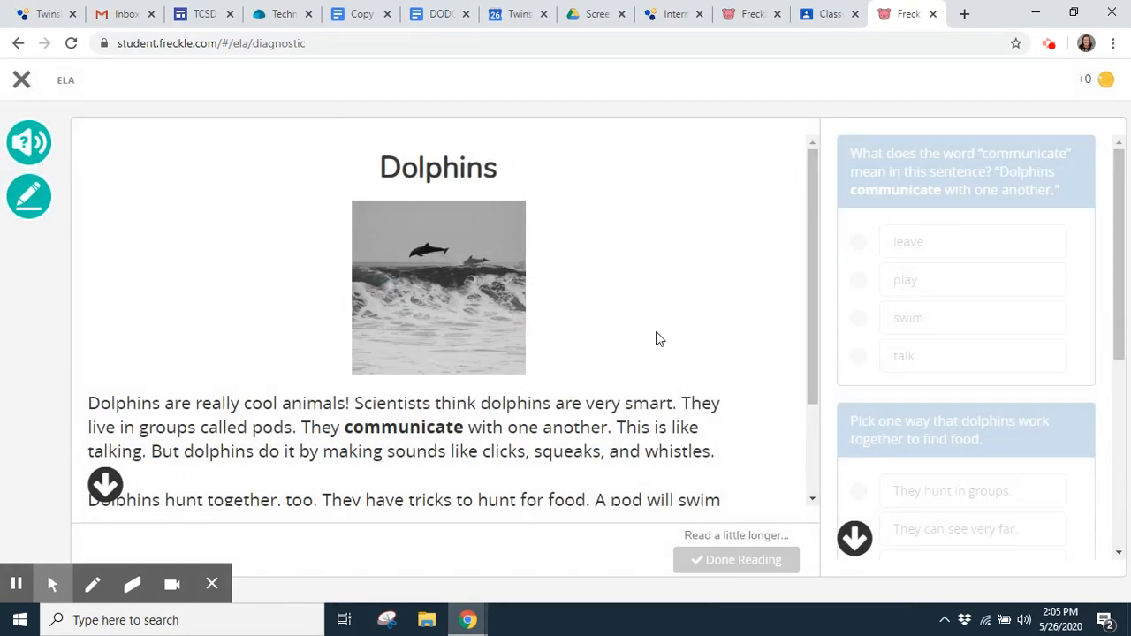